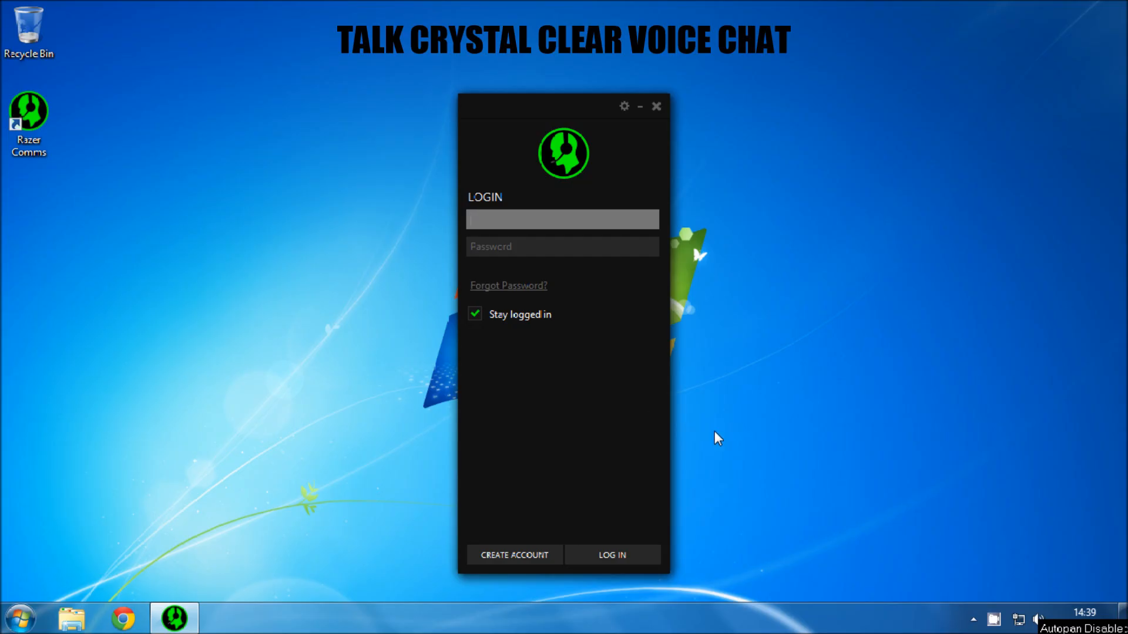
pyautogui.moveTo(725, 436)
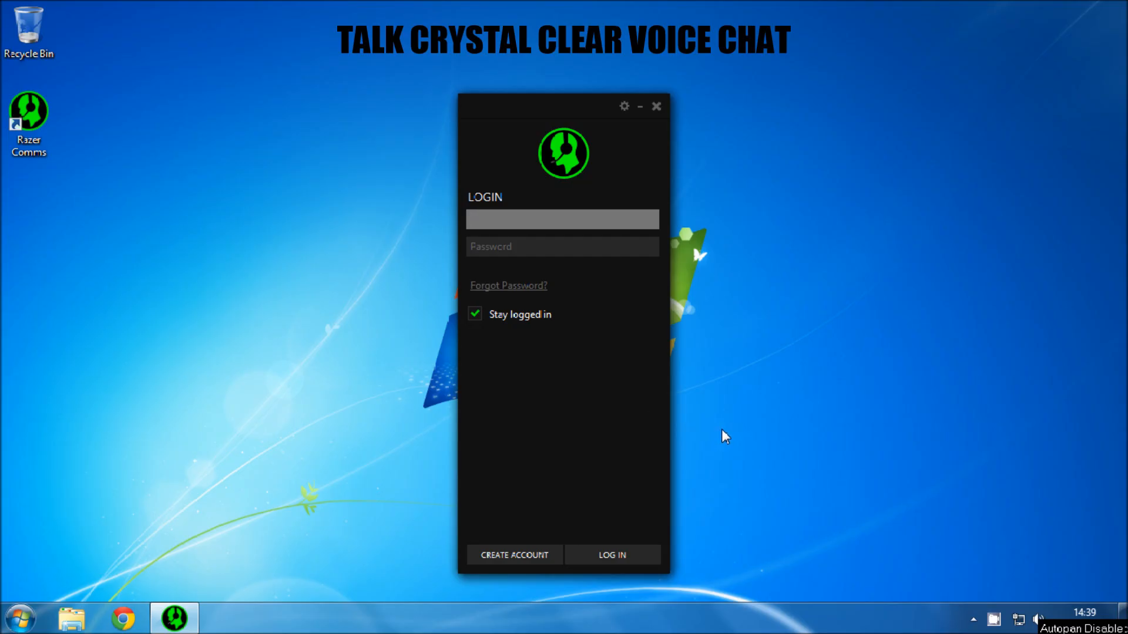
pyautogui.moveTo(630, 404)
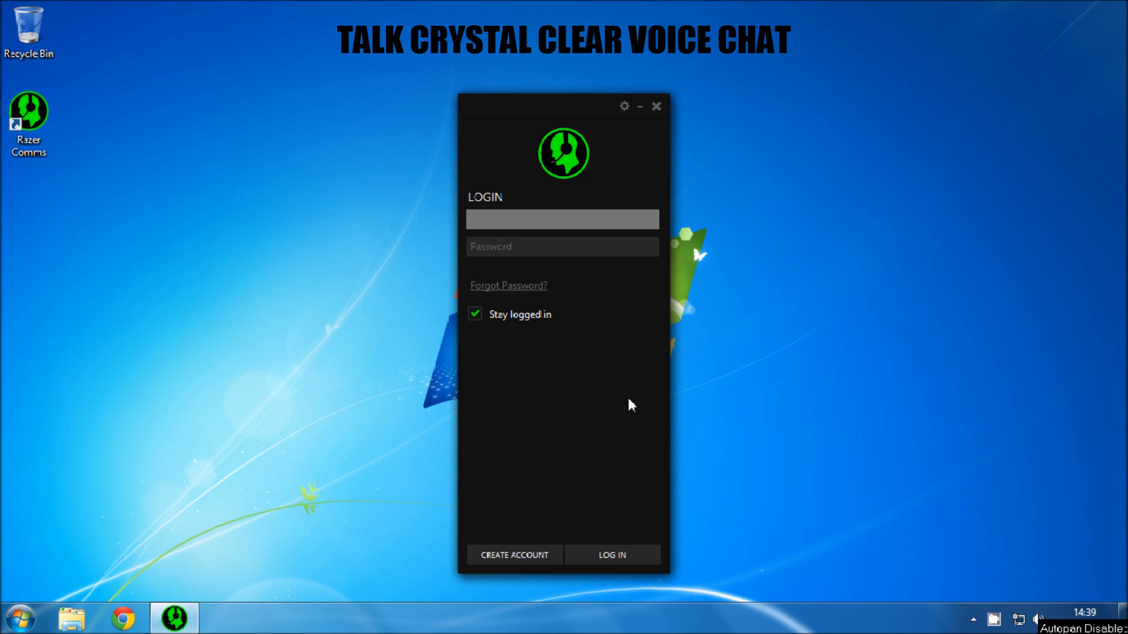
pyautogui.click(514, 554)
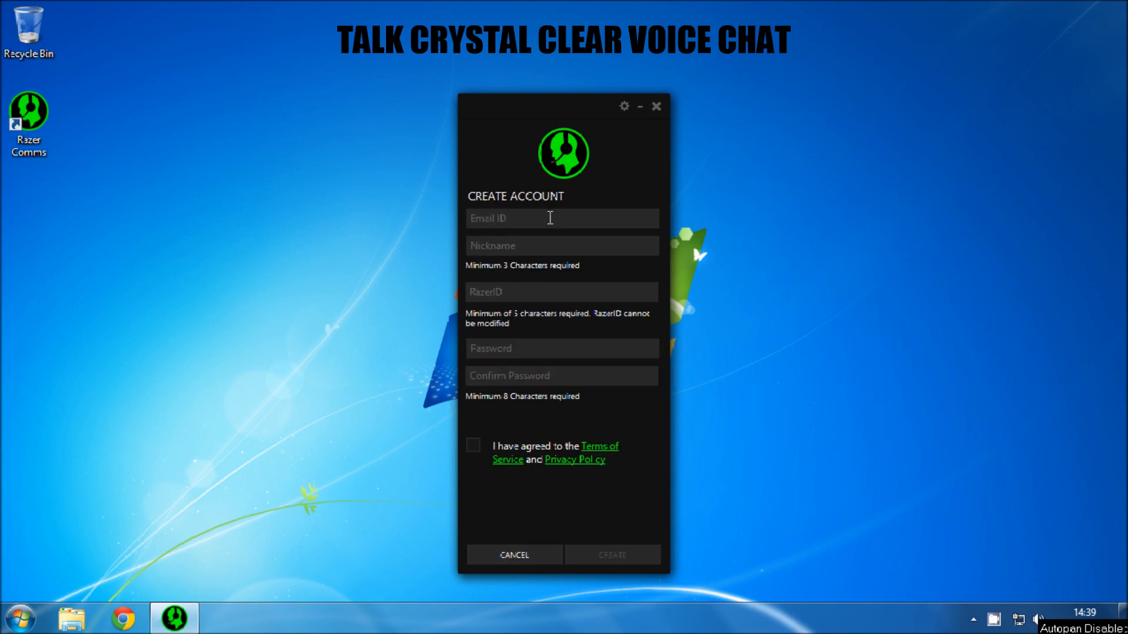
pyautogui.click(562, 219)
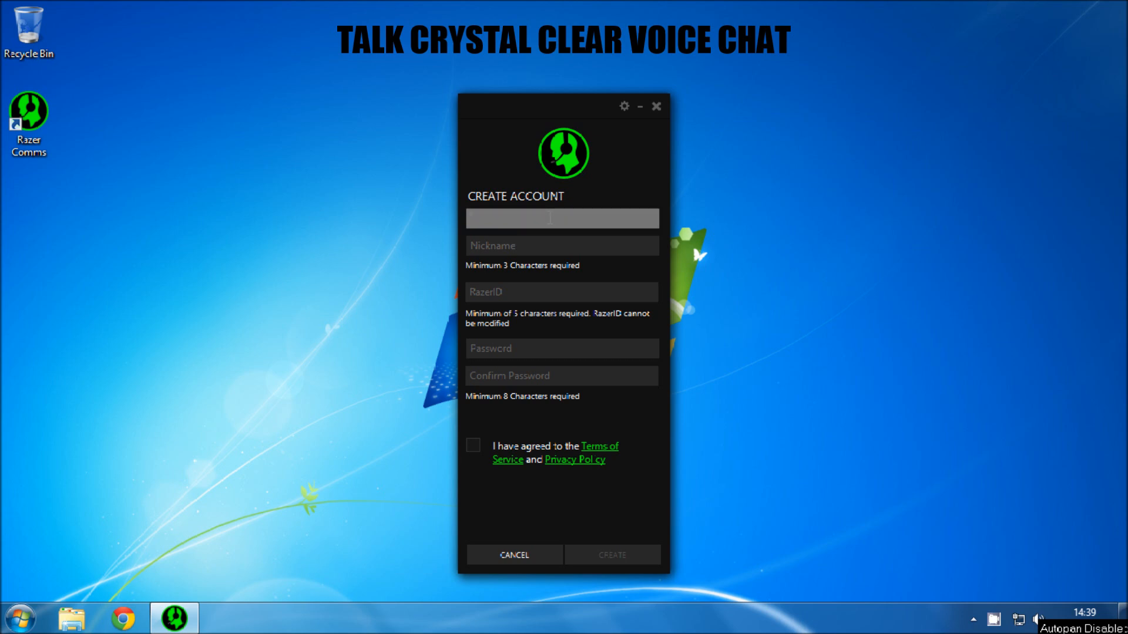
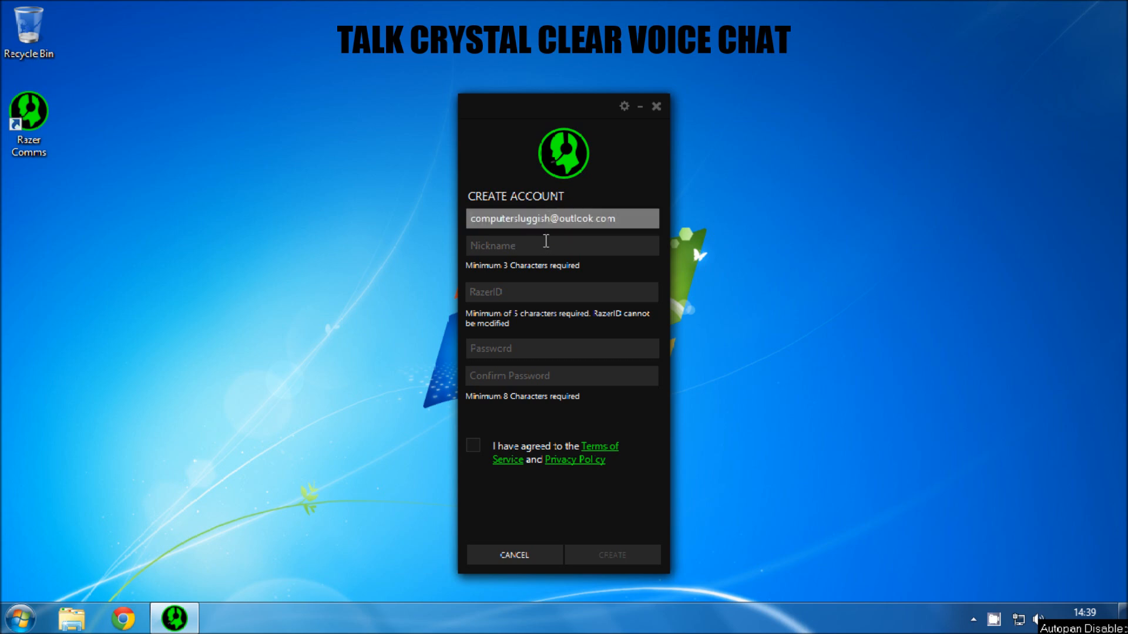
pyautogui.write('Co')
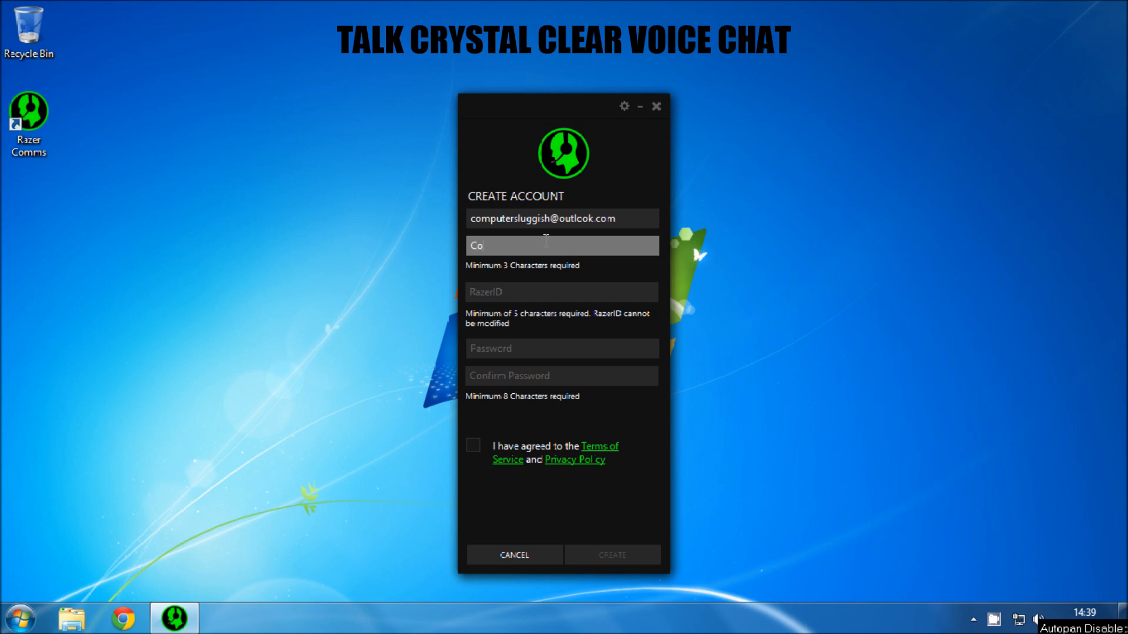
pyautogui.write('mputerSluggish')
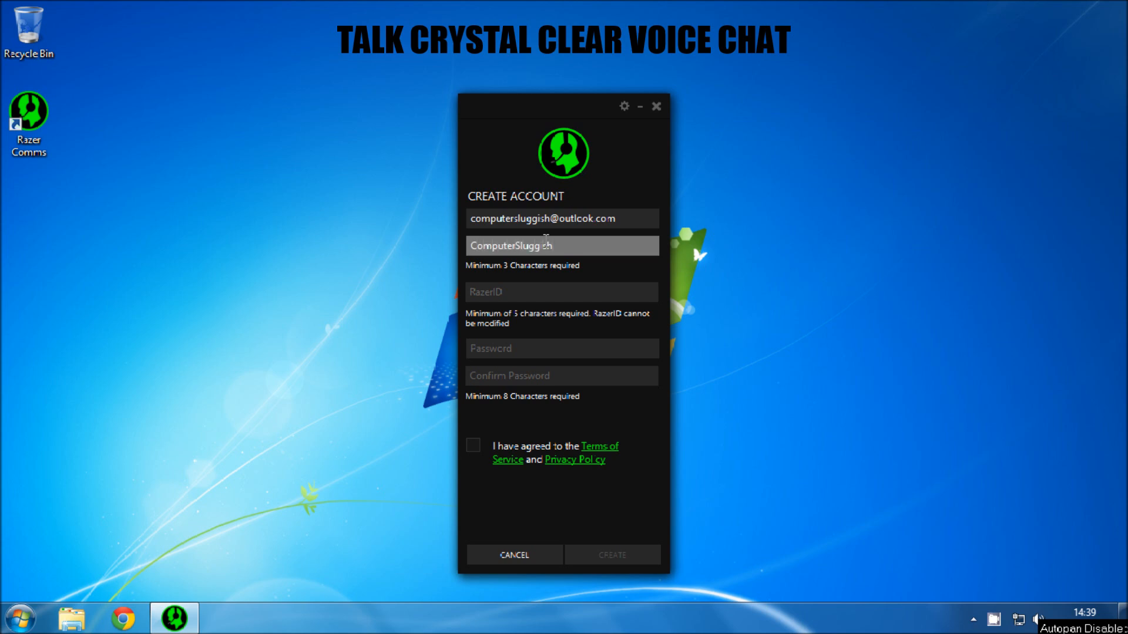
pyautogui.click(562, 292)
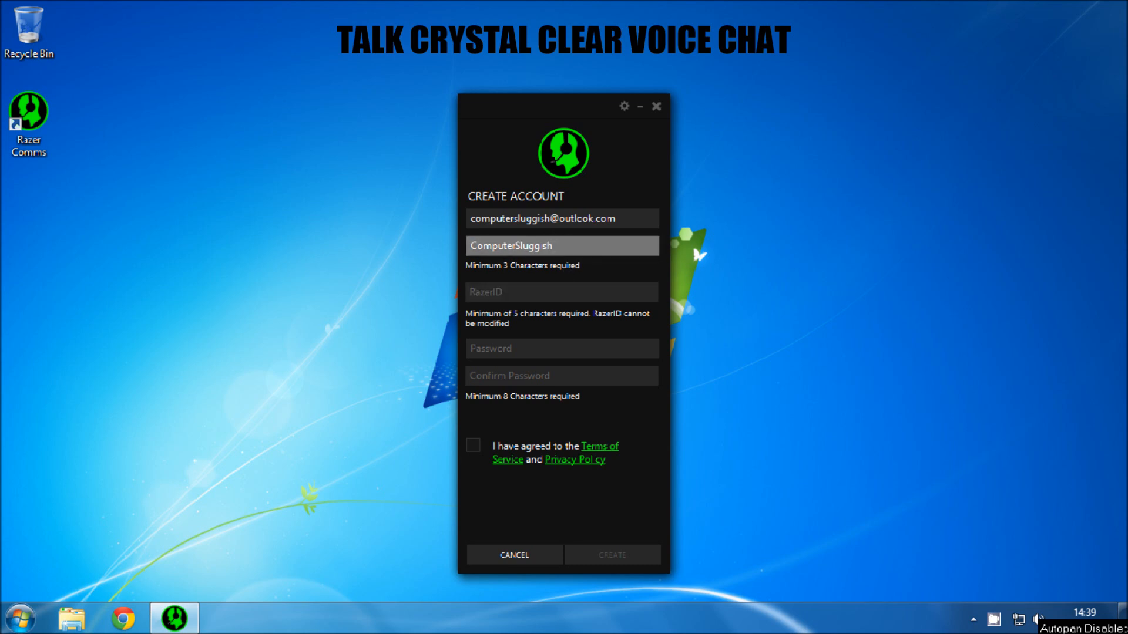
# Enter RazerID ComputerSluggish with password and confirmation, accept the terms and submit the account.
pyautogui.click(561, 291)
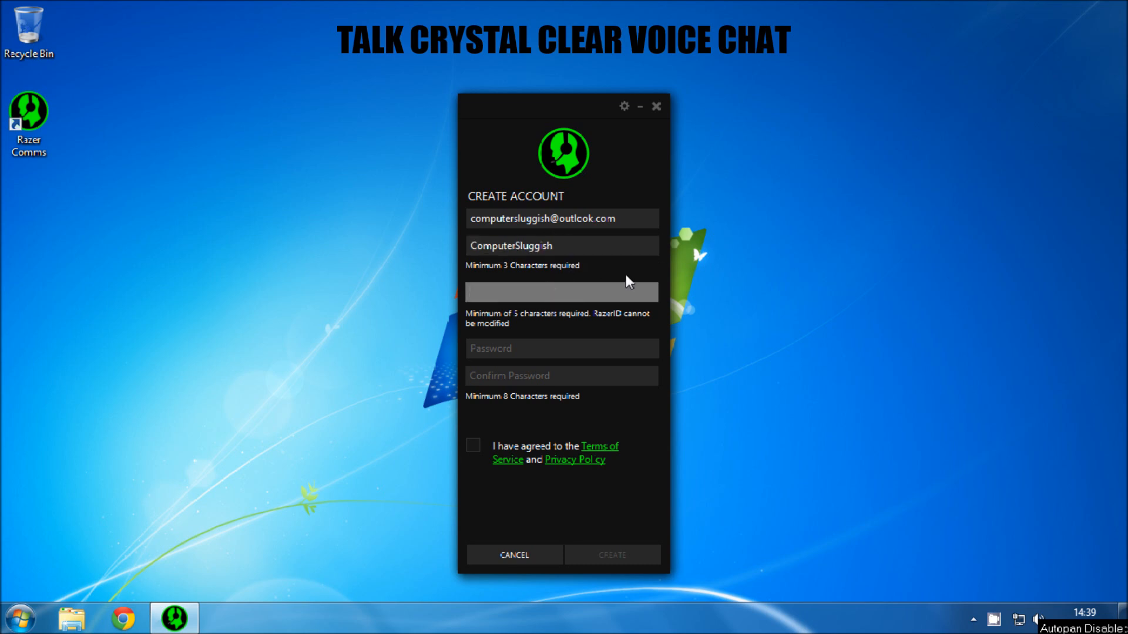
pyautogui.write('ComputerSluggish')
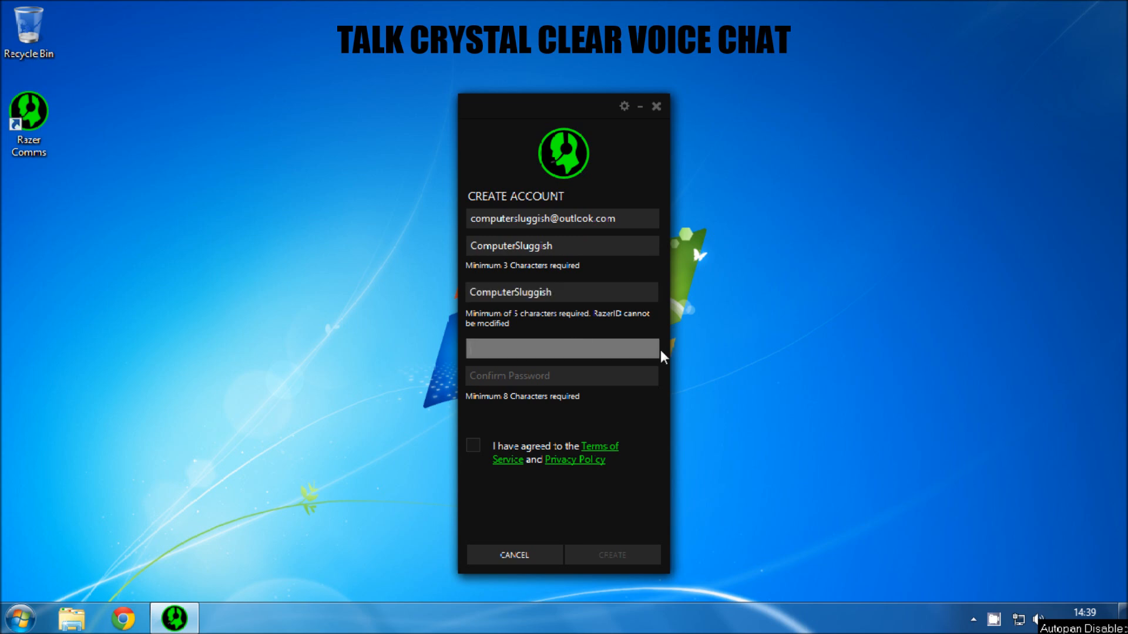
pyautogui.write('*')
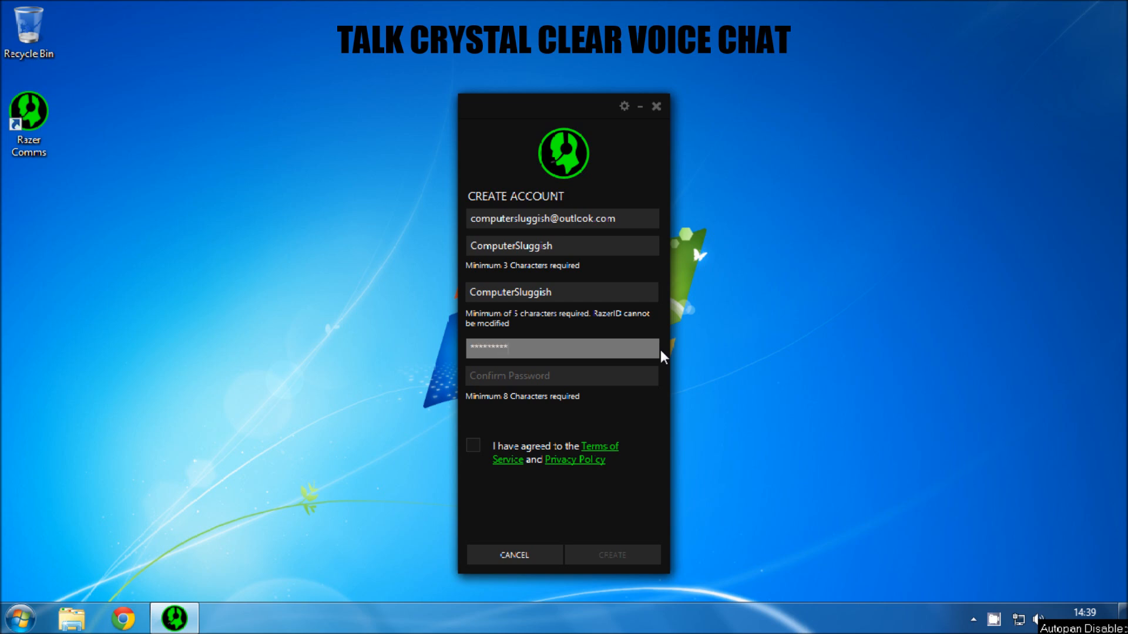
pyautogui.write('*****')
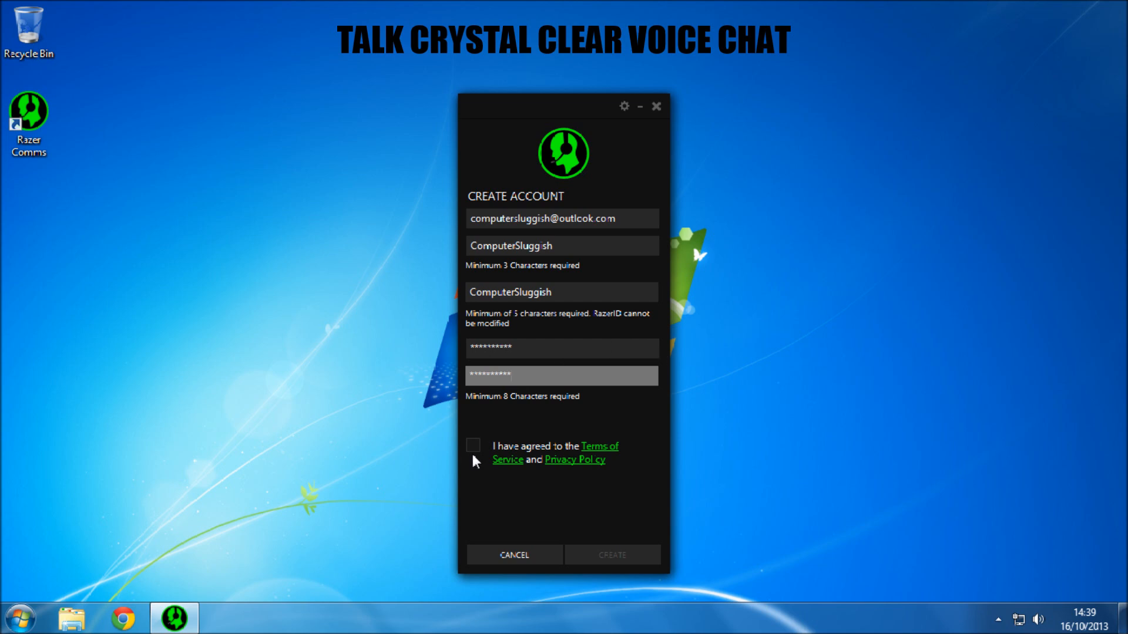
pyautogui.click(472, 445)
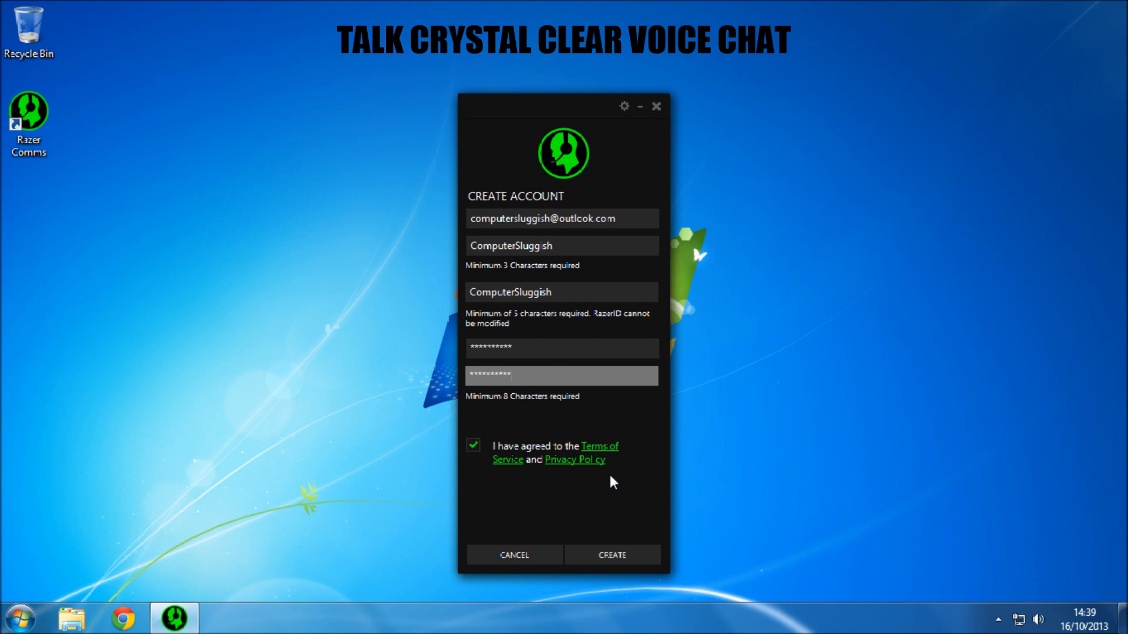
pyautogui.click(611, 554)
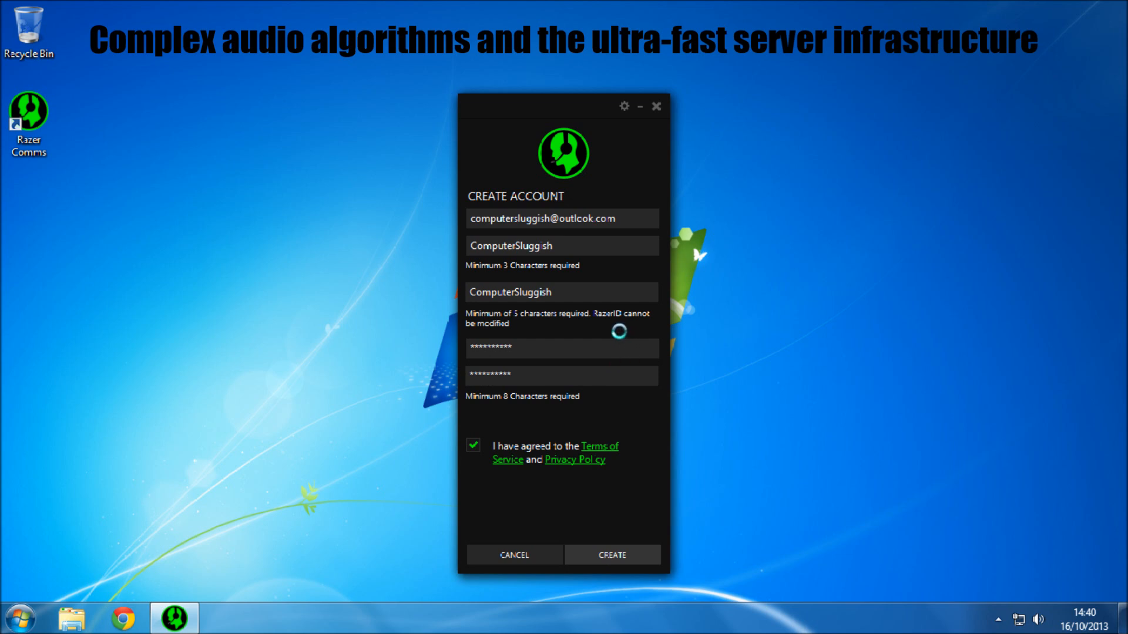
# Acknowledge the email-verification notice and return to the login screen.
pyautogui.click(611, 554)
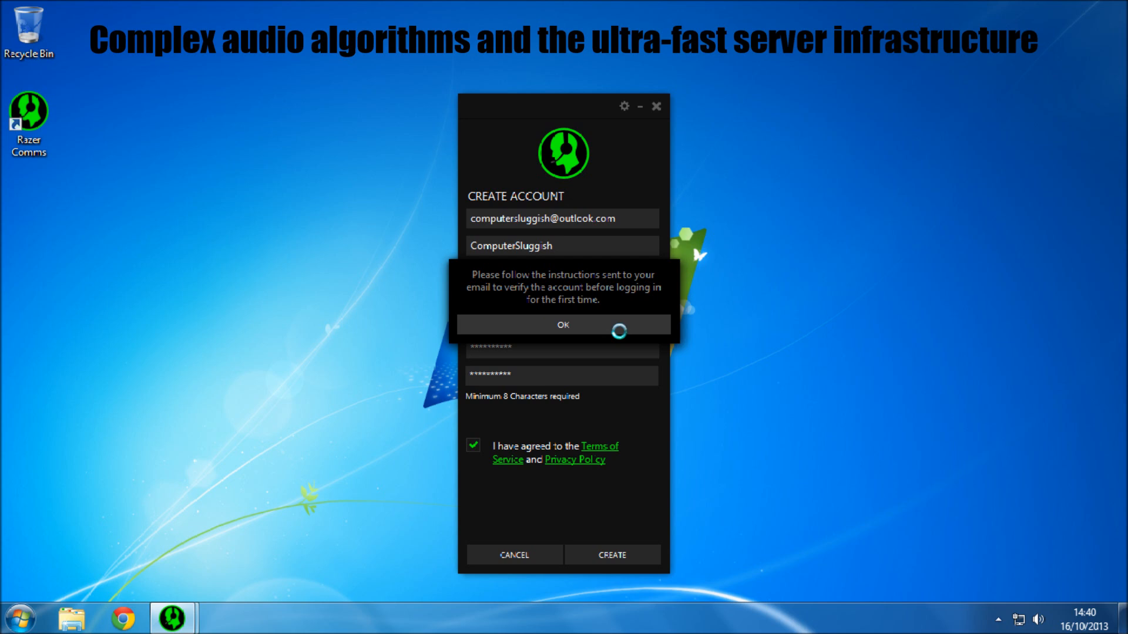
pyautogui.click(562, 325)
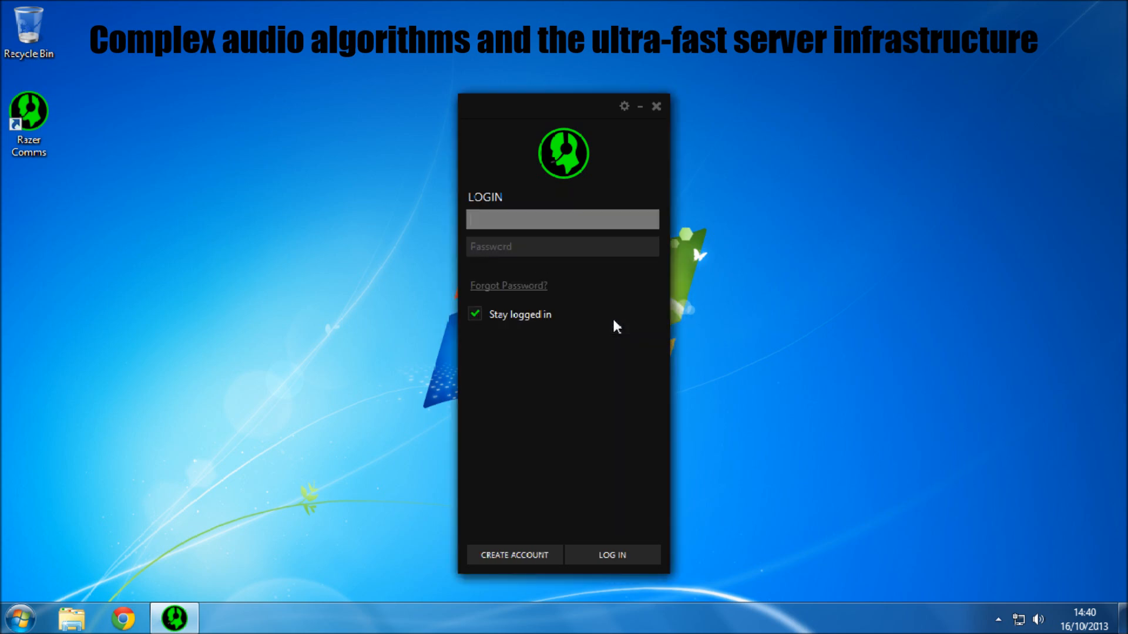
pyautogui.moveTo(594, 364)
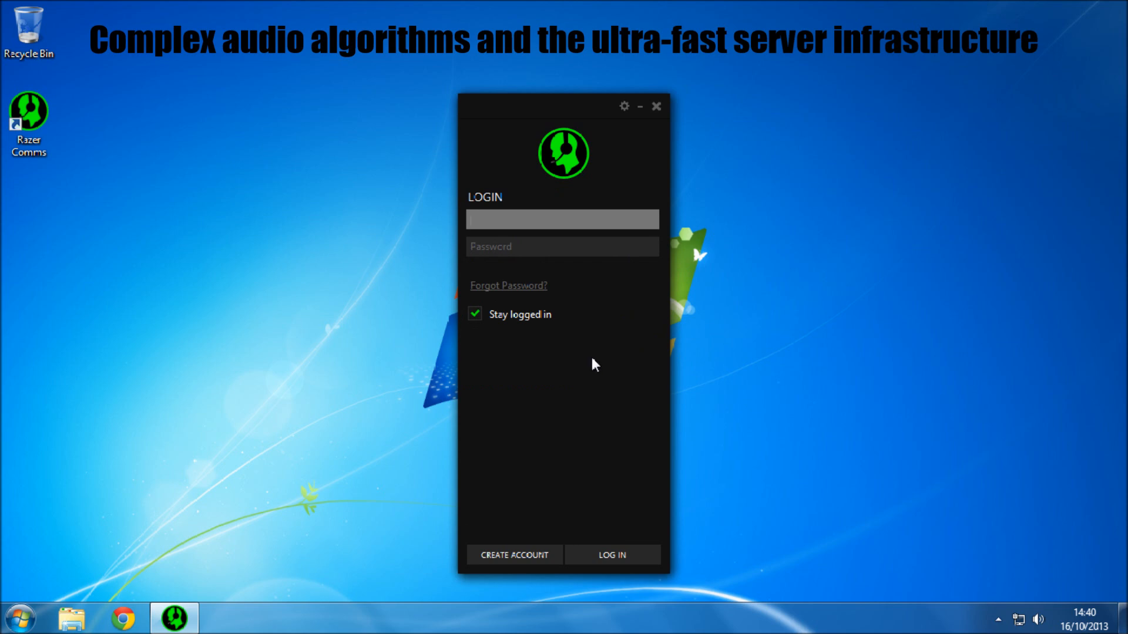
pyautogui.moveTo(544, 113)
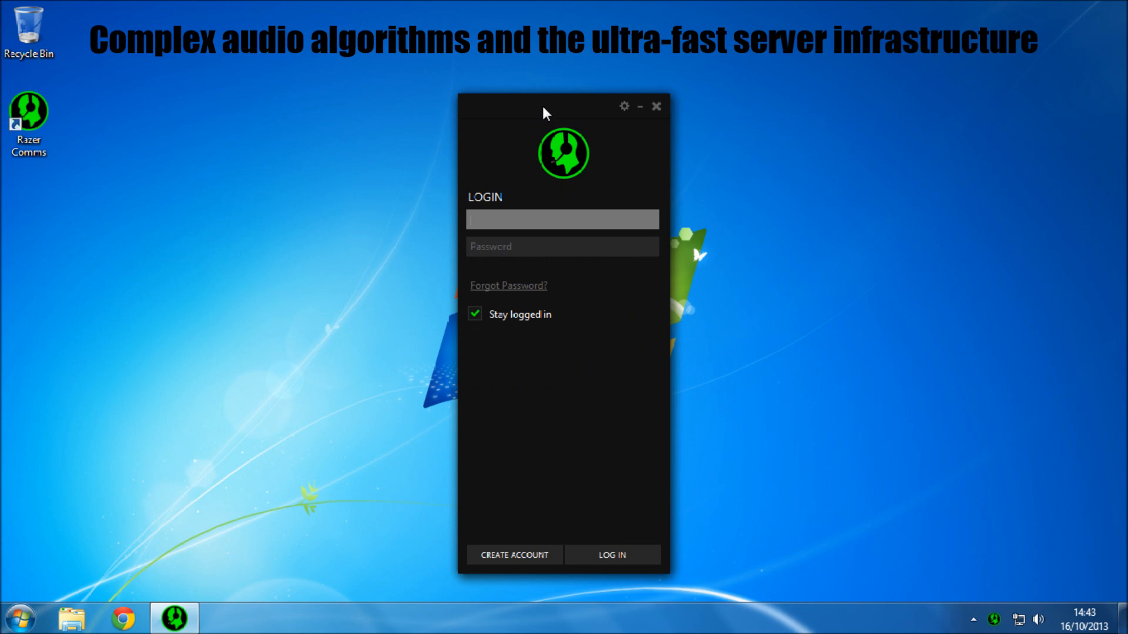
pyautogui.moveTo(528, 192)
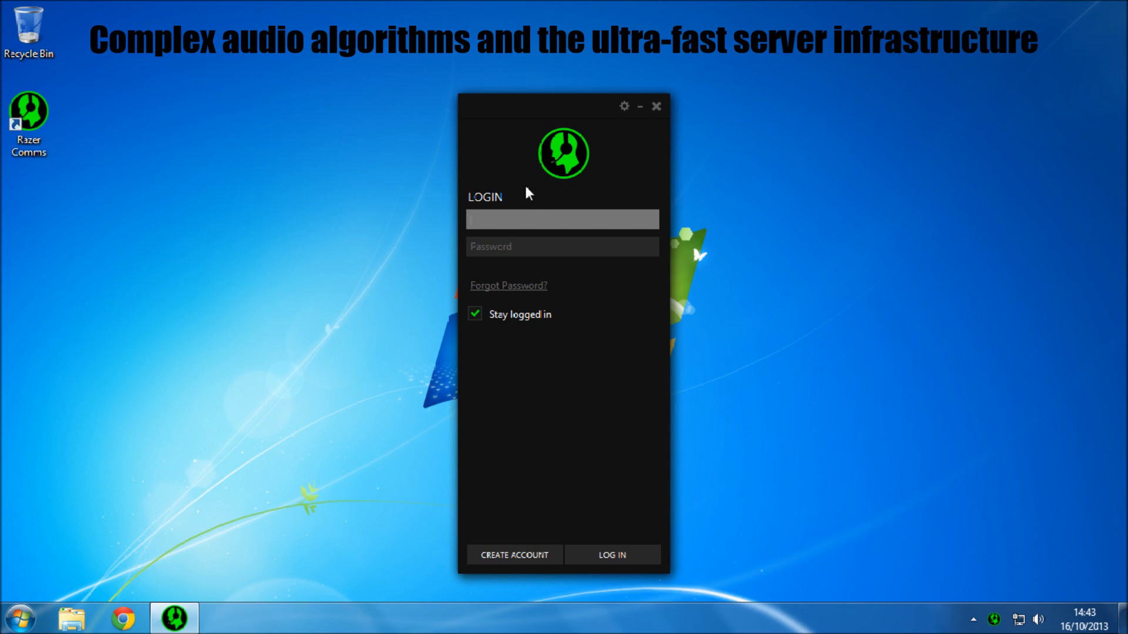
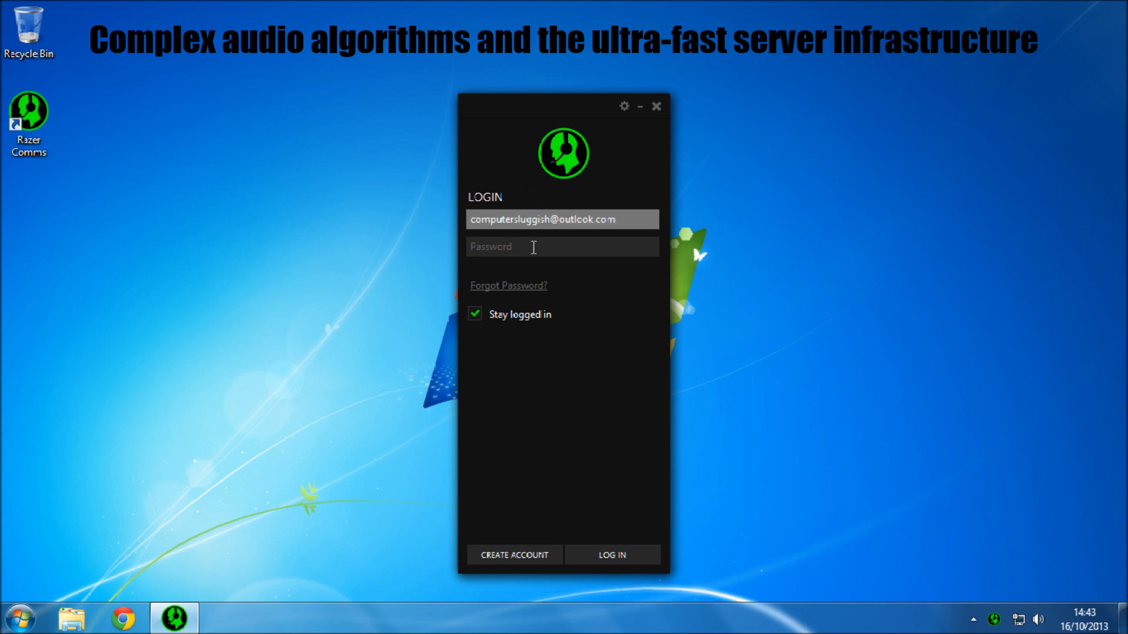
pyautogui.write('****')
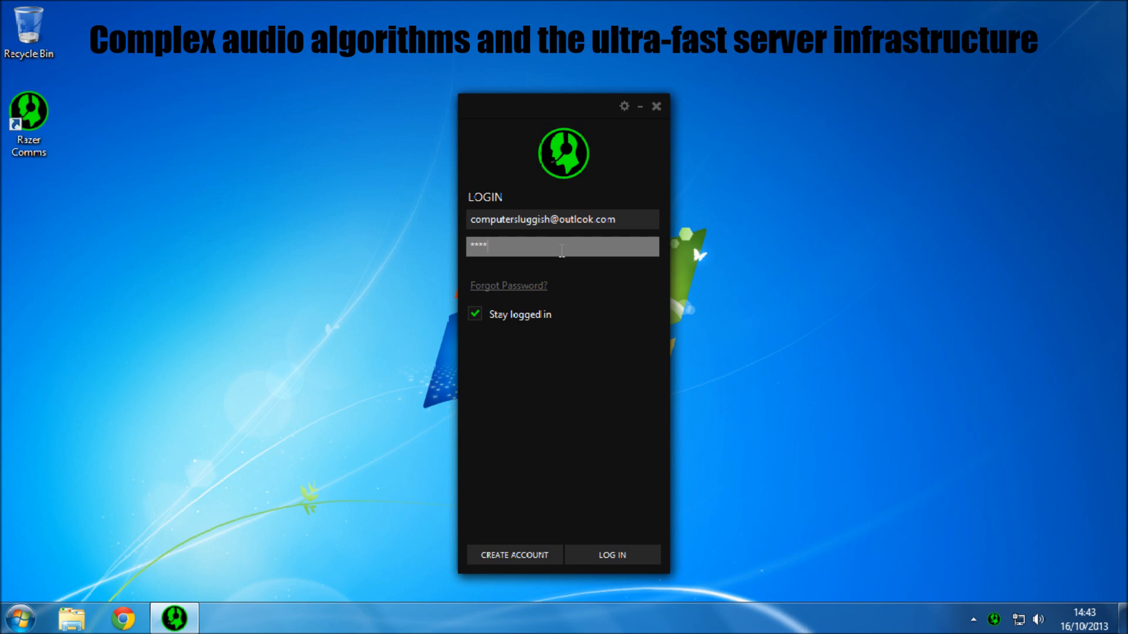
pyautogui.write('password')
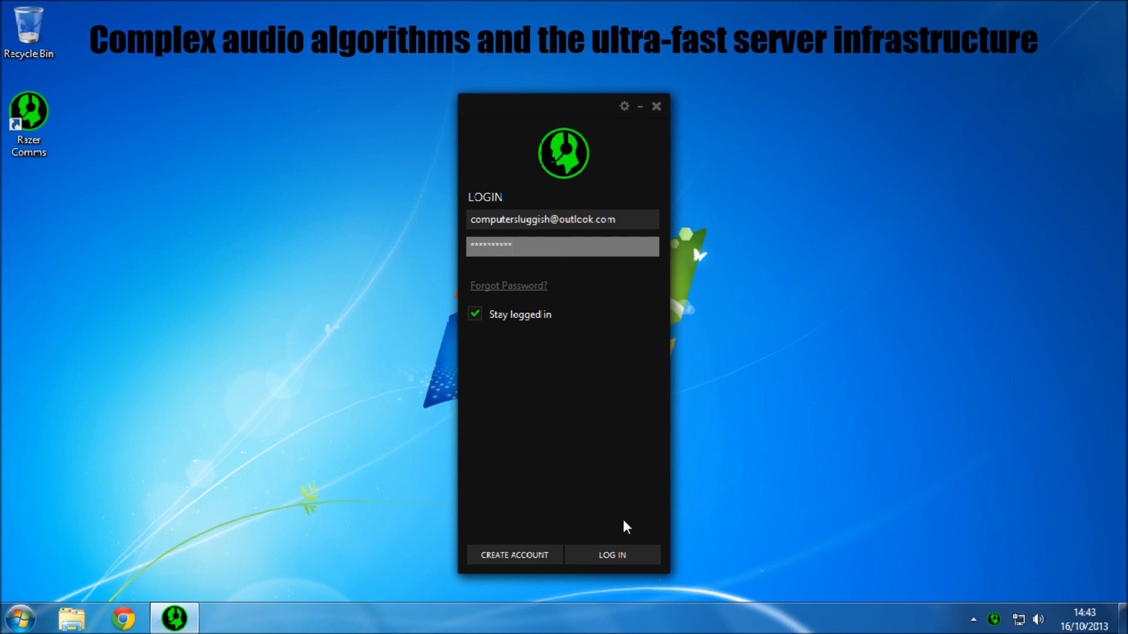
pyautogui.click(611, 554)
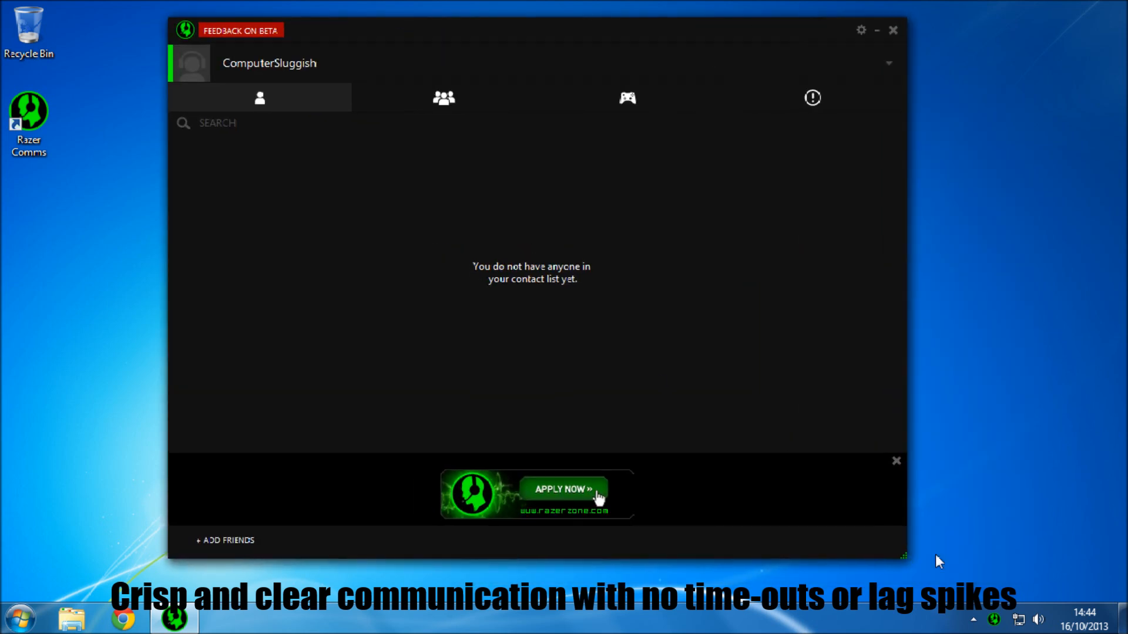
# Dismiss the ad banner and show the empty Groups section.
pyautogui.click(896, 460)
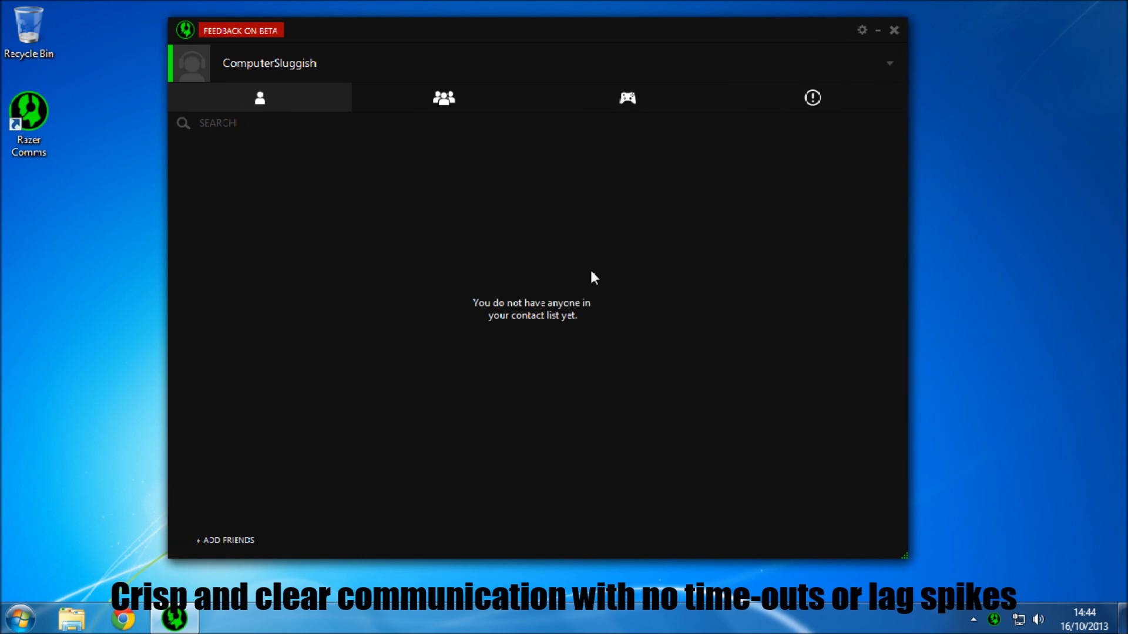
pyautogui.moveTo(523, 227)
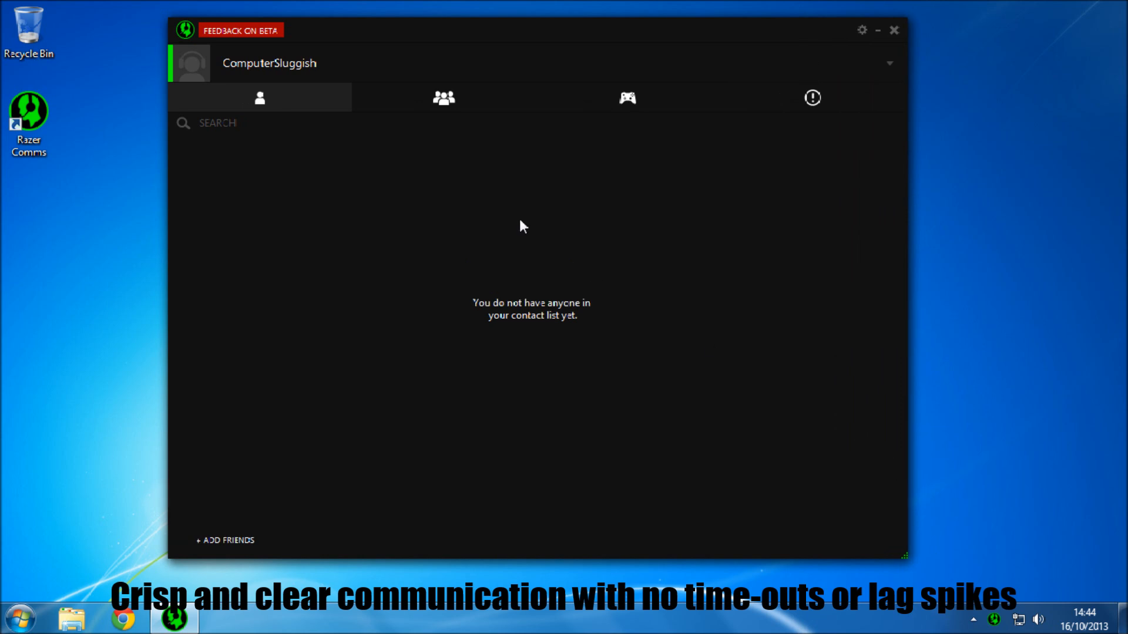
pyautogui.click(442, 97)
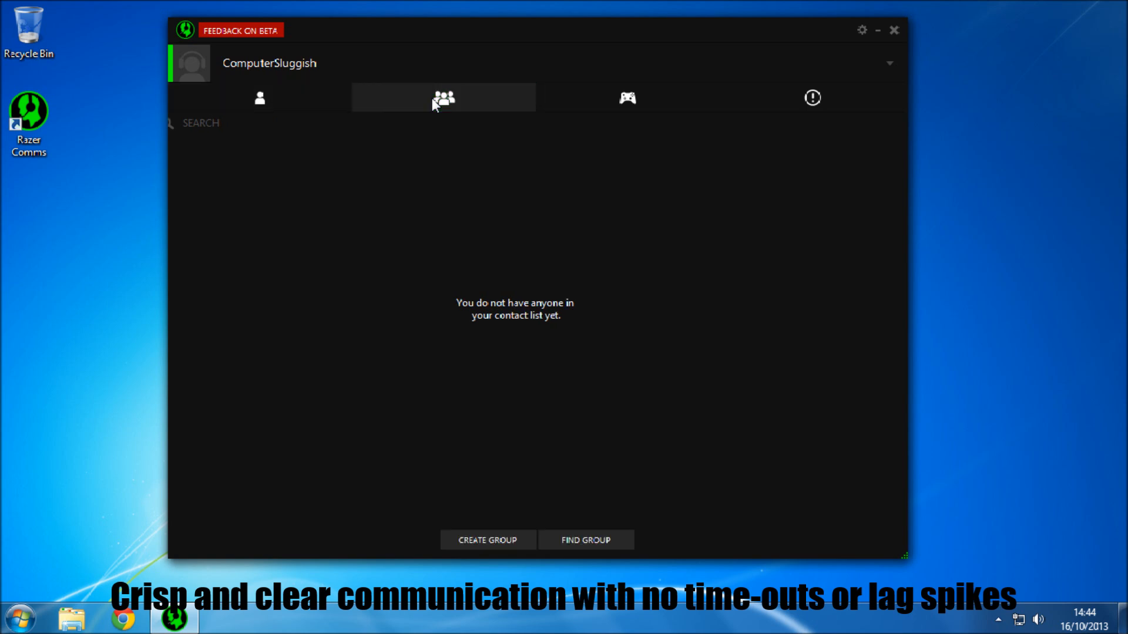
pyautogui.click(443, 98)
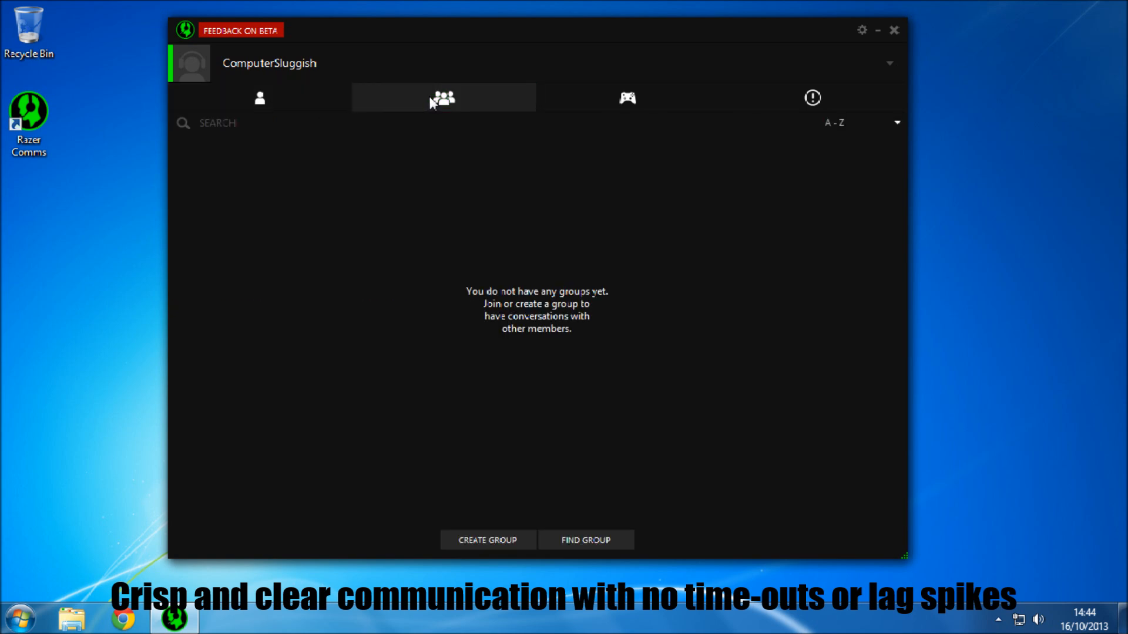
pyautogui.moveTo(373, 181)
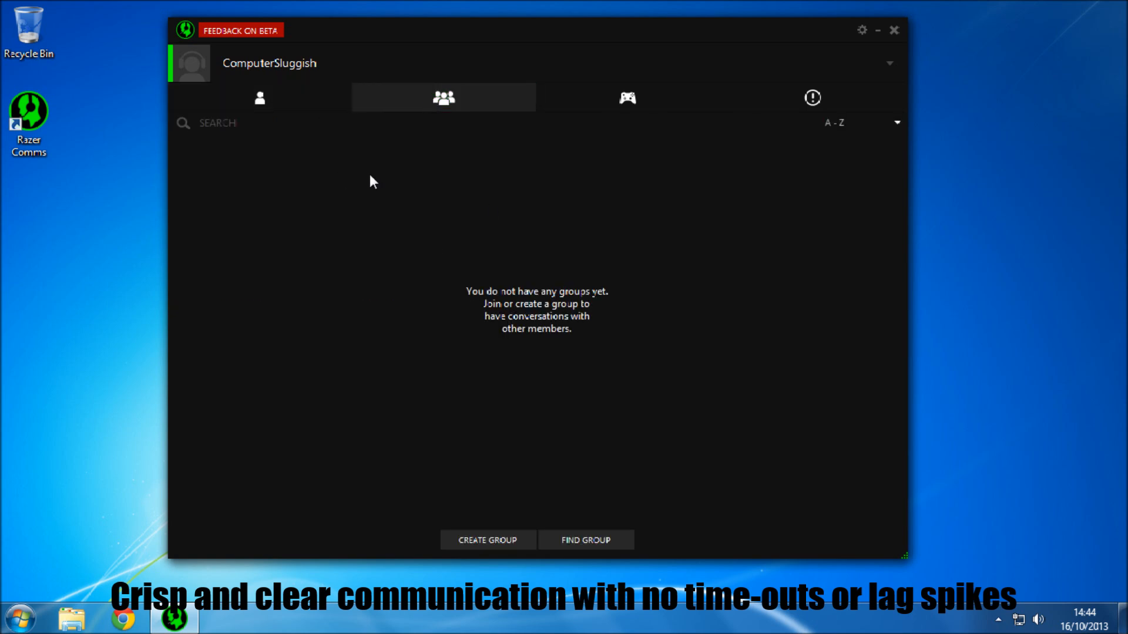
pyautogui.moveTo(636, 354)
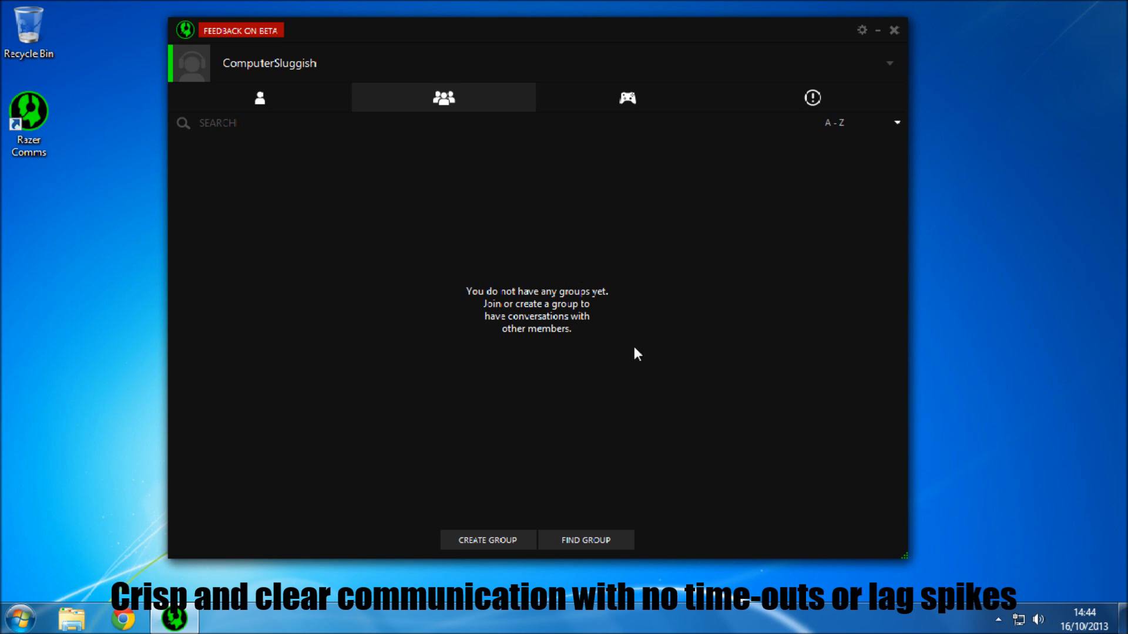
pyautogui.moveTo(504, 540)
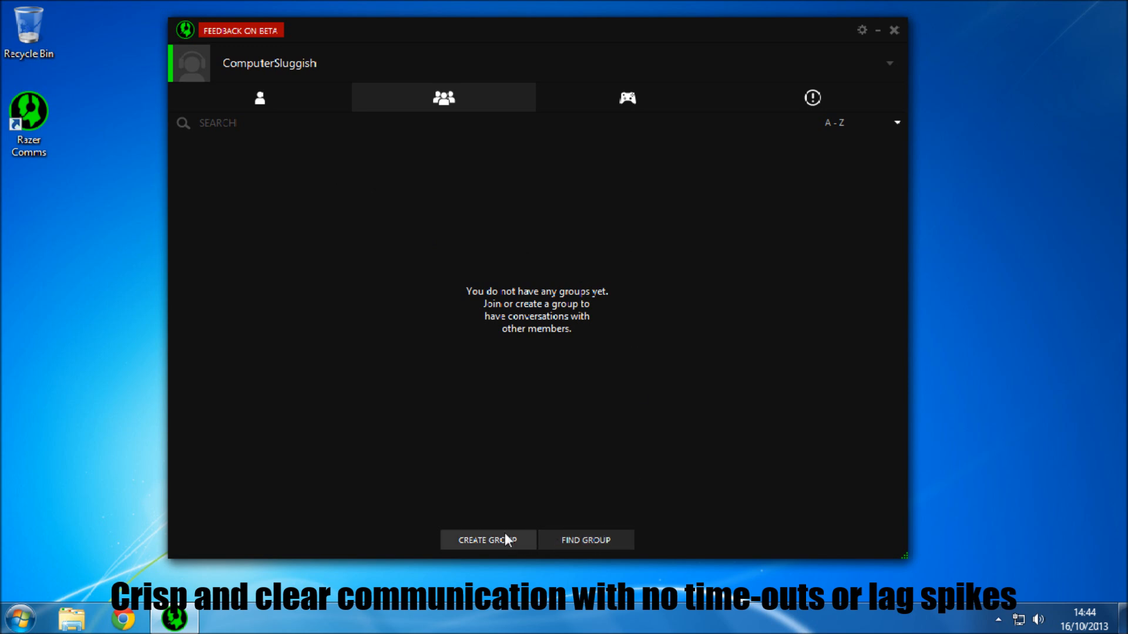
pyautogui.moveTo(505, 545)
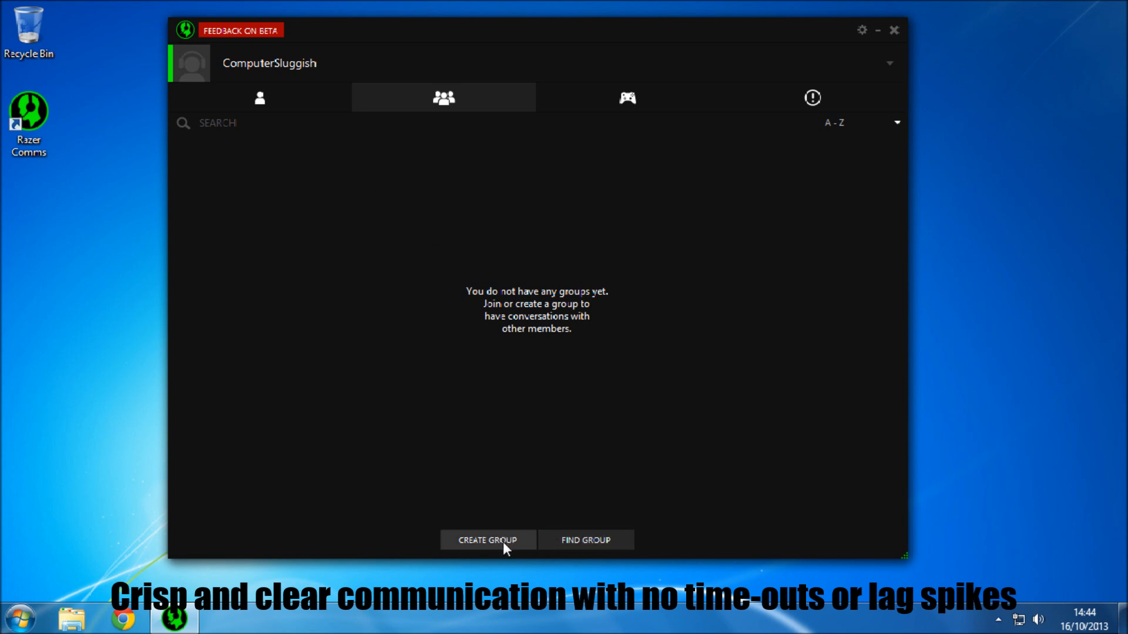
# Create a group named ComputerSluggish in the General category.
pyautogui.click(486, 541)
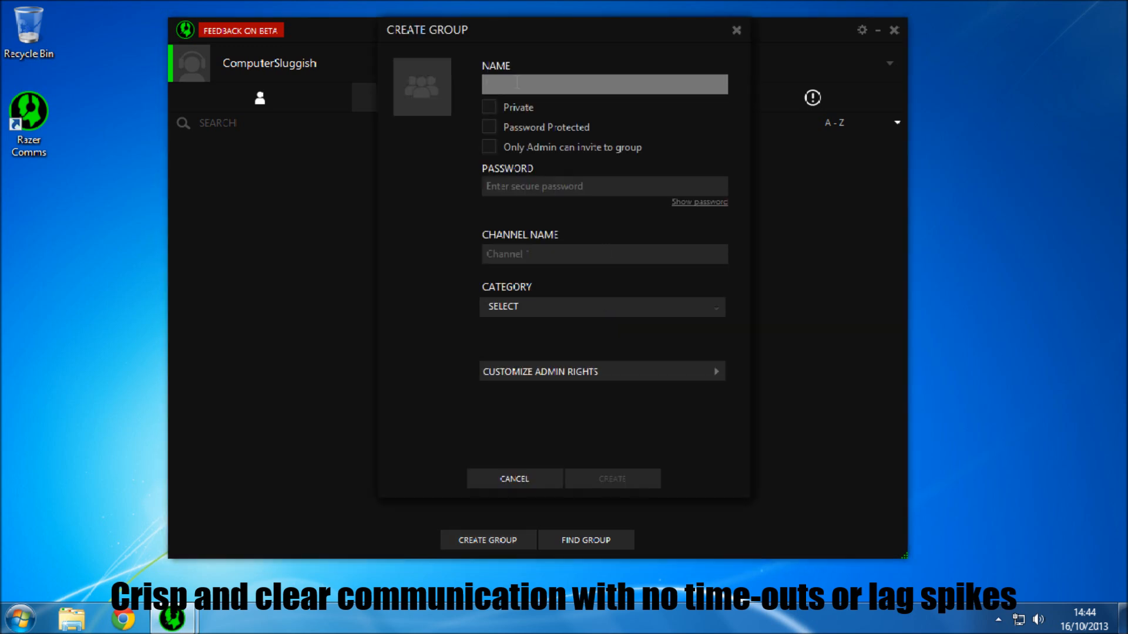
pyautogui.write('Com')
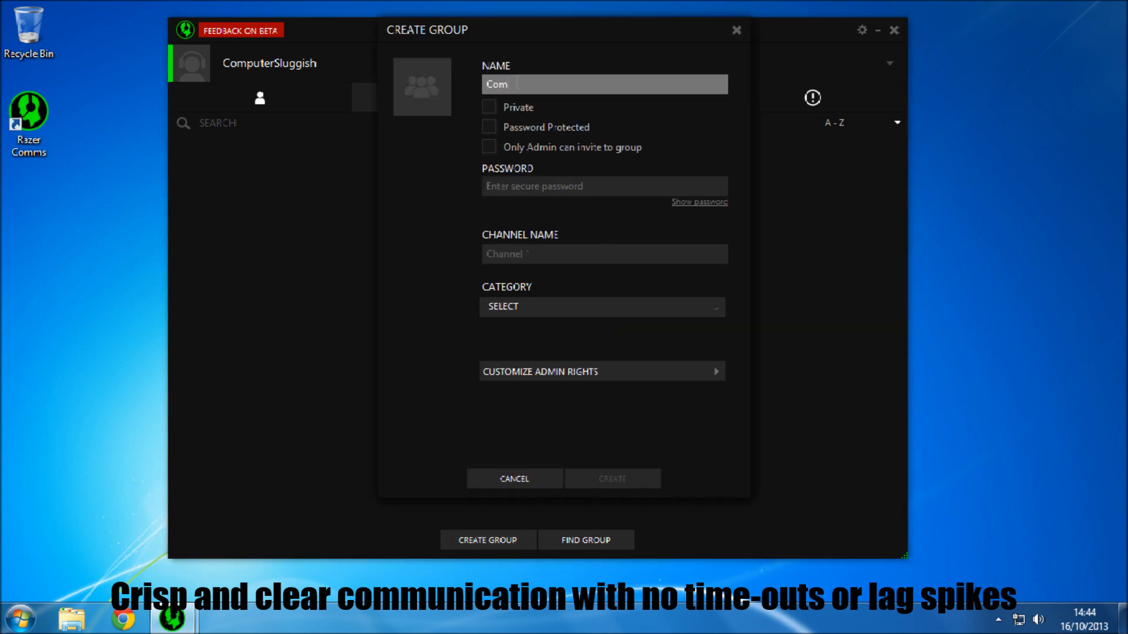
pyautogui.write('puterSluggish')
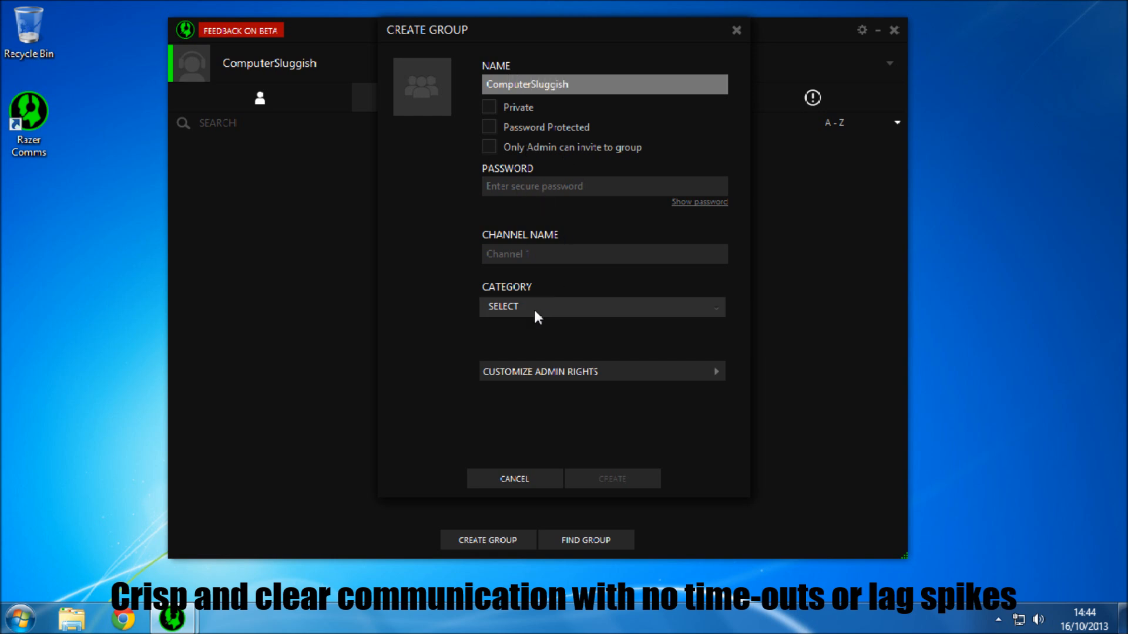
pyautogui.click(602, 306)
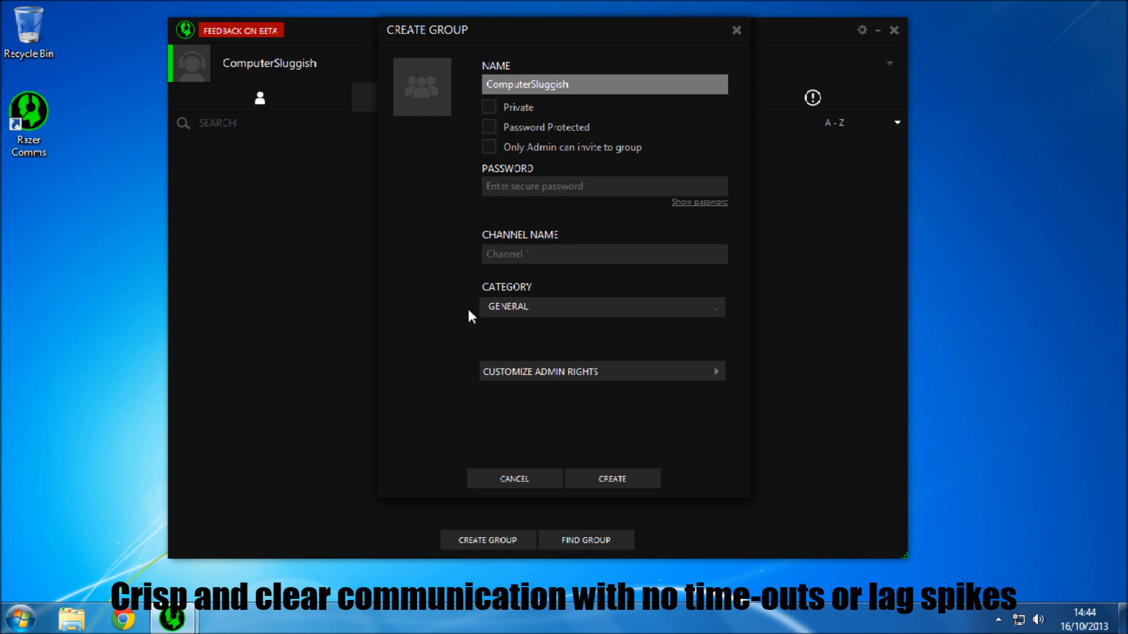
pyautogui.moveTo(553, 467)
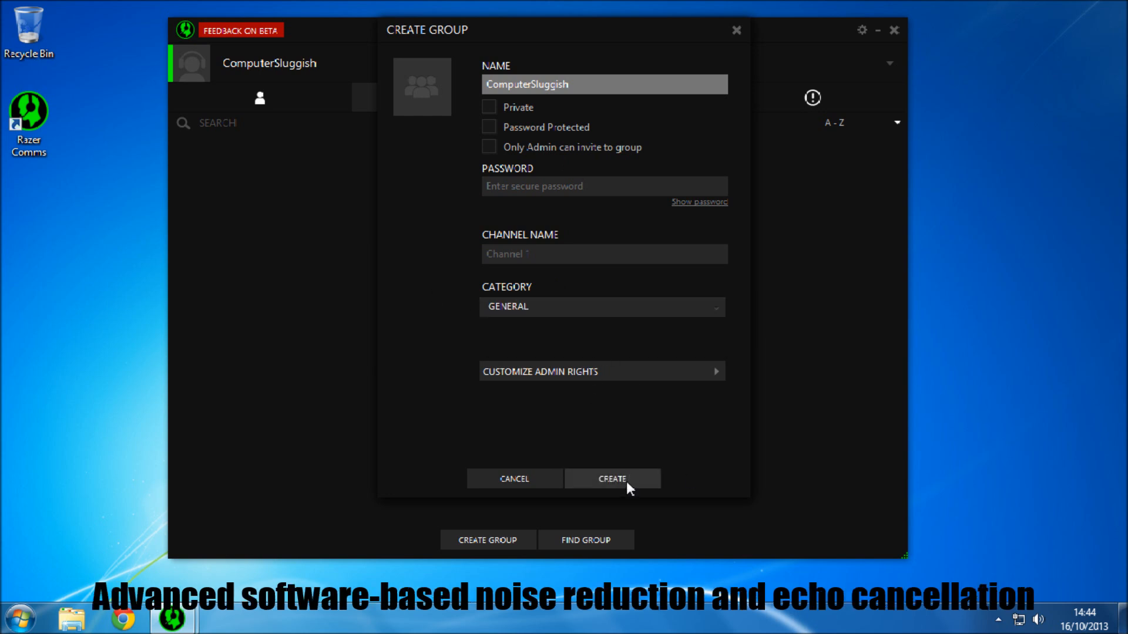
pyautogui.click(611, 479)
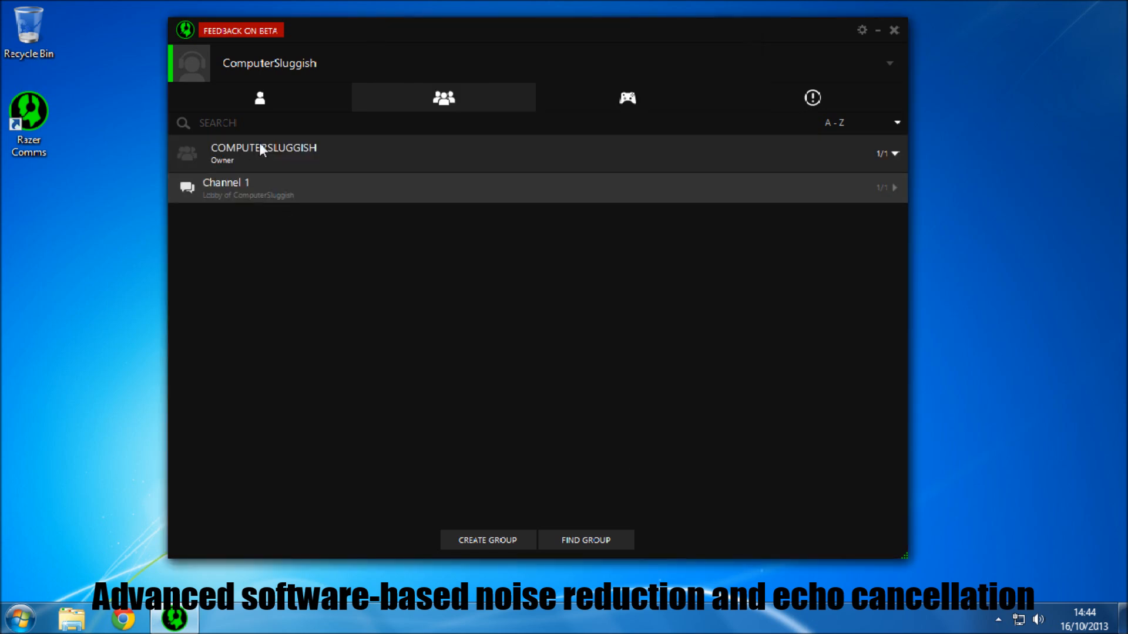
pyautogui.moveTo(283, 155)
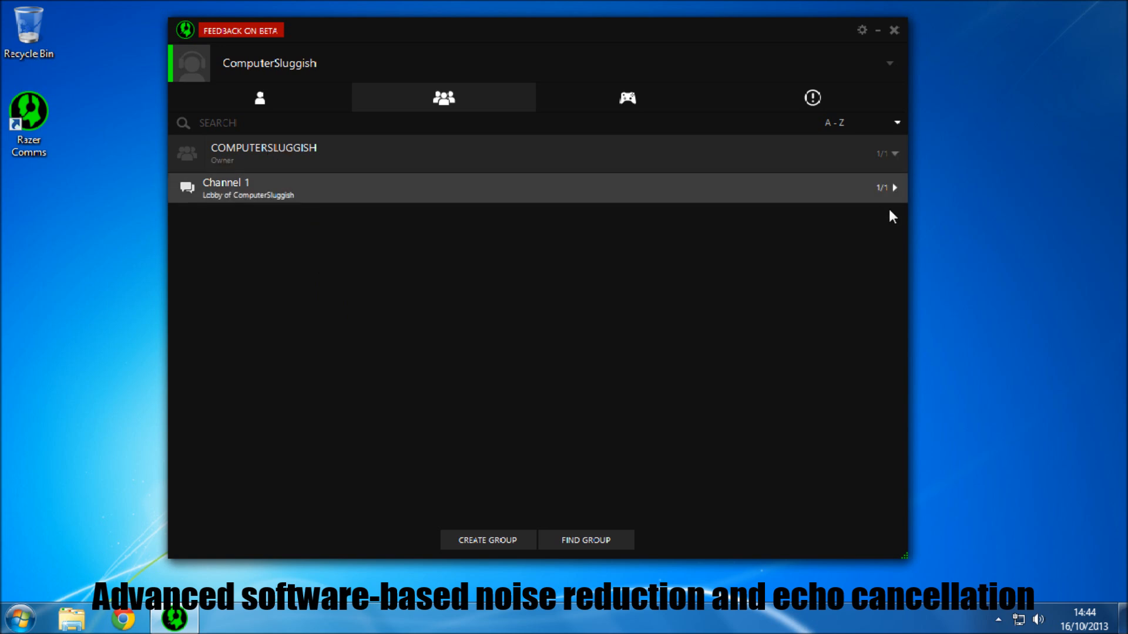
pyautogui.moveTo(286, 199)
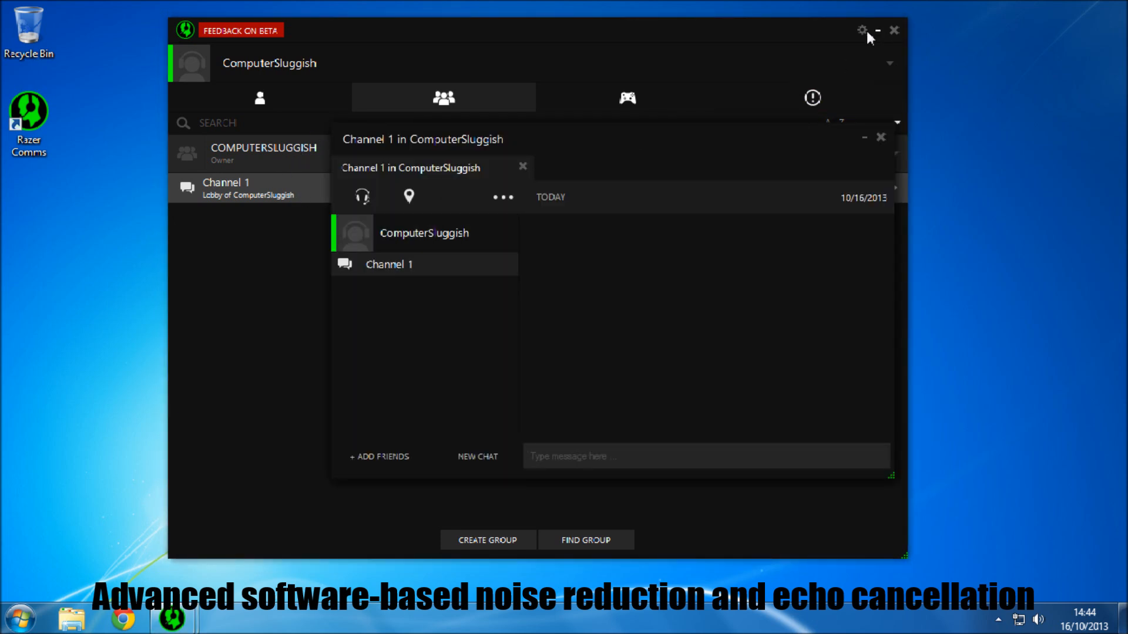
# Hide the main window, send messages to Channel 1, start voice chat and pin the chat window.
pyautogui.click(894, 30)
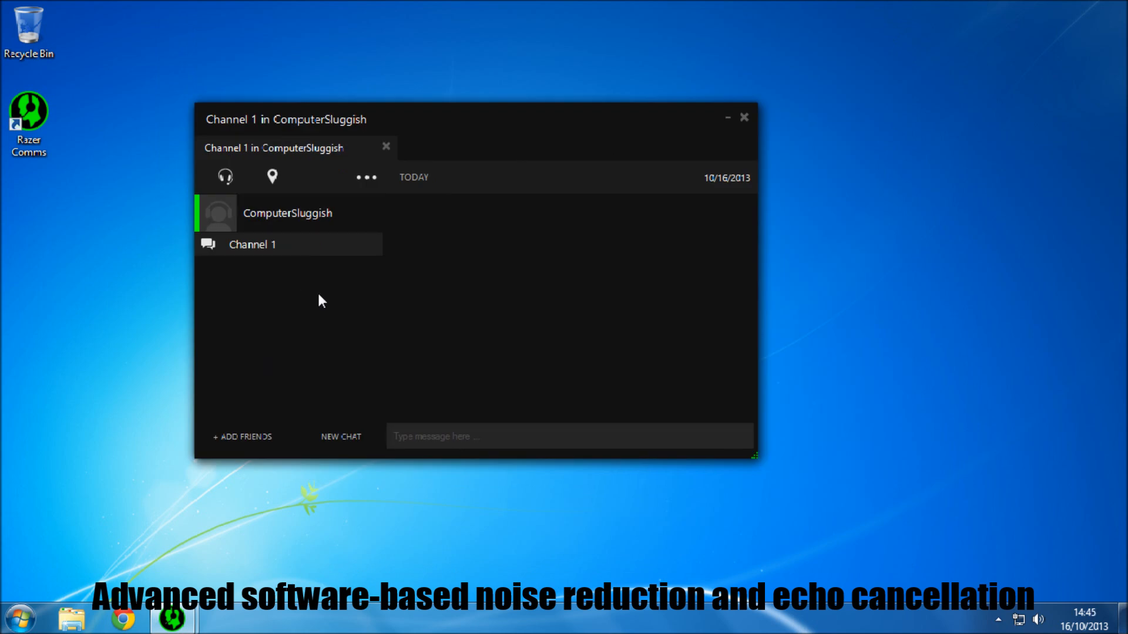
pyautogui.moveTo(472, 453)
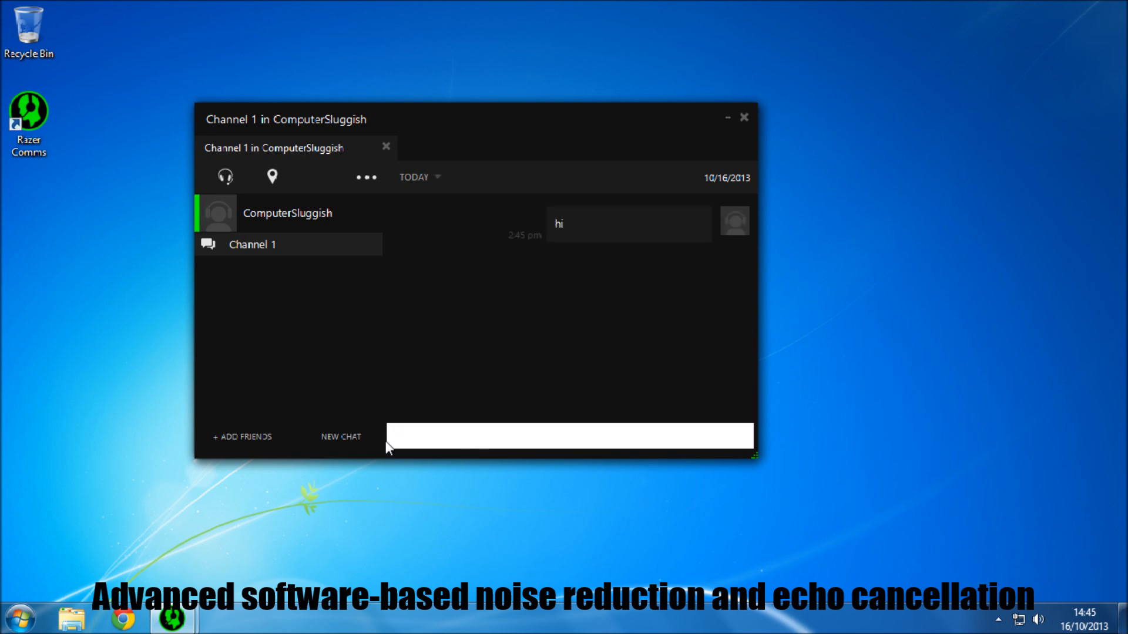
pyautogui.write('t')
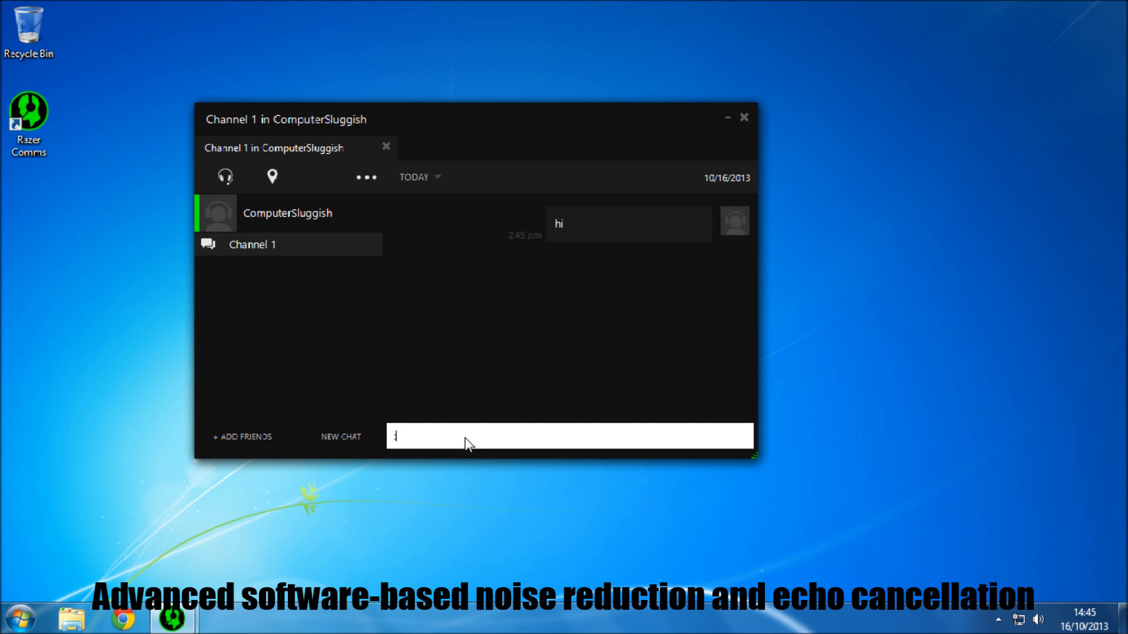
pyautogui.press('Return')
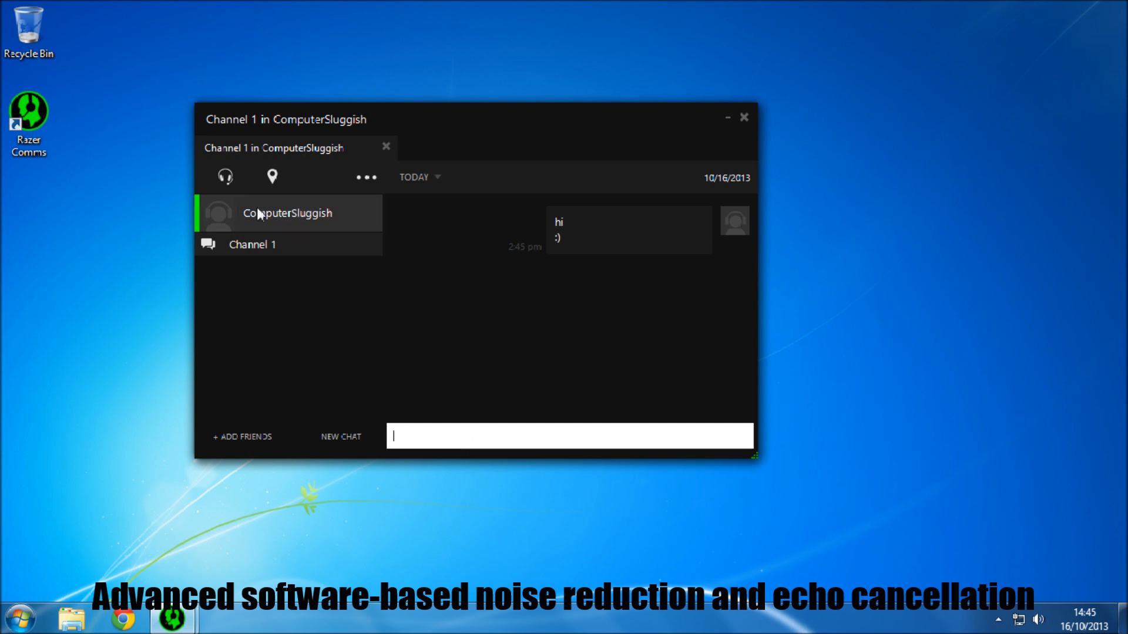
pyautogui.click(226, 177)
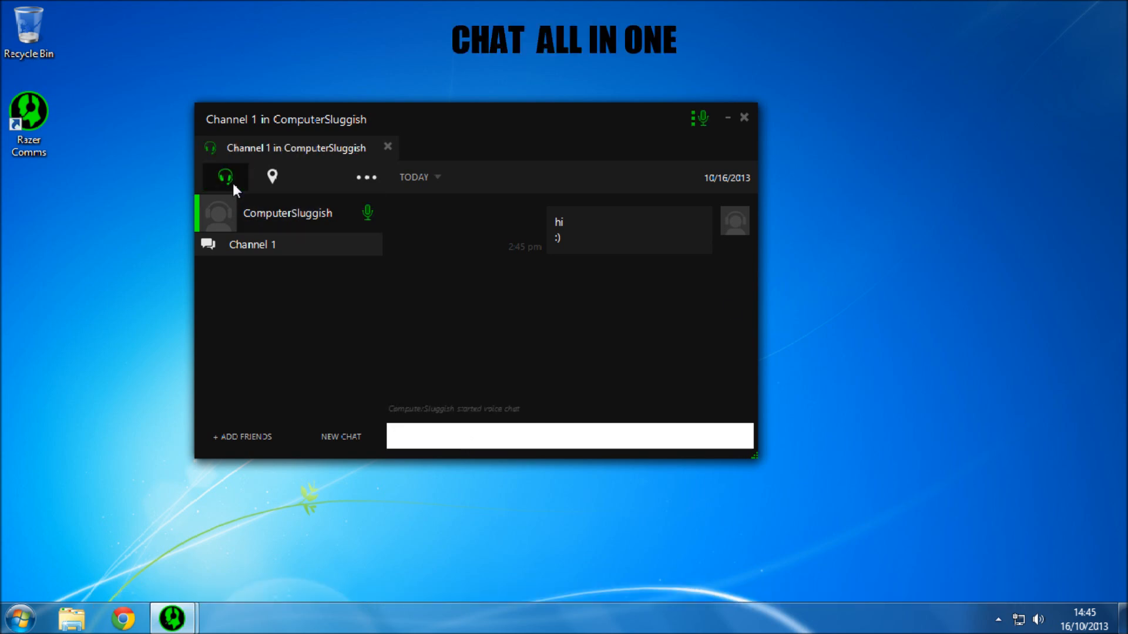
pyautogui.moveTo(438, 335)
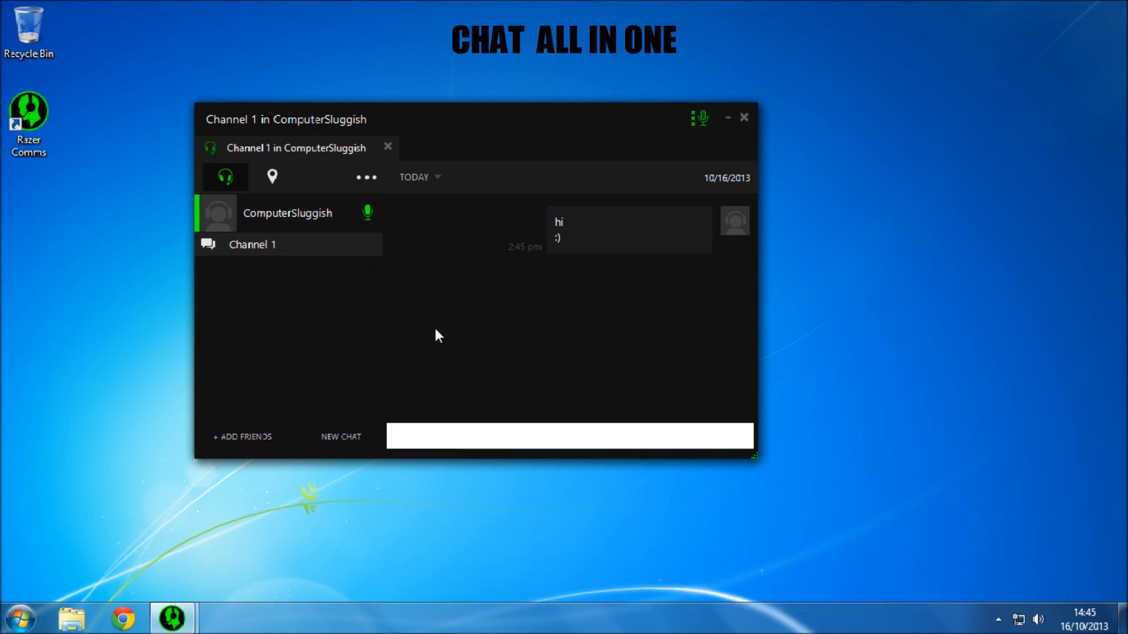
pyautogui.moveTo(484, 431)
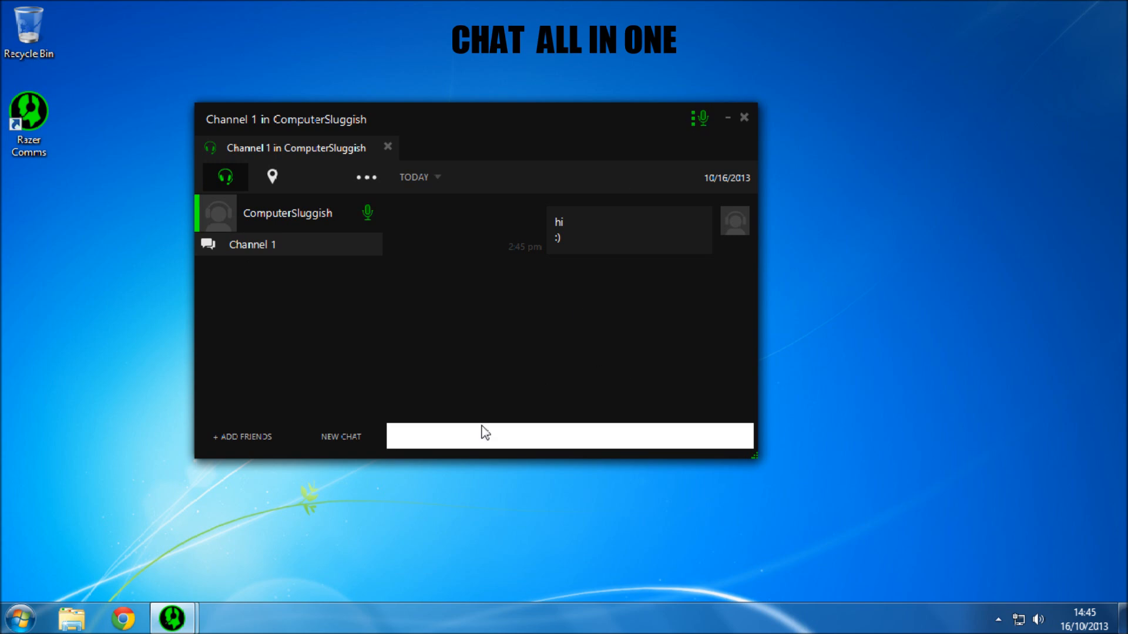
pyautogui.moveTo(489, 416)
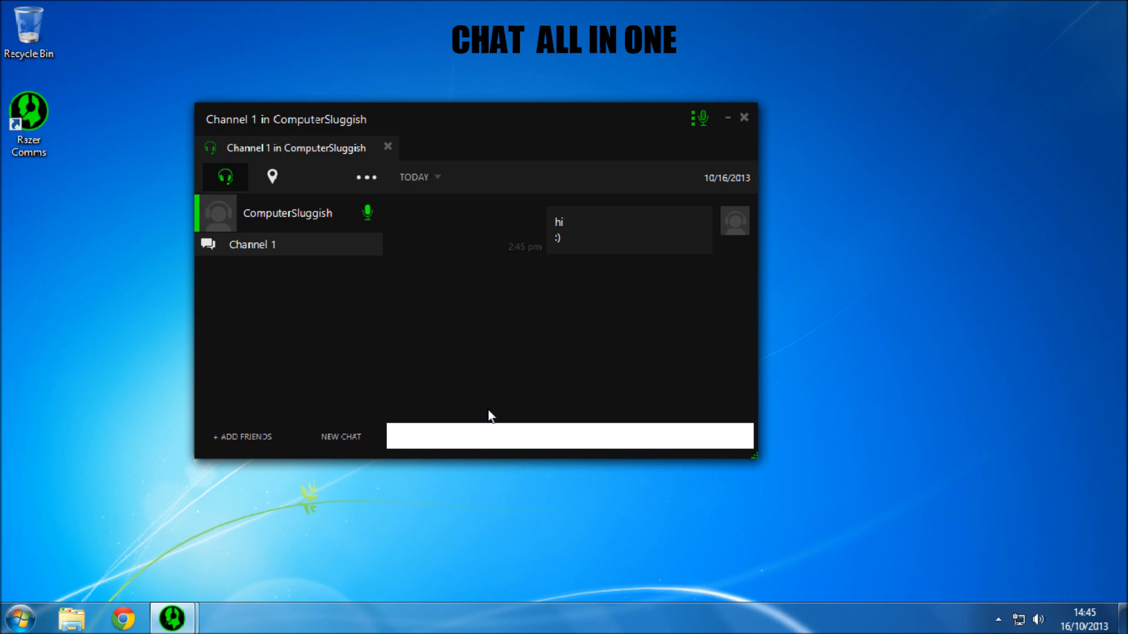
pyautogui.moveTo(250, 191)
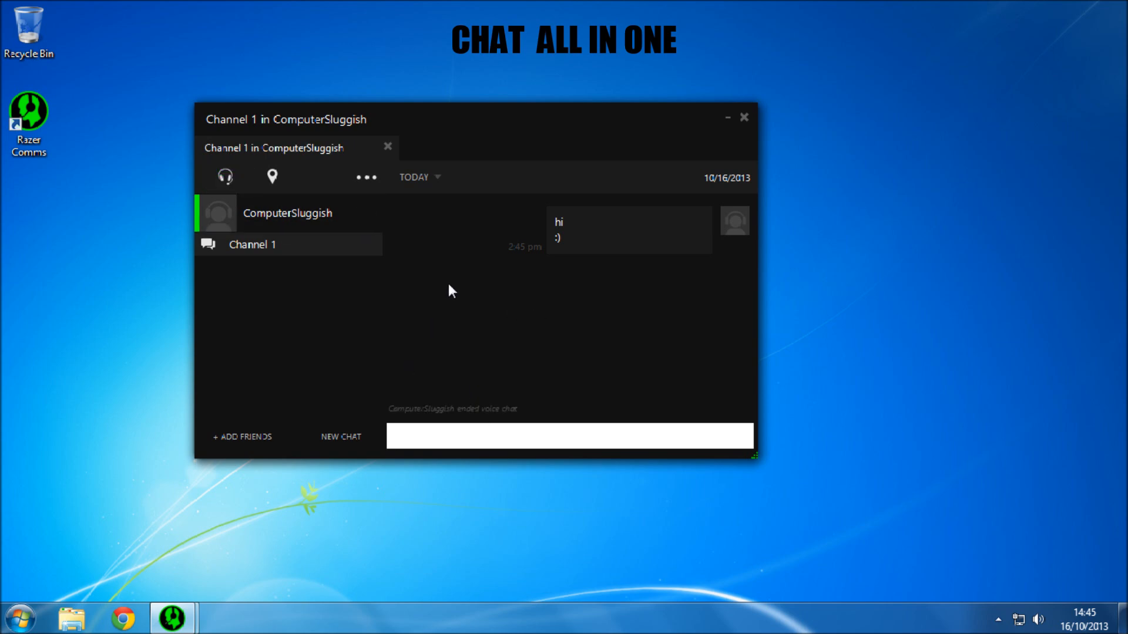
pyautogui.click(271, 176)
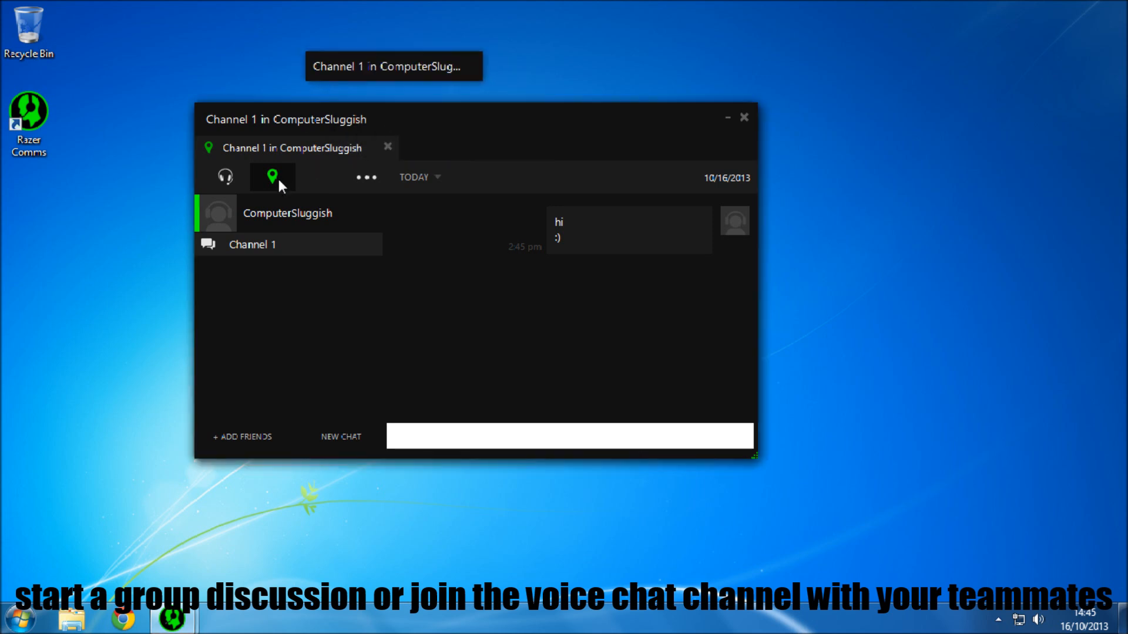
pyautogui.moveTo(622, 279)
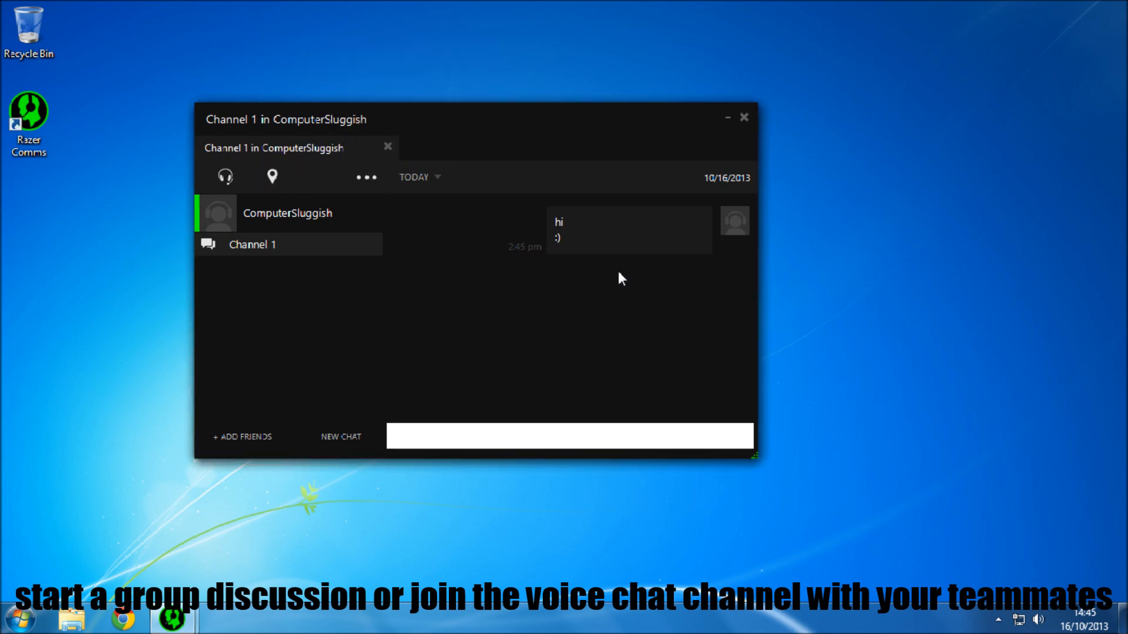
pyautogui.moveTo(172, 619)
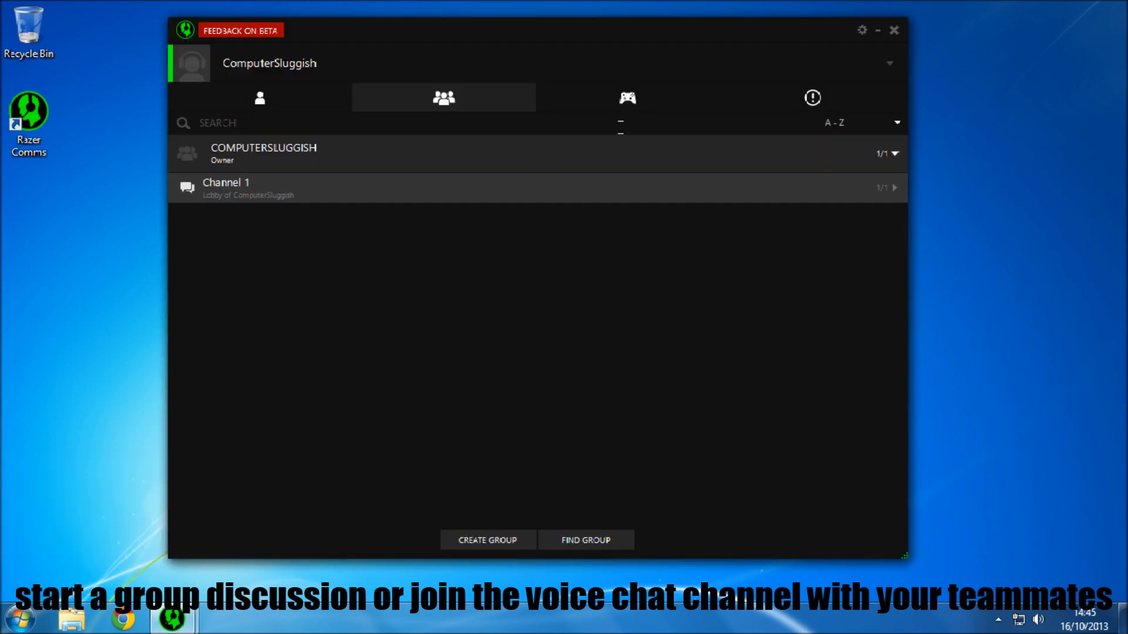
pyautogui.moveTo(586, 113)
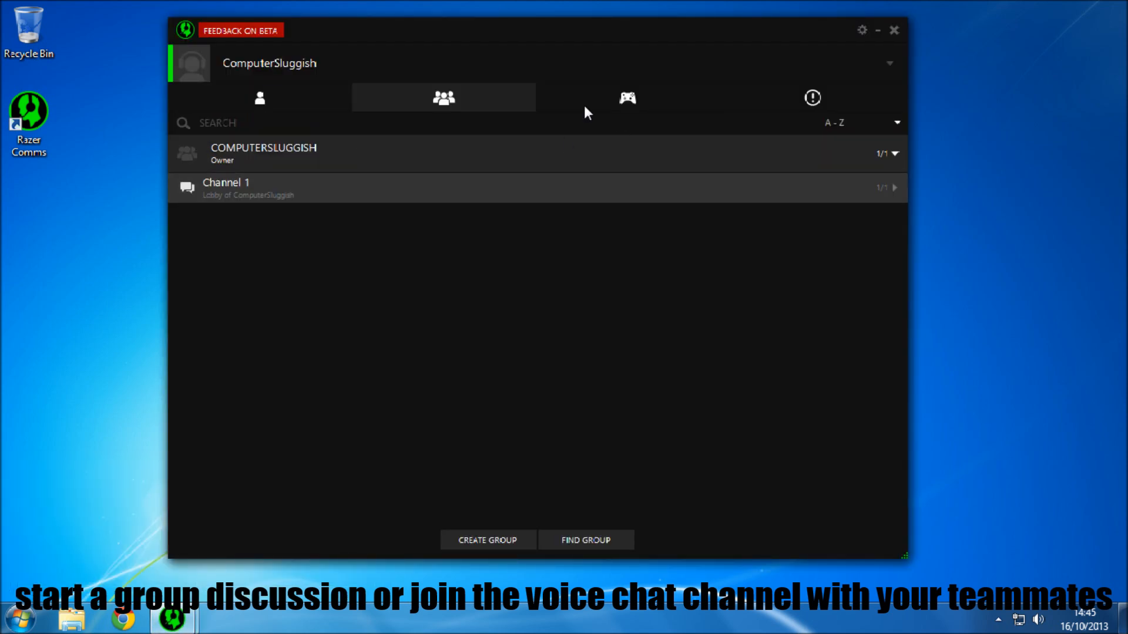
pyautogui.click(626, 97)
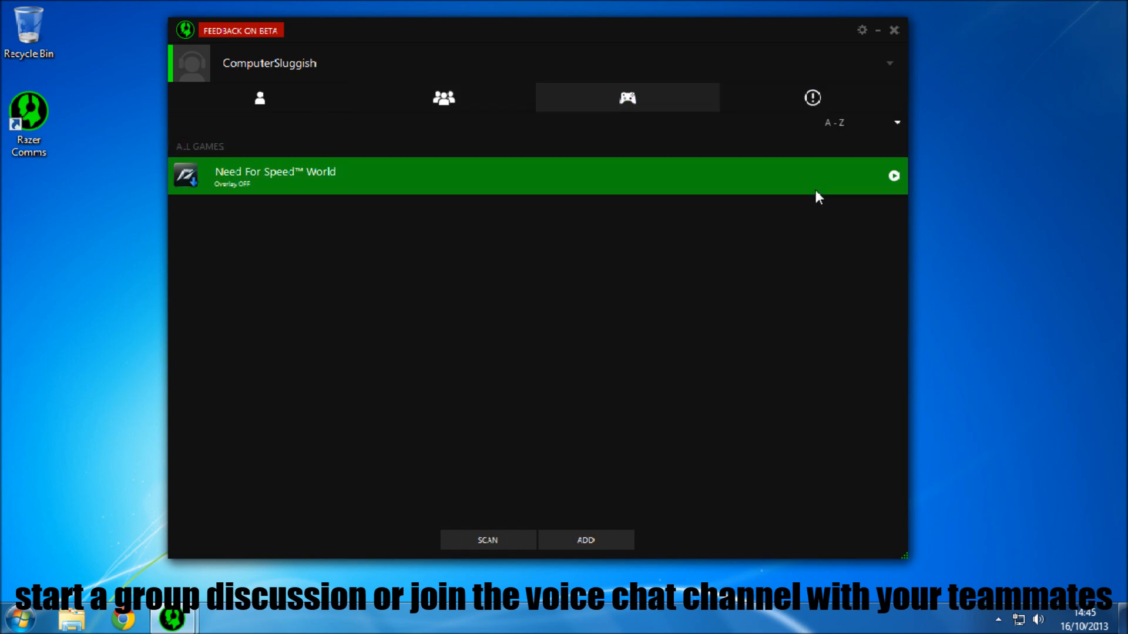
pyautogui.moveTo(597, 302)
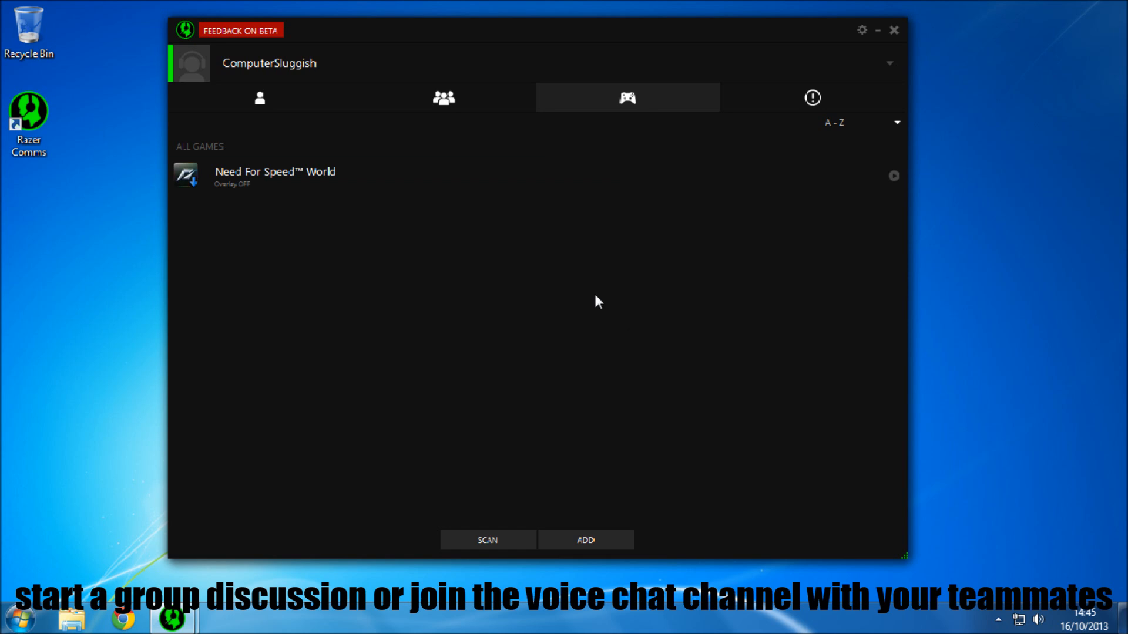
pyautogui.click(486, 540)
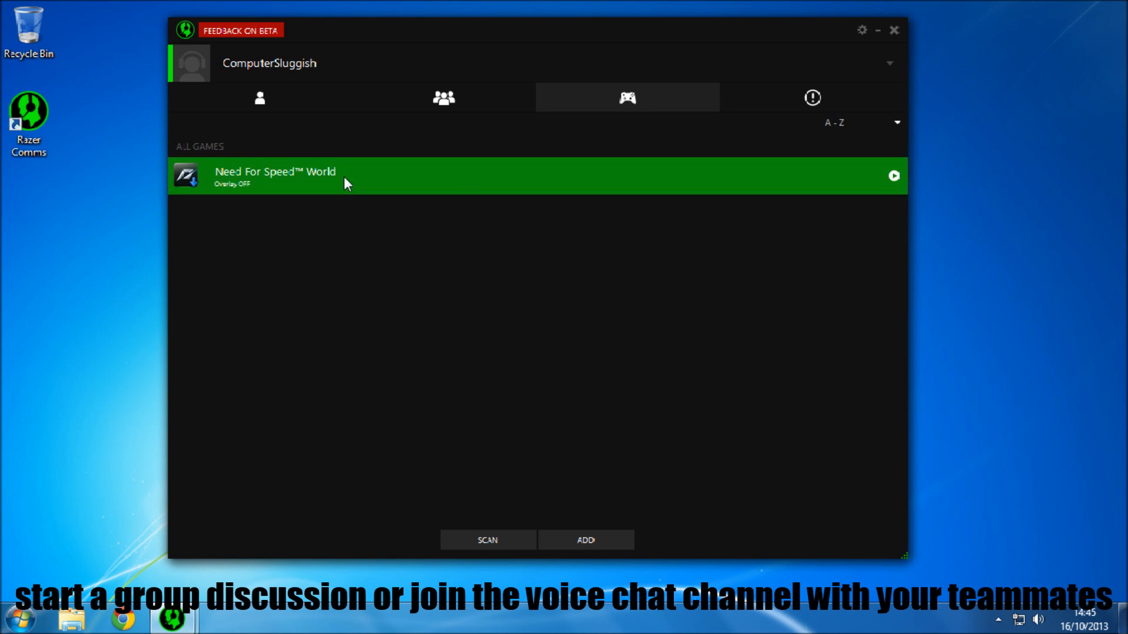
pyautogui.moveTo(697, 196)
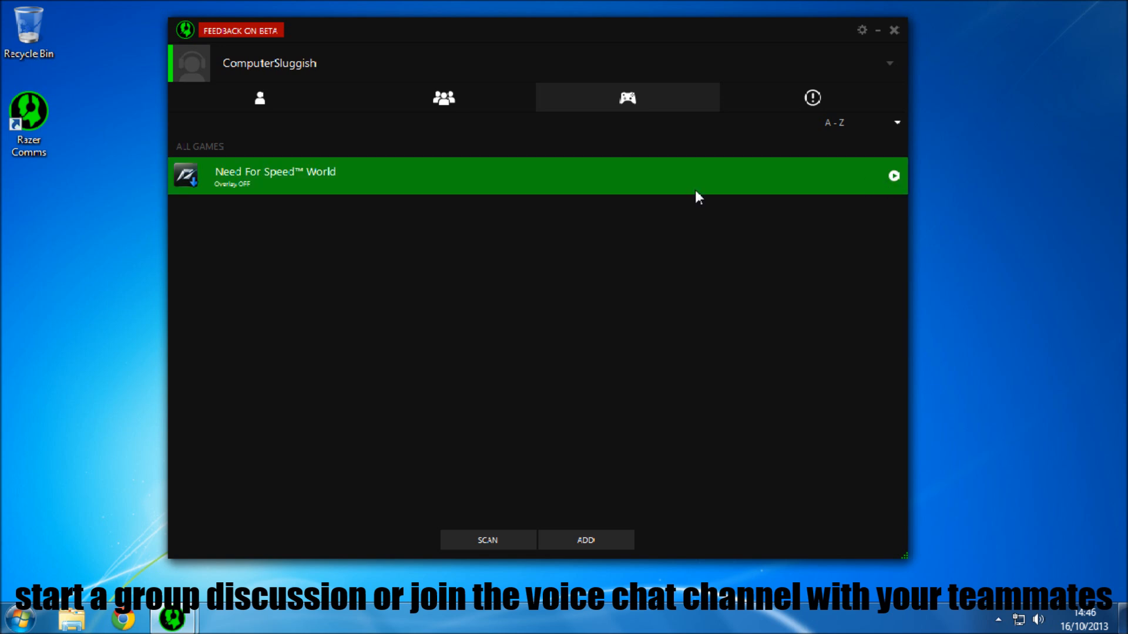
pyautogui.moveTo(271, 220)
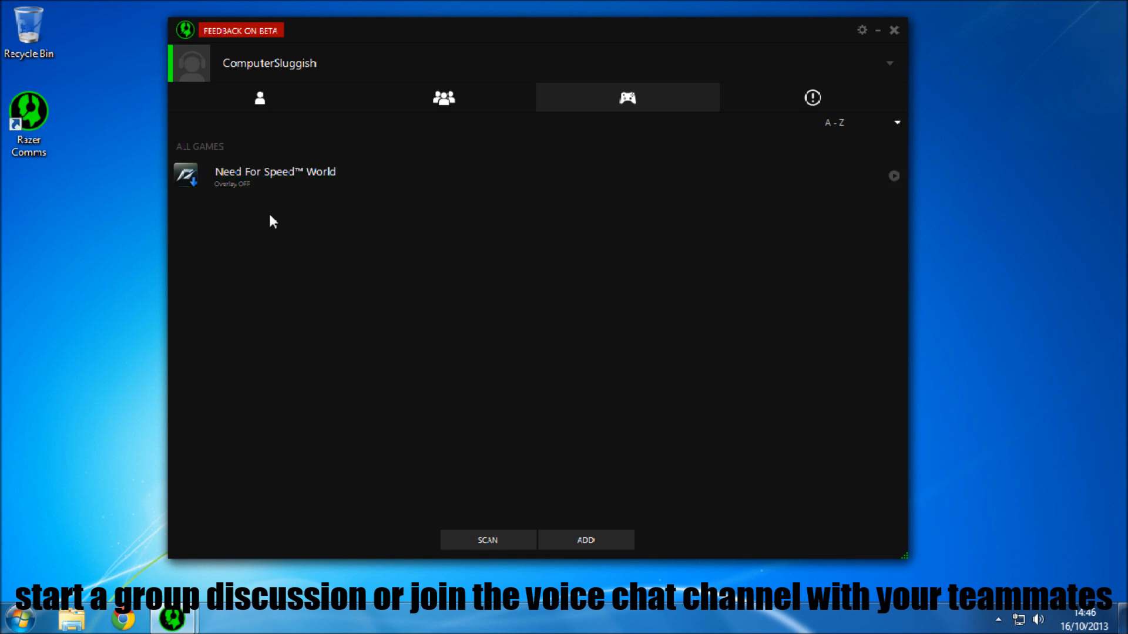
pyautogui.moveTo(380, 177)
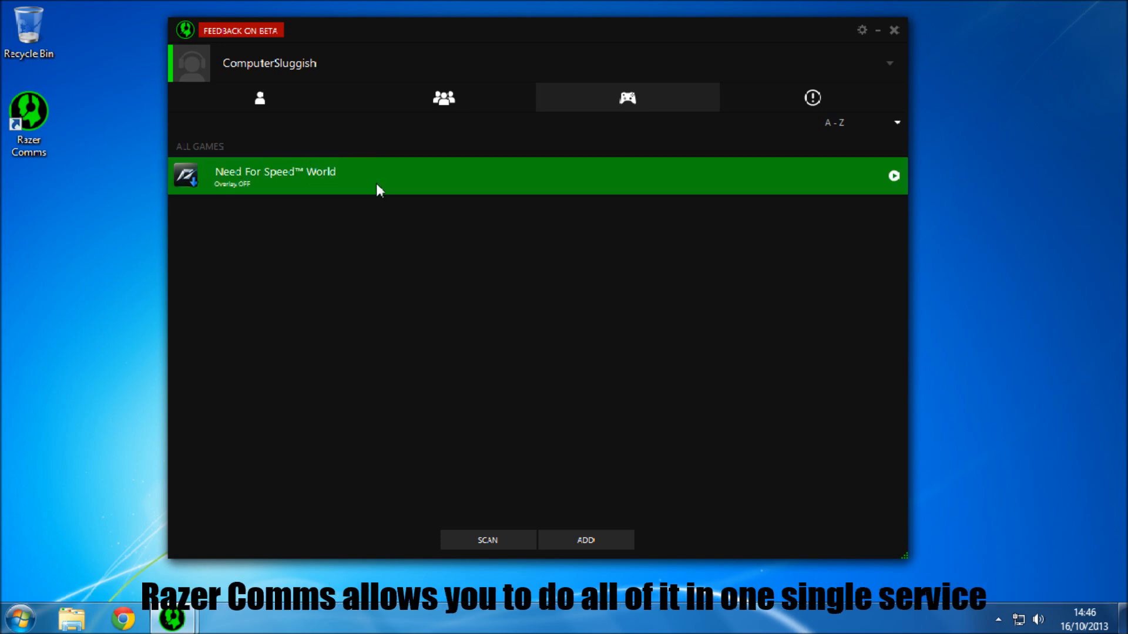
pyautogui.moveTo(393, 232)
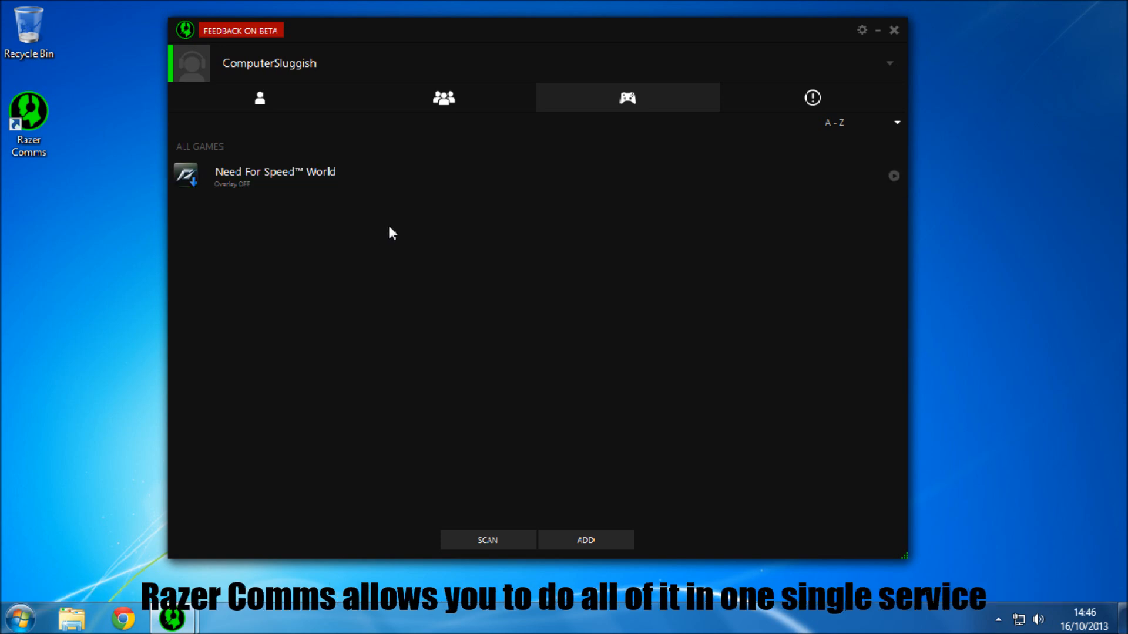
# Visit Notifications, return to Games and close the launched Need For Speed World launcher.
pyautogui.click(812, 98)
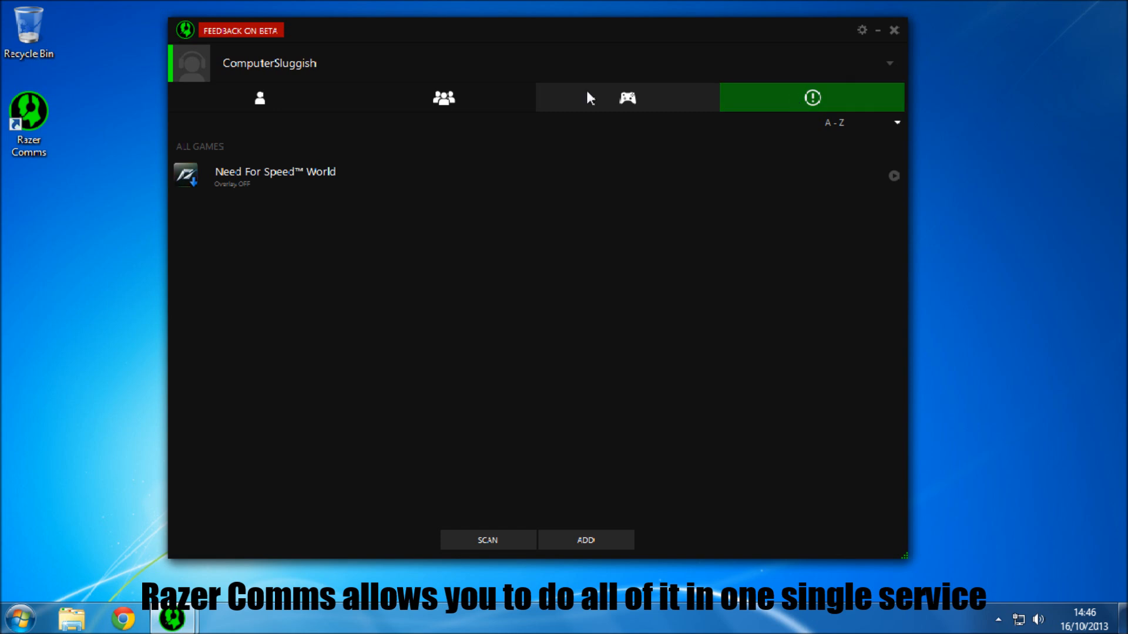
pyautogui.click(812, 98)
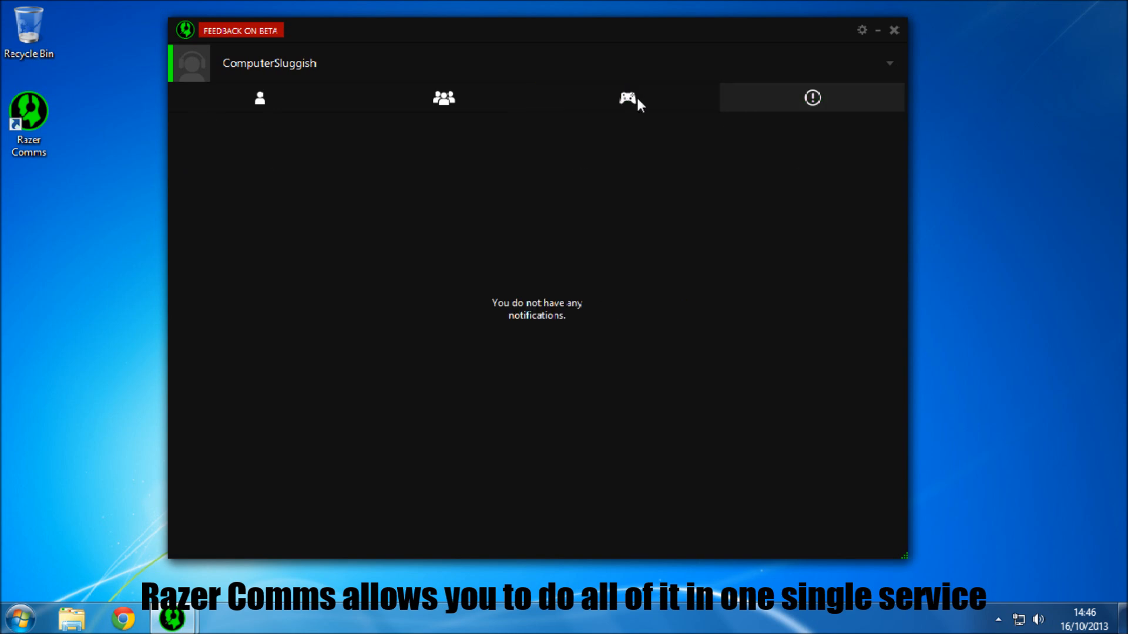
pyautogui.click(627, 98)
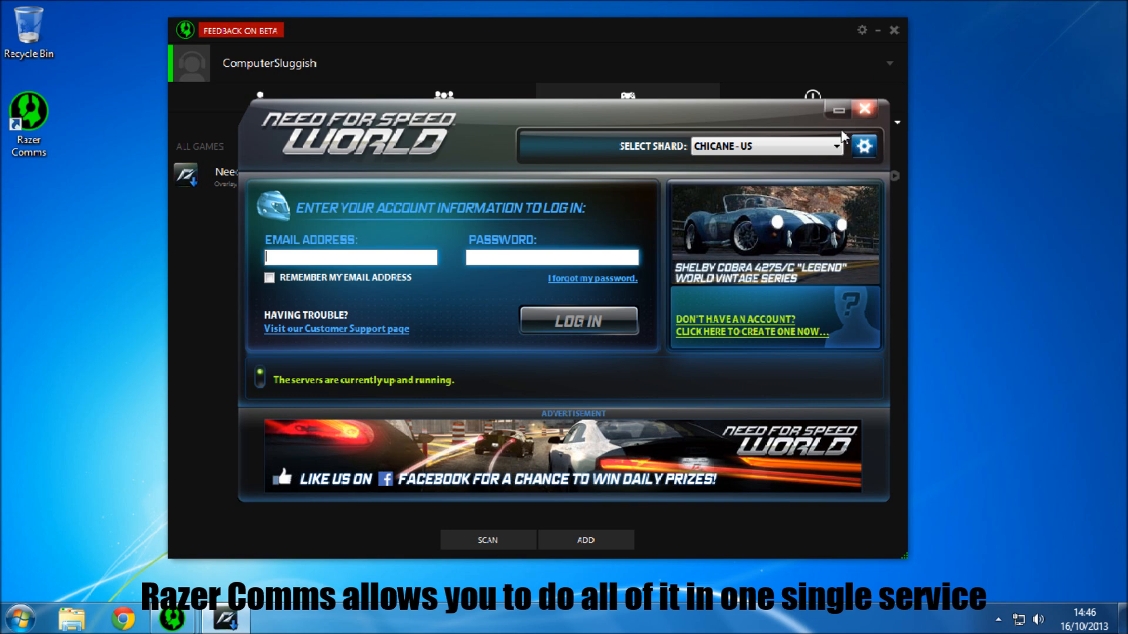
pyautogui.click(866, 108)
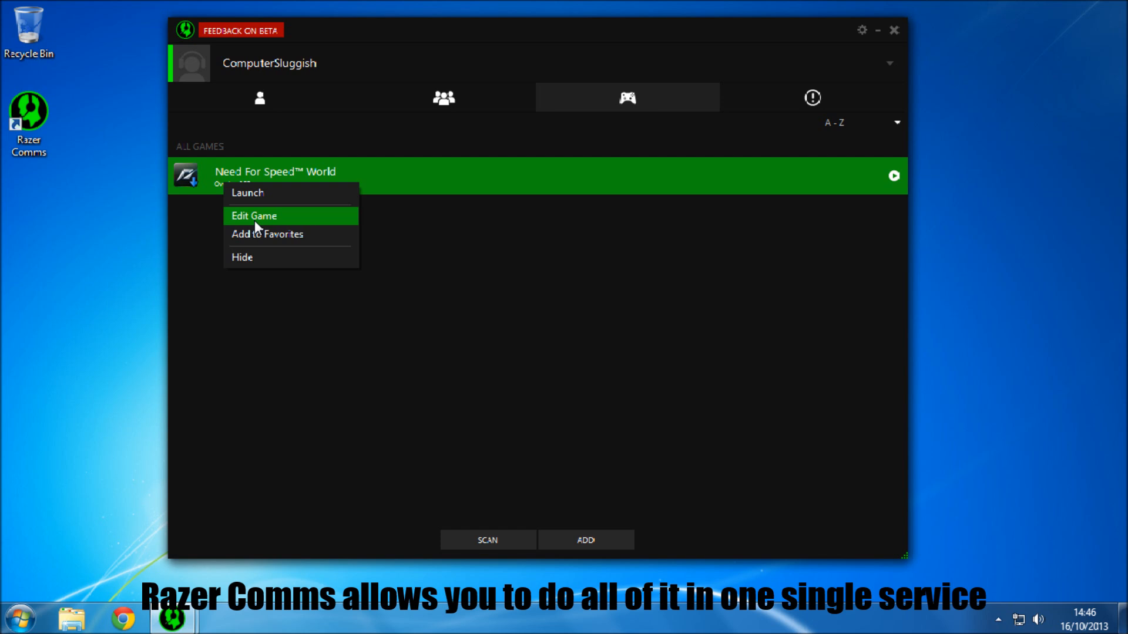
# Enable the in-game overlay for Need For Speed World and save the change.
pyautogui.click(253, 215)
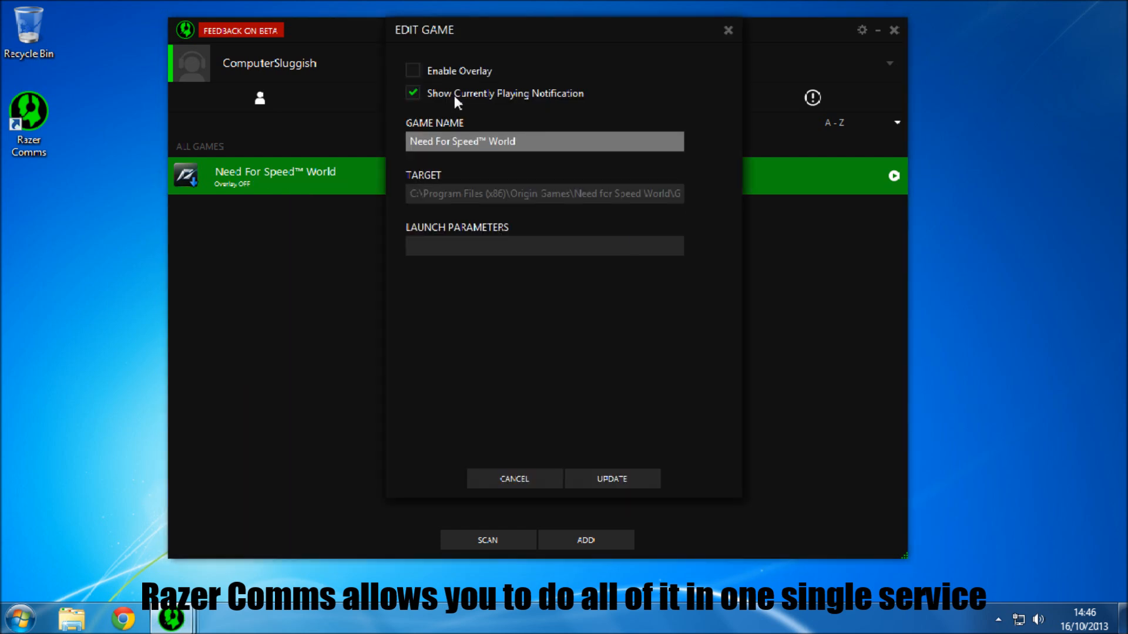
pyautogui.click(413, 71)
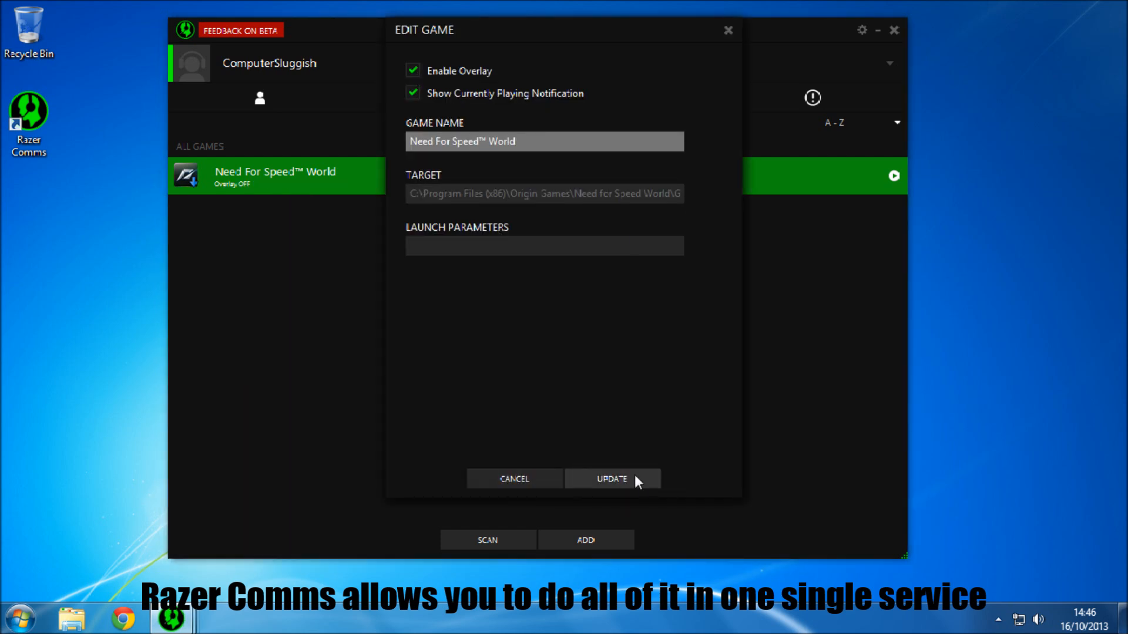
pyautogui.click(611, 479)
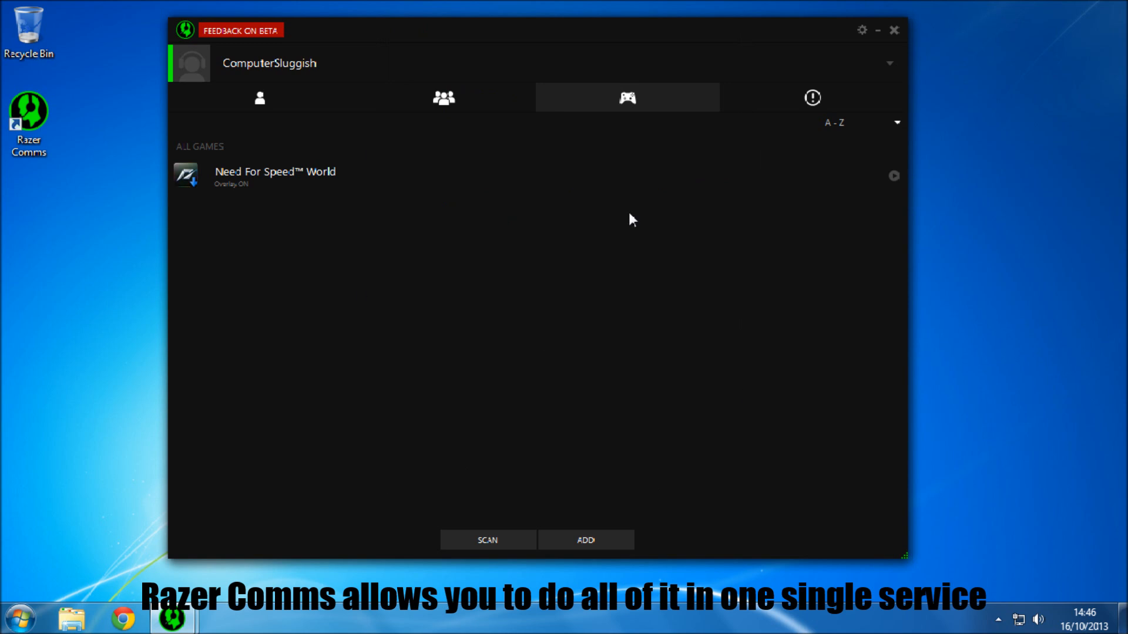
pyautogui.moveTo(422, 280)
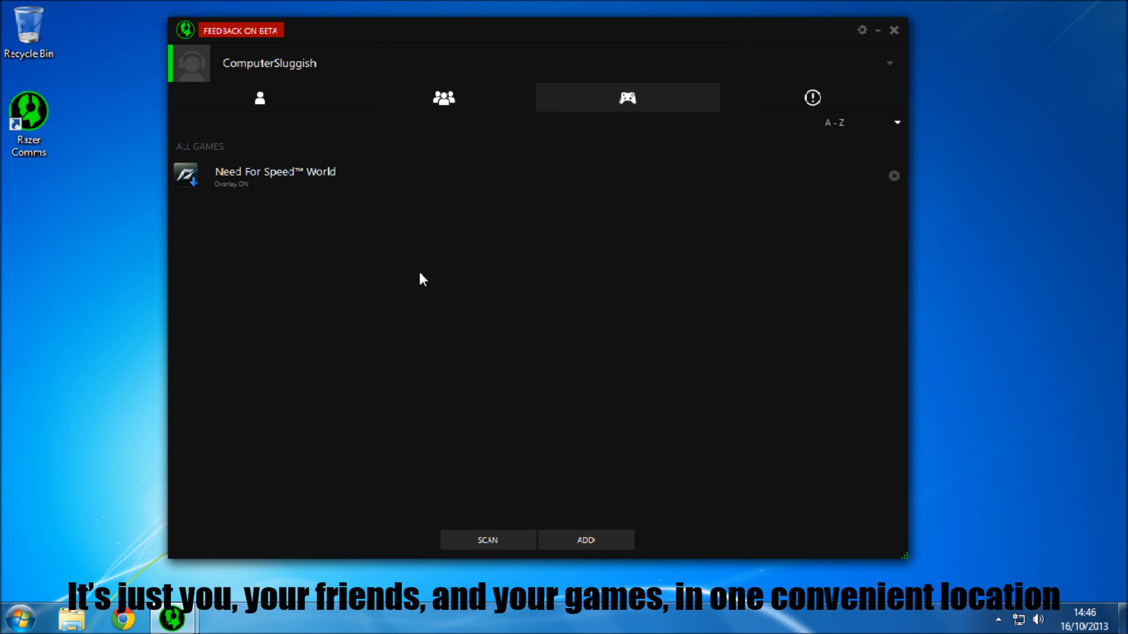
pyautogui.moveTo(668, 243)
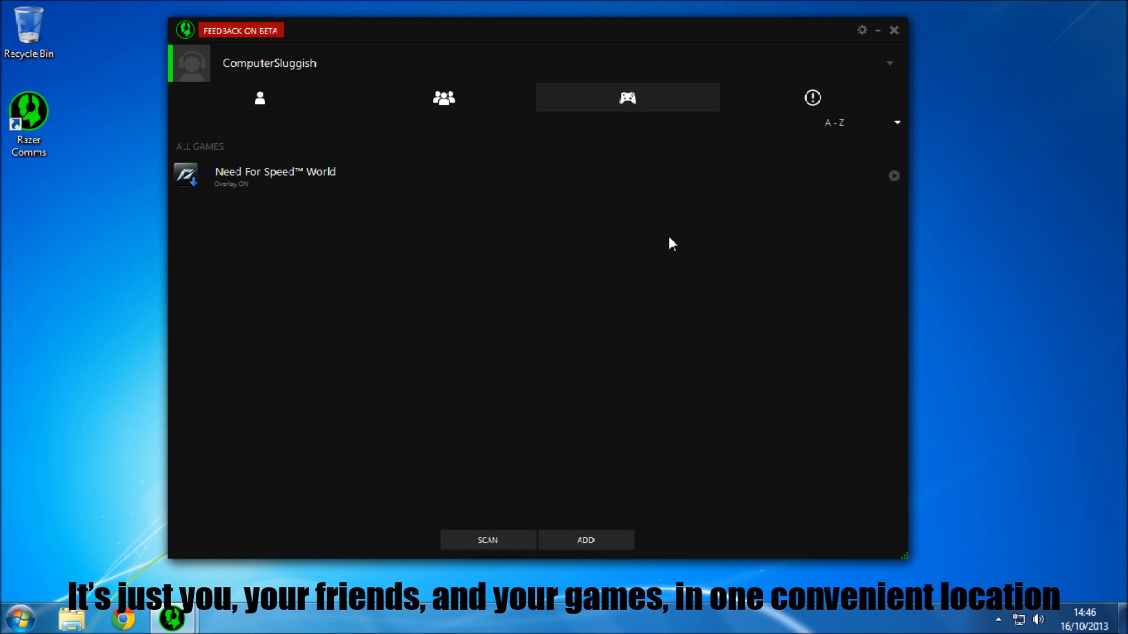
pyautogui.moveTo(684, 242)
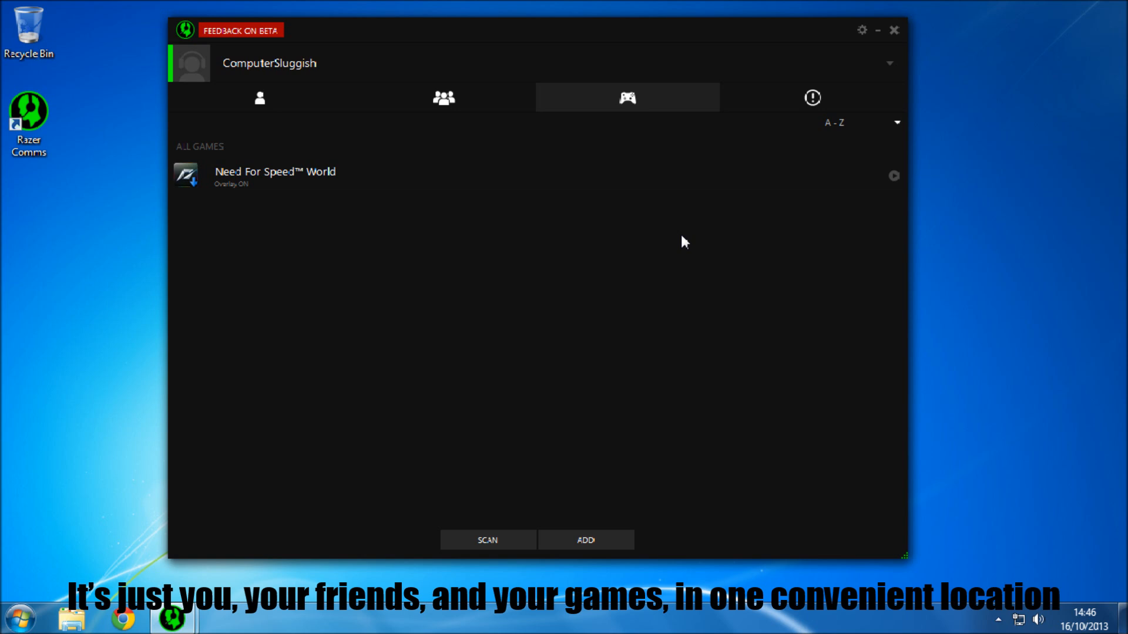
# Show the friends list, check the status options and bring up Preferences.
pyautogui.click(259, 97)
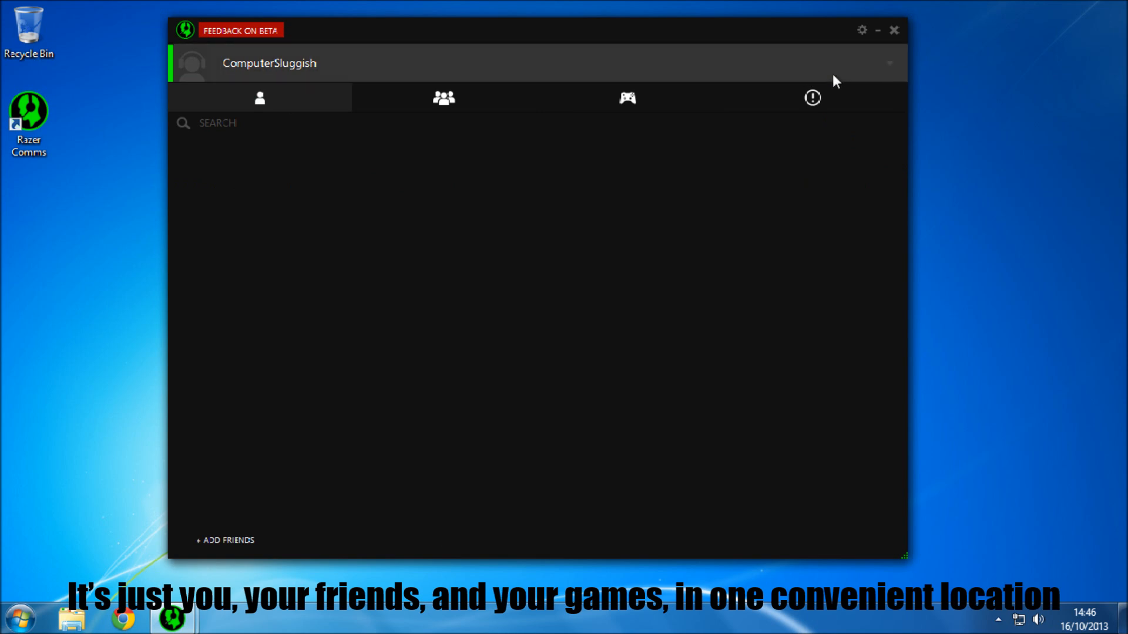
pyautogui.click(269, 62)
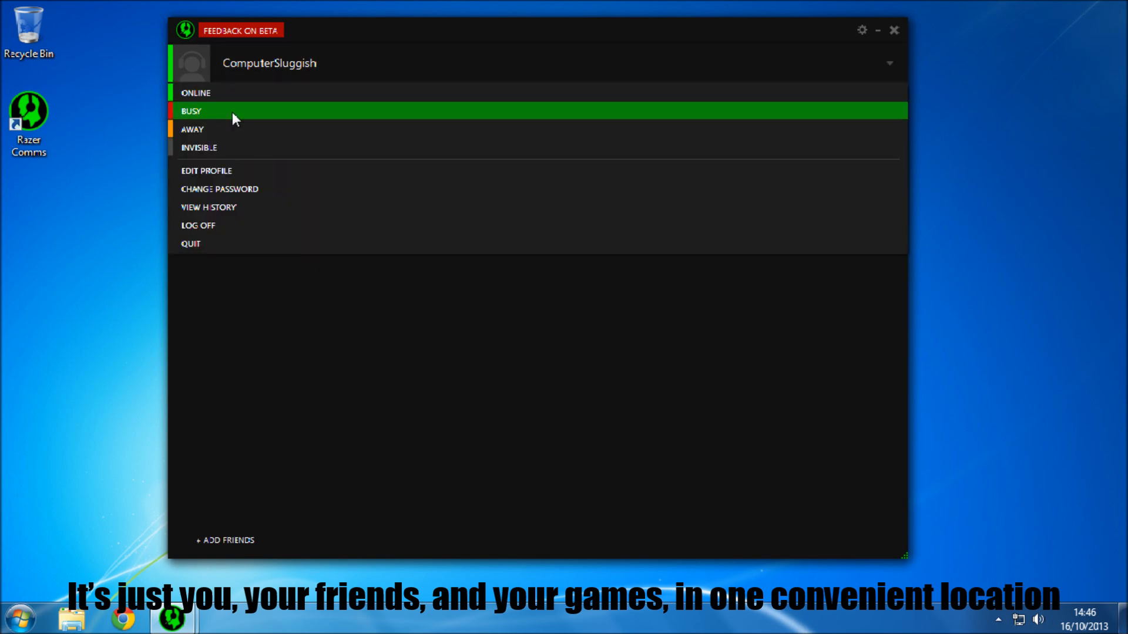
pyautogui.moveTo(232, 148)
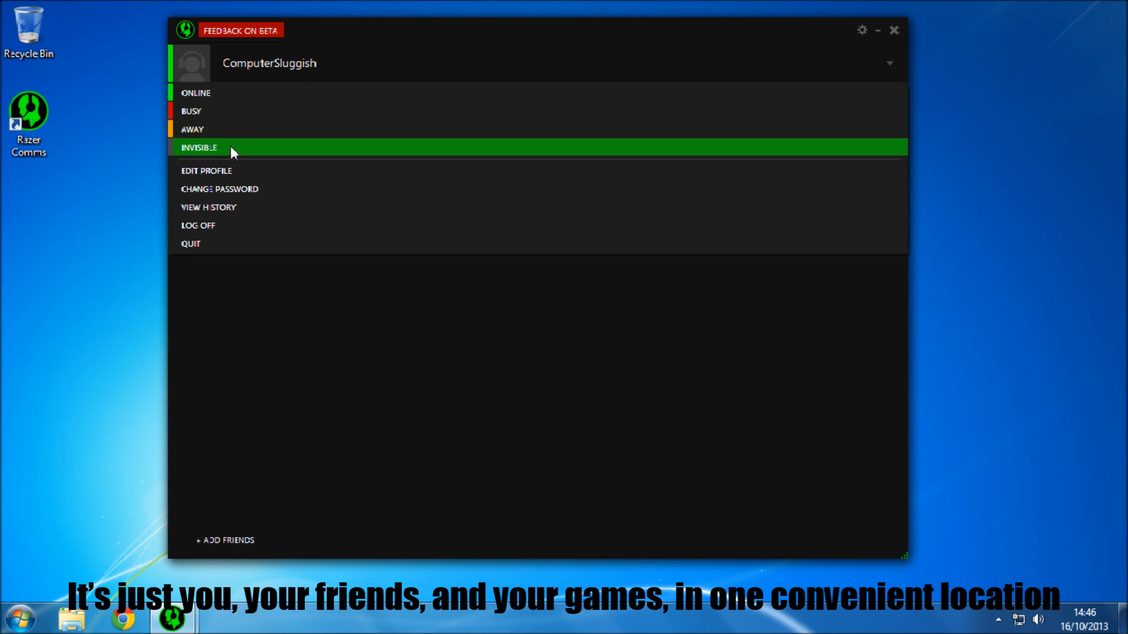
pyautogui.moveTo(238, 175)
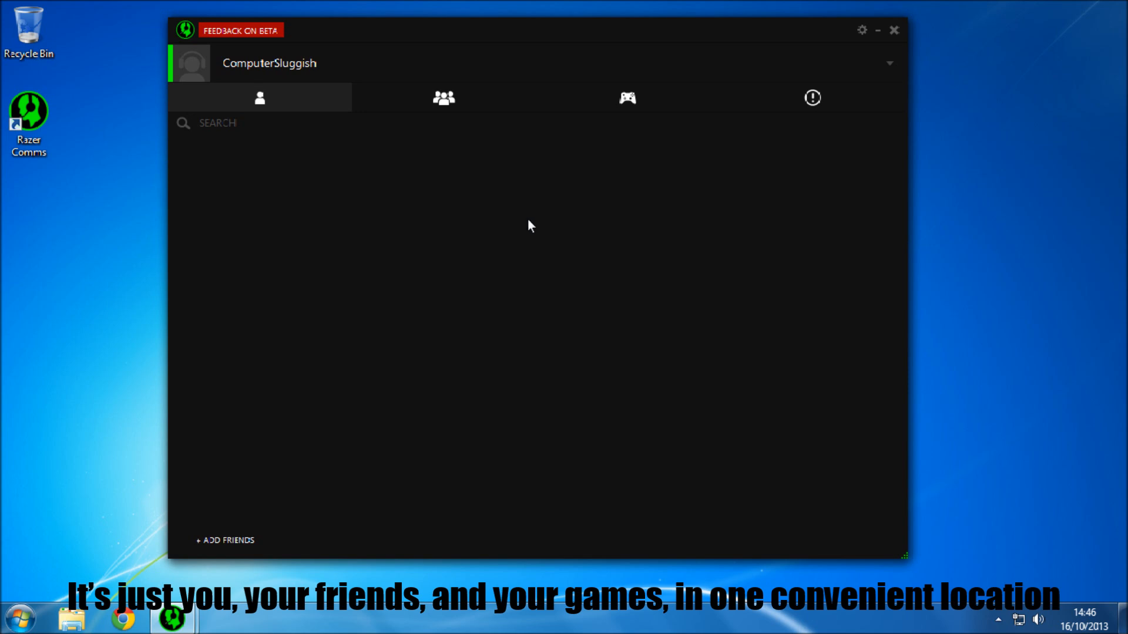
pyautogui.moveTo(581, 214)
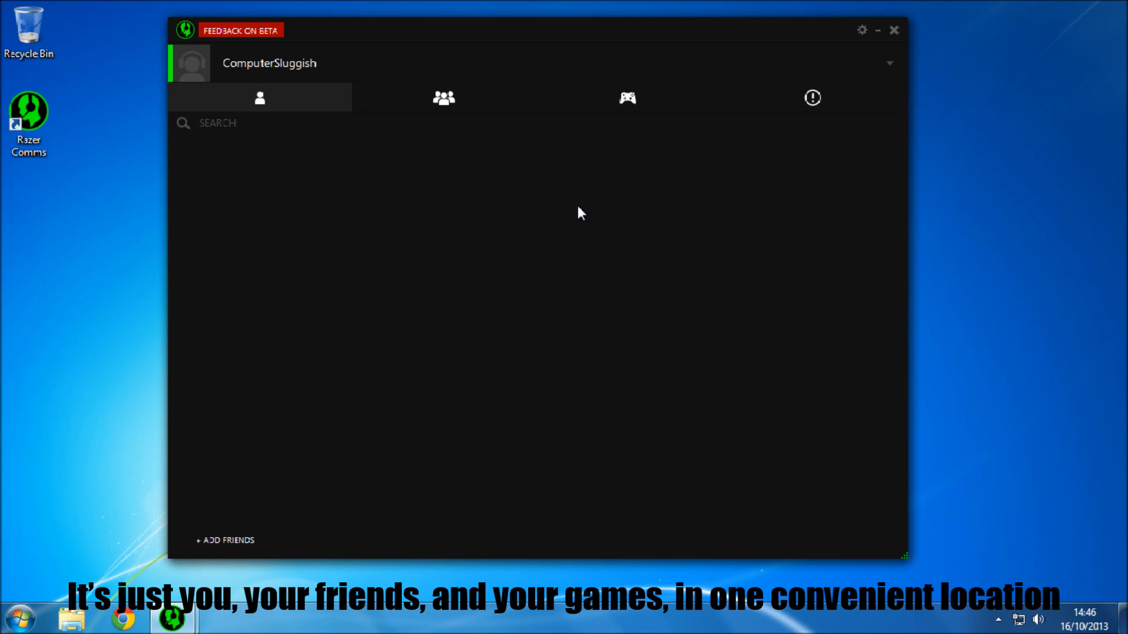
pyautogui.click(861, 30)
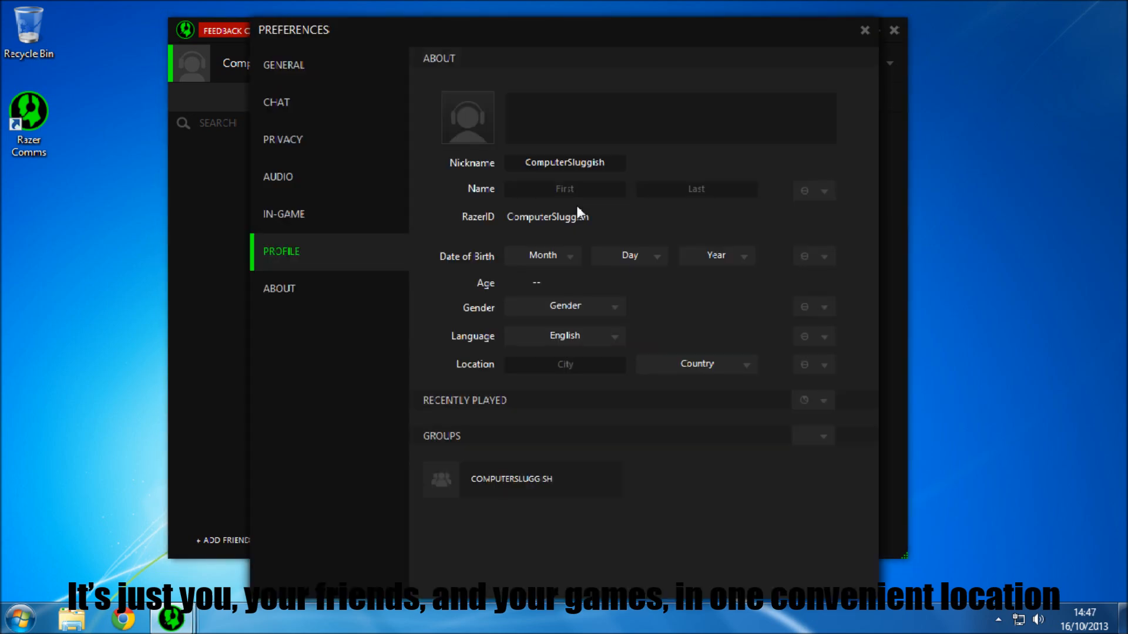
# Visit the profile description field, then show the About page with version details.
pyautogui.click(466, 118)
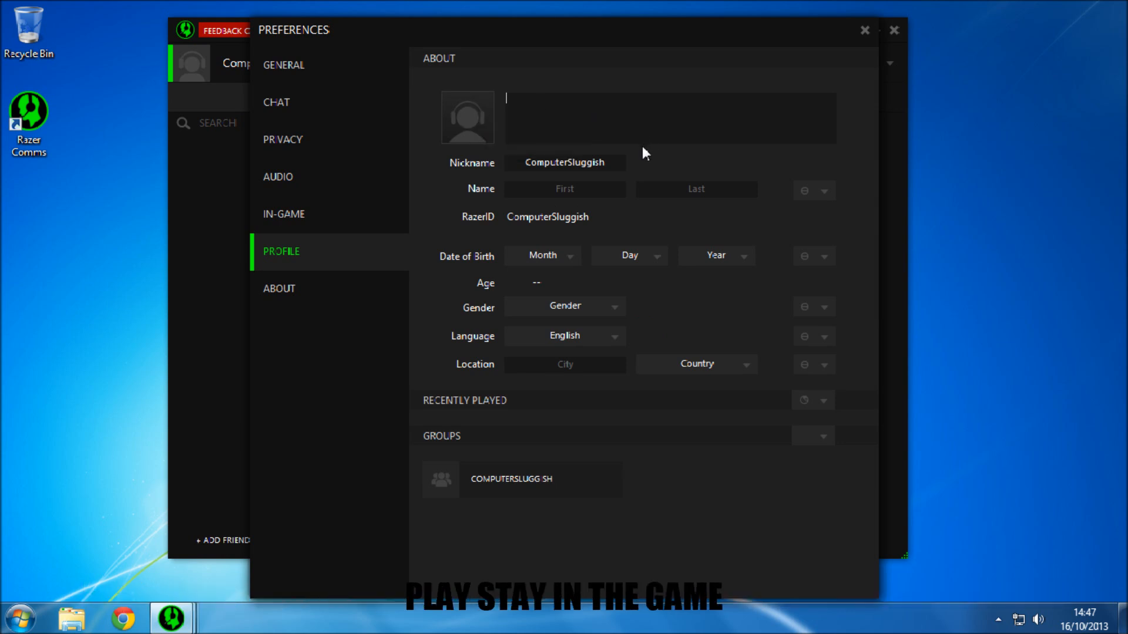
pyautogui.moveTo(530, 227)
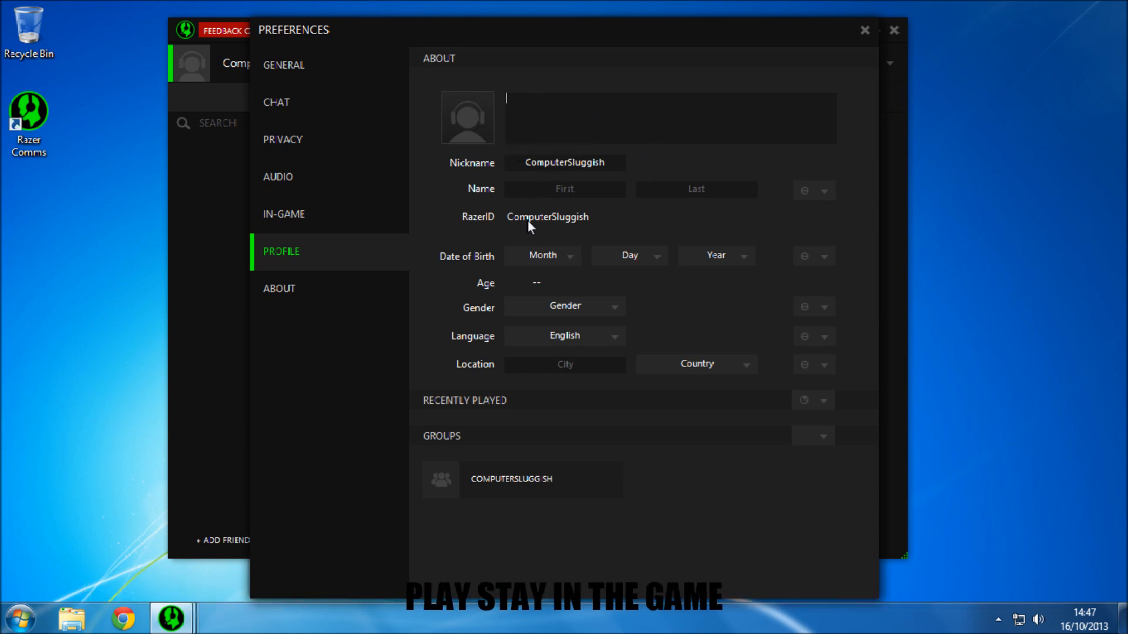
pyautogui.moveTo(499, 277)
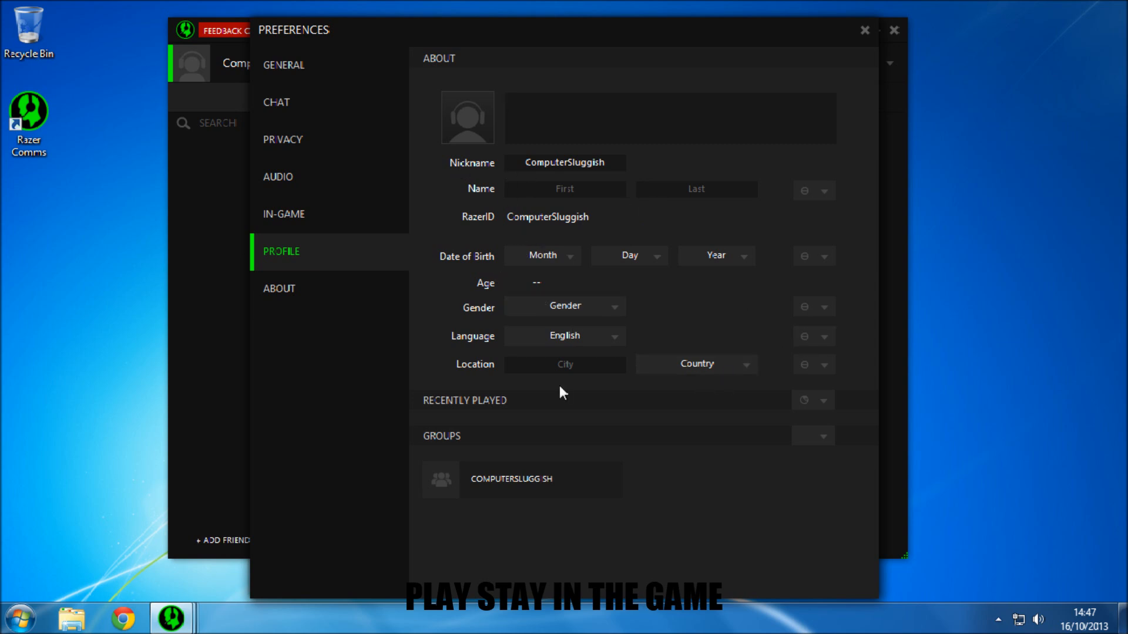
pyautogui.moveTo(437, 297)
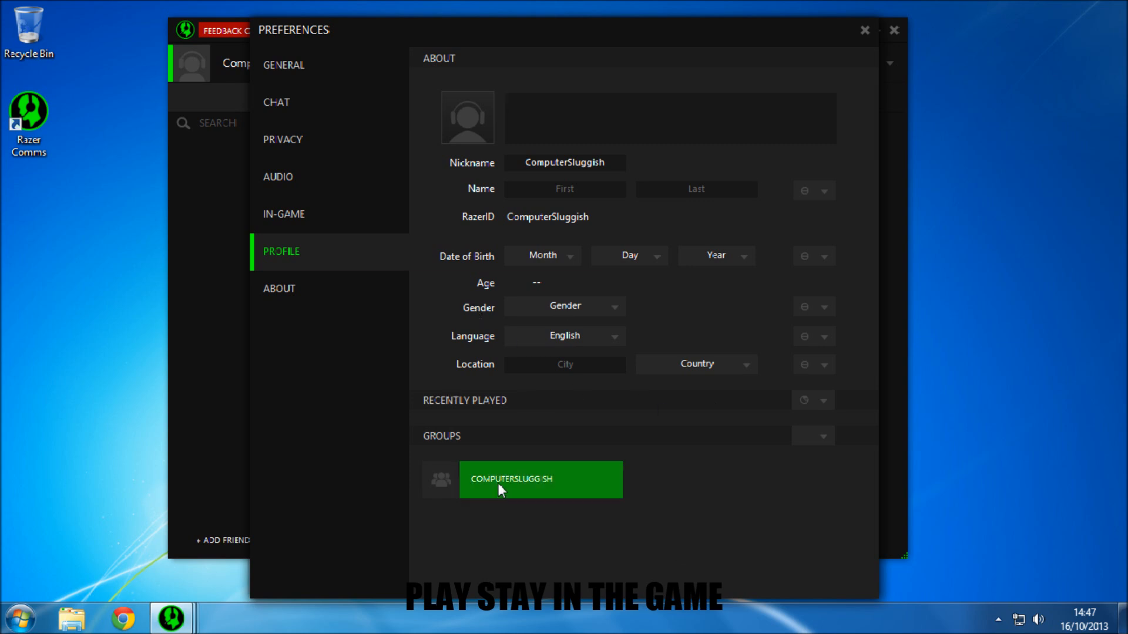
pyautogui.moveTo(730, 570)
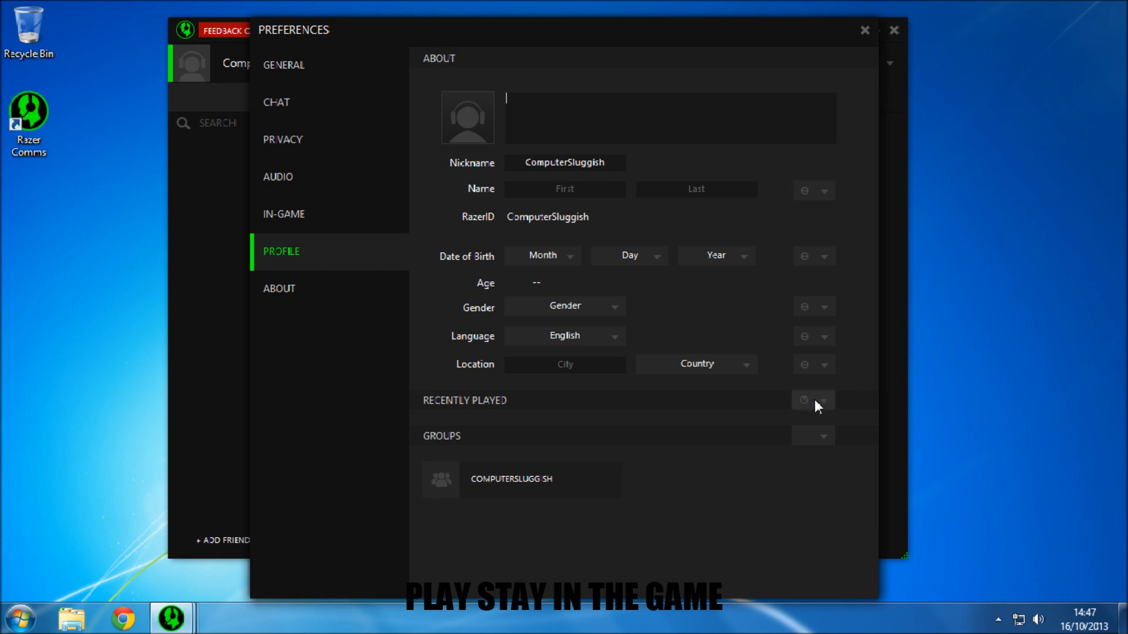
pyautogui.moveTo(362, 287)
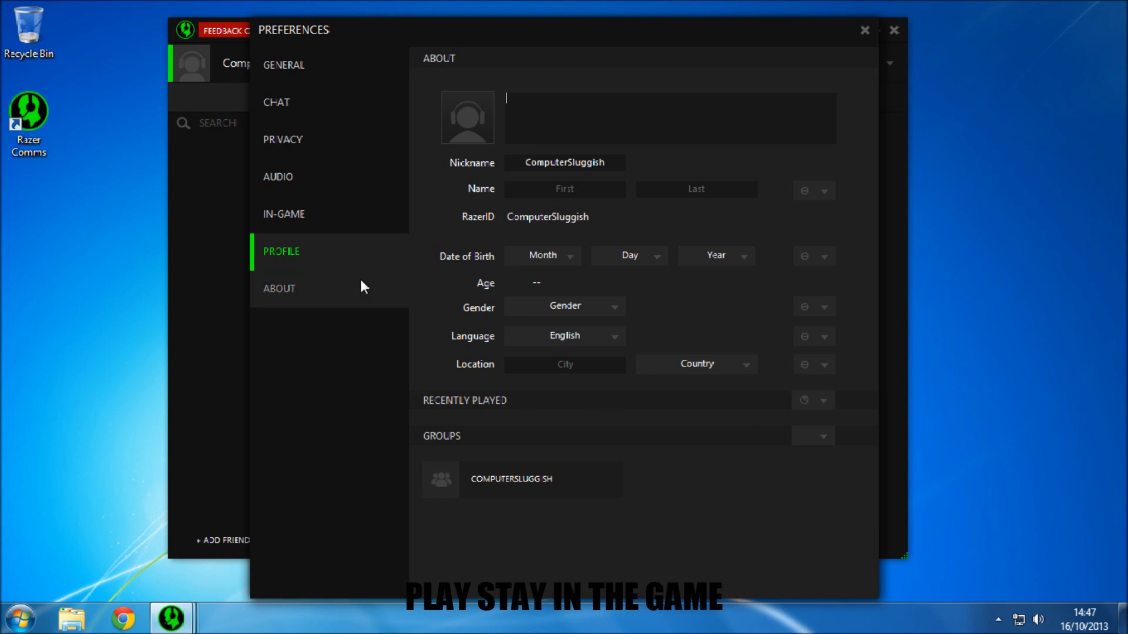
pyautogui.click(279, 289)
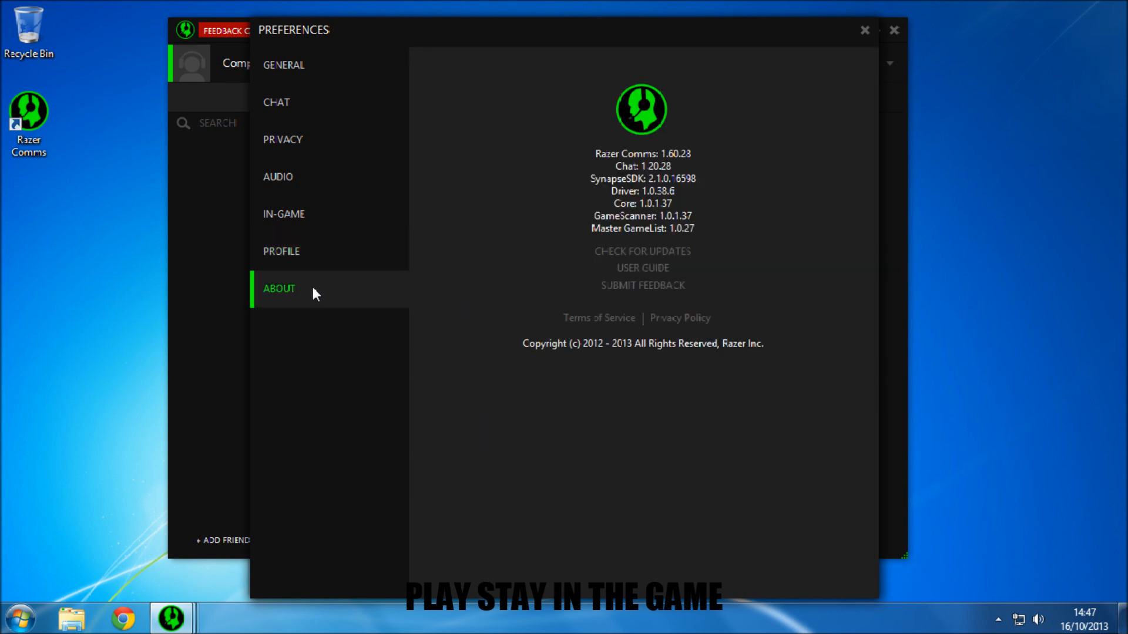
# Review the In-Game overlay settings, then show the Audio page with Realtek microphone and speaker devices.
pyautogui.click(283, 214)
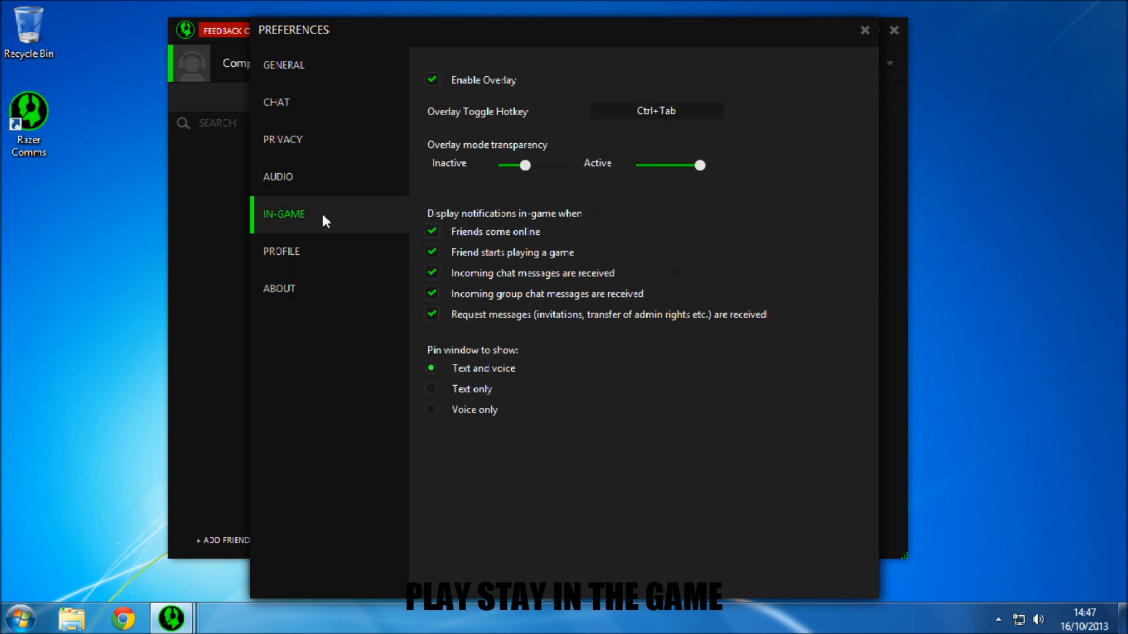
pyautogui.moveTo(716, 112)
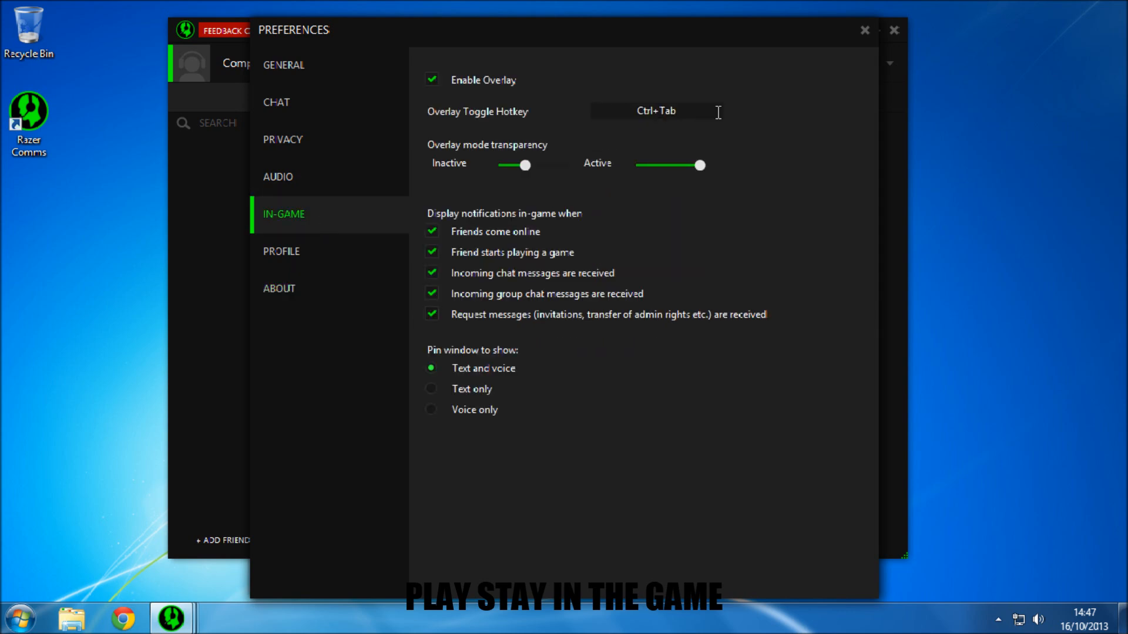
pyautogui.moveTo(490, 130)
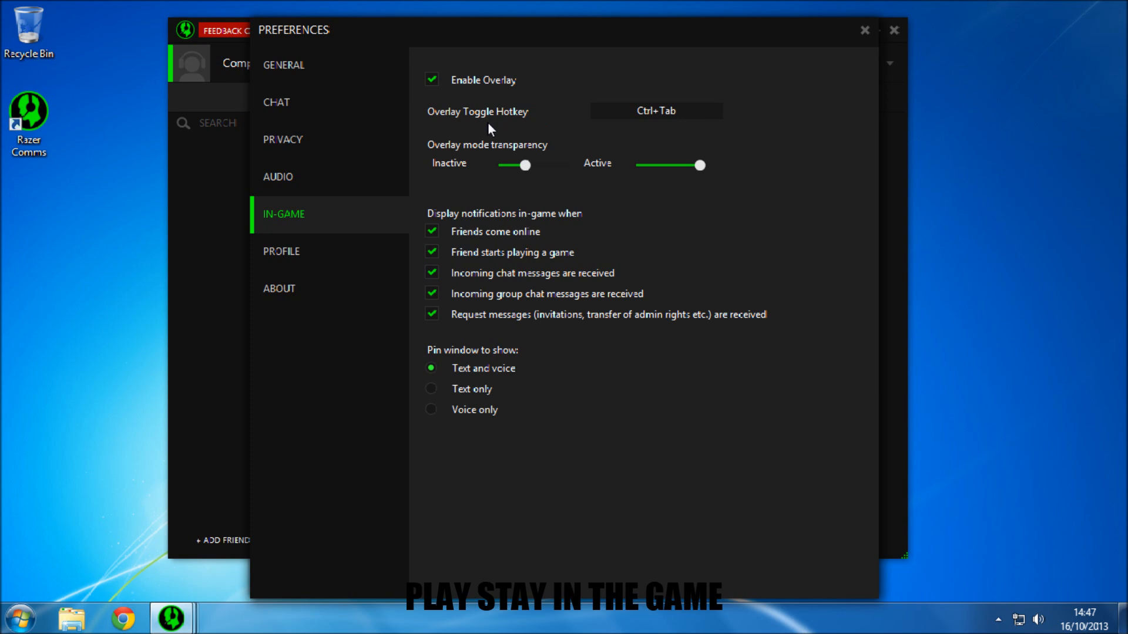
pyautogui.moveTo(508, 232)
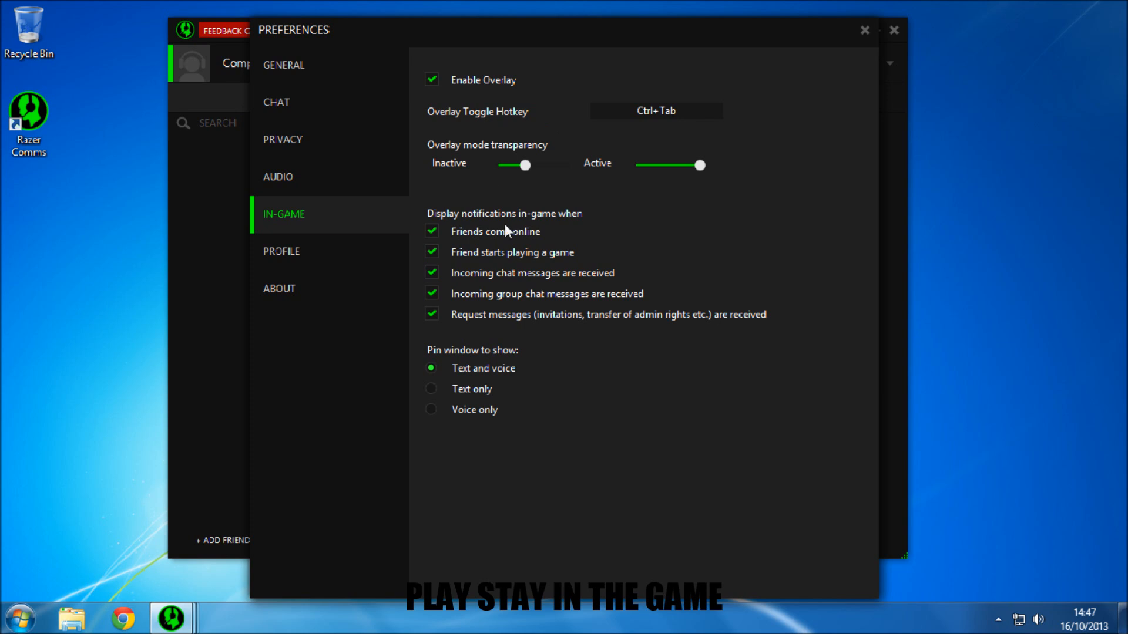
pyautogui.moveTo(353, 187)
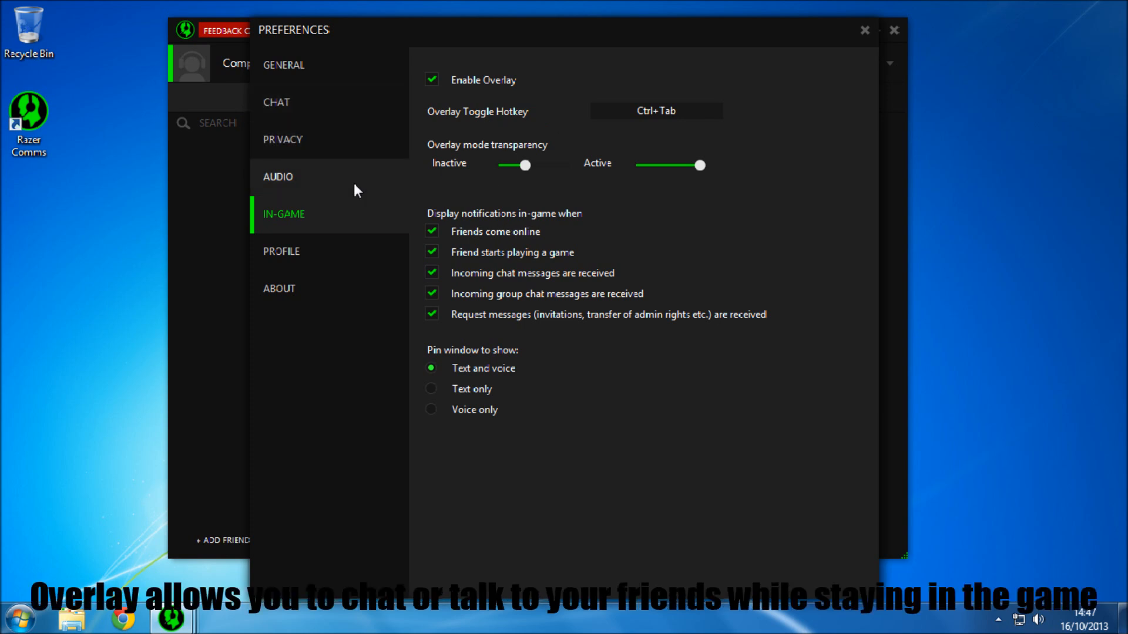
pyautogui.click(277, 176)
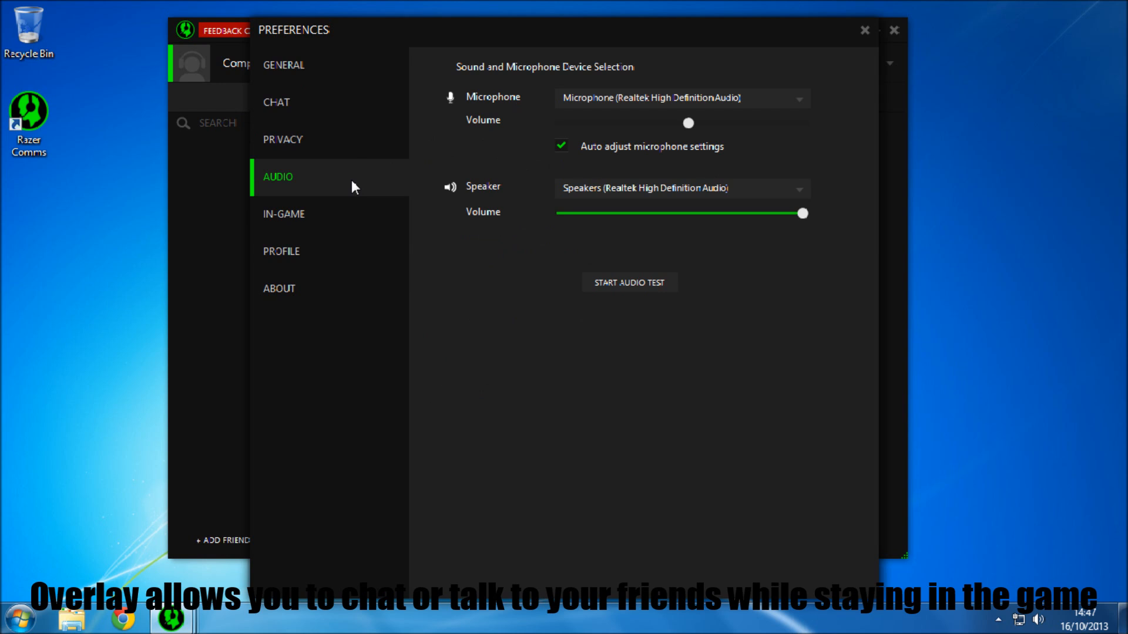
pyautogui.moveTo(330, 141)
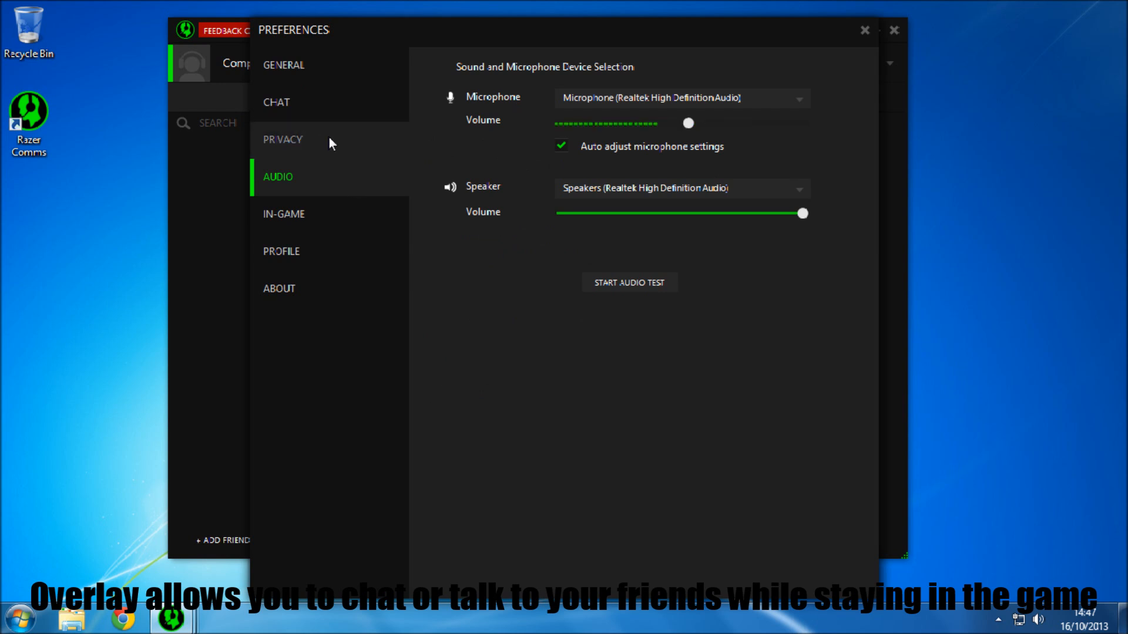
# Review the Privacy blocking options, then show the Chat page with hotkey, color and message options.
pyautogui.click(283, 140)
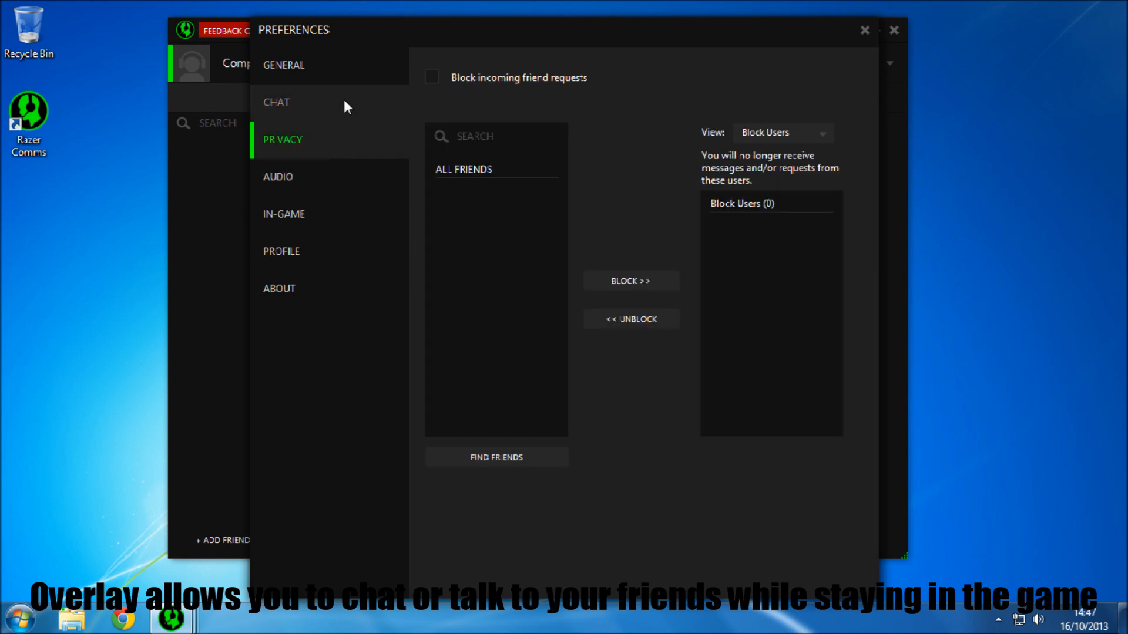
pyautogui.moveTo(565, 157)
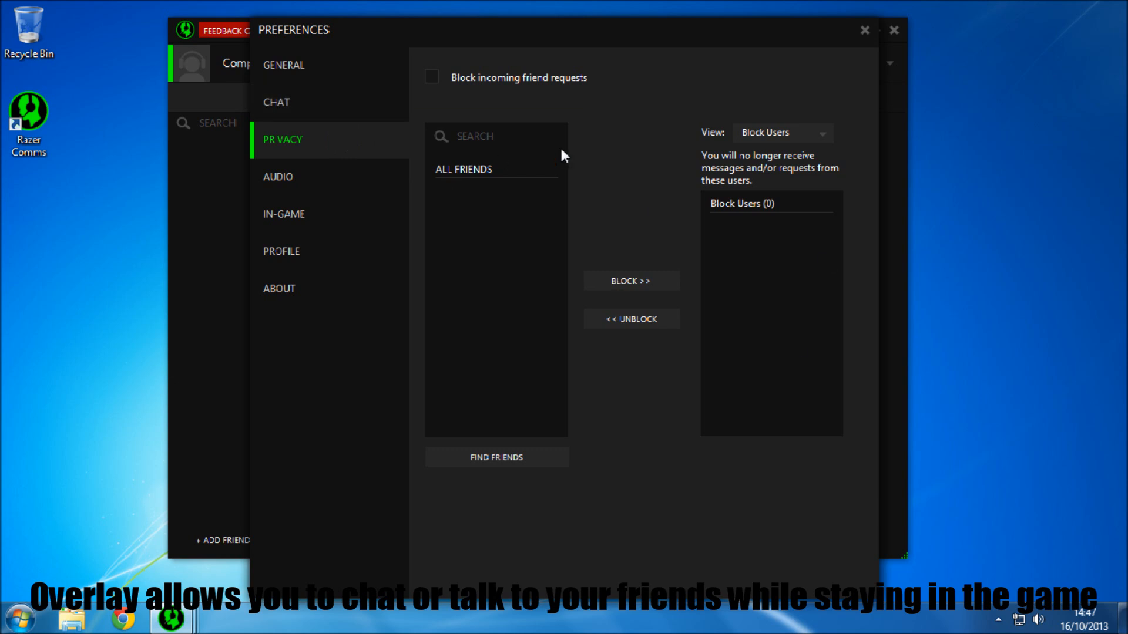
pyautogui.click(276, 101)
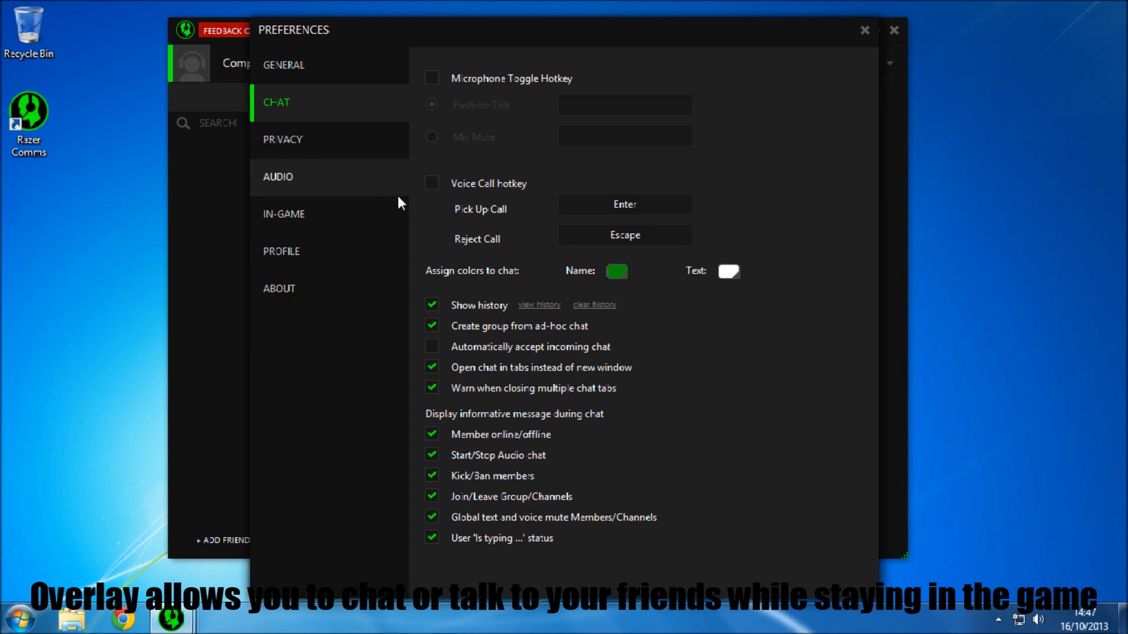
pyautogui.moveTo(464, 92)
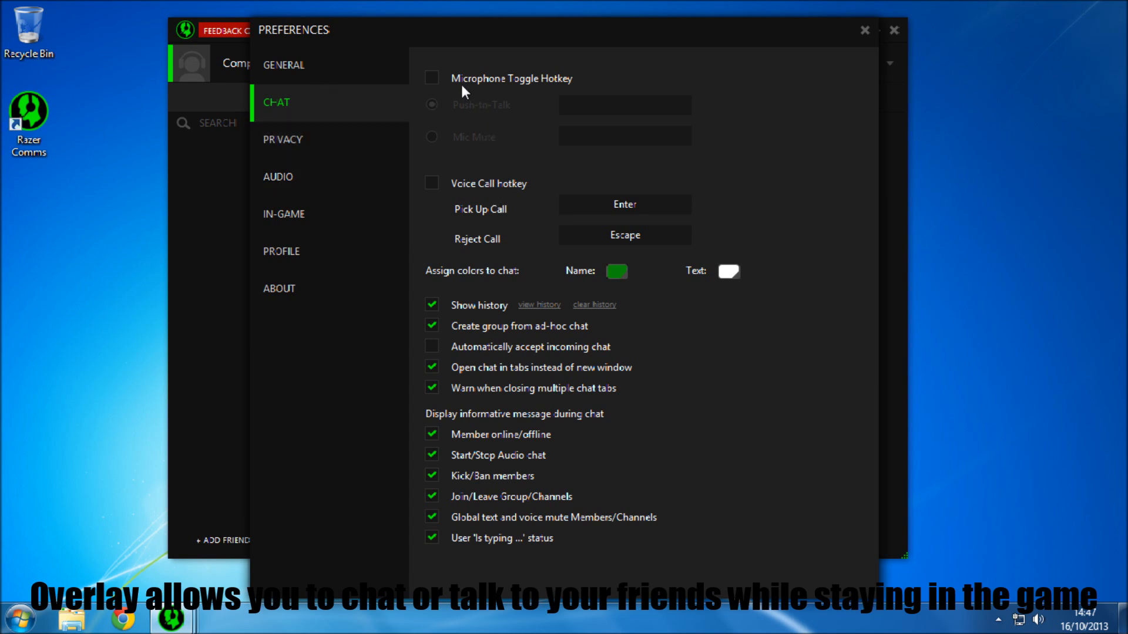
pyautogui.moveTo(427, 78)
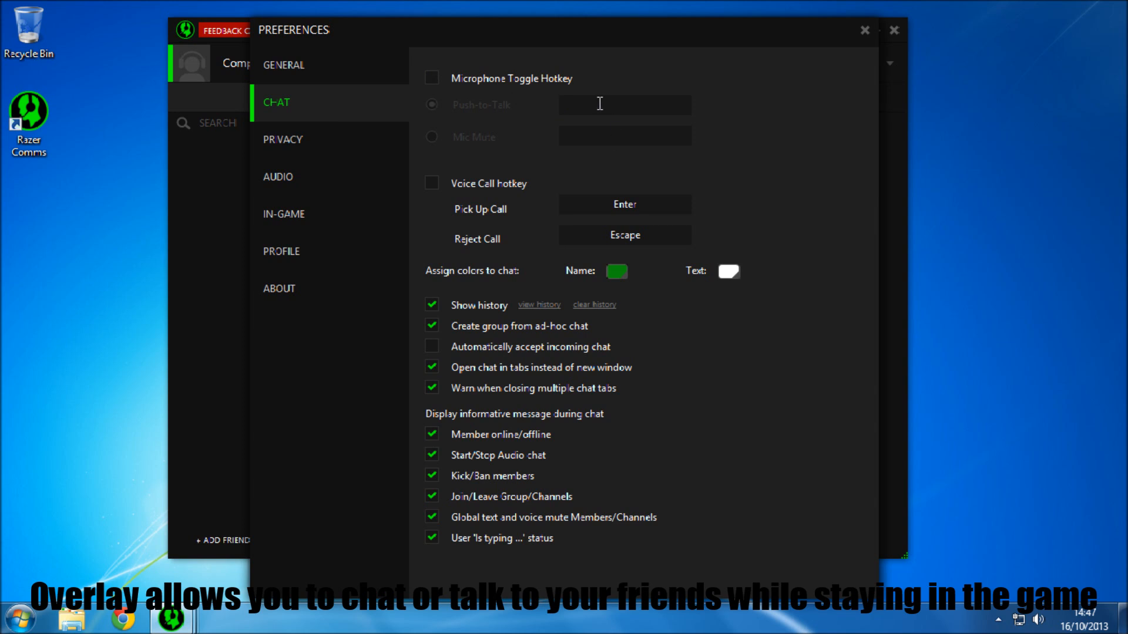
pyautogui.moveTo(501, 119)
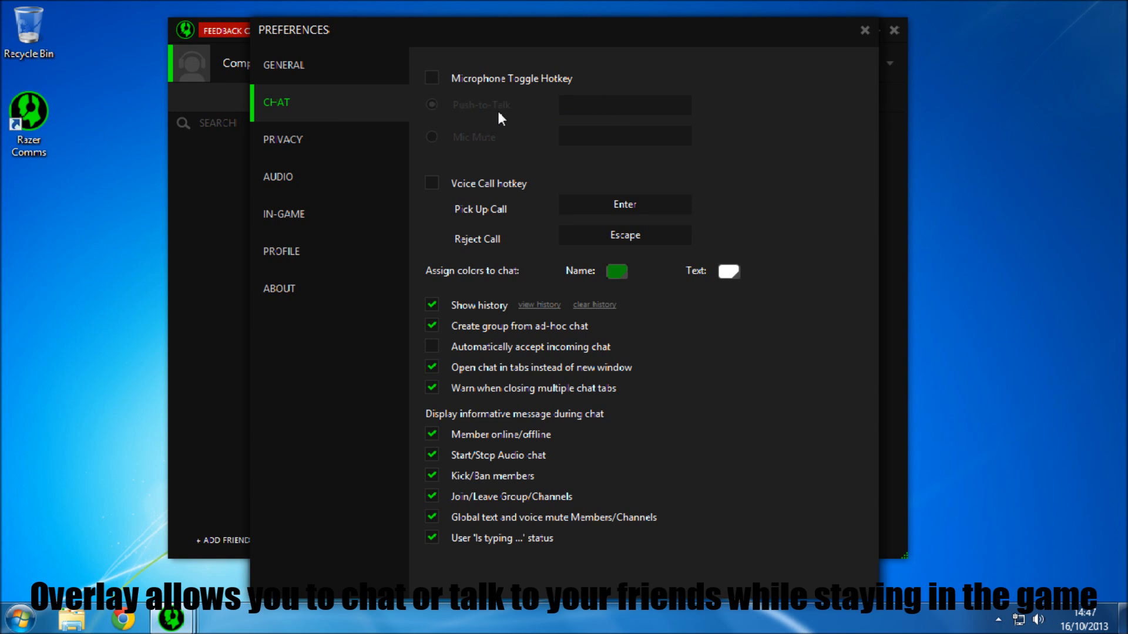
pyautogui.moveTo(338, 72)
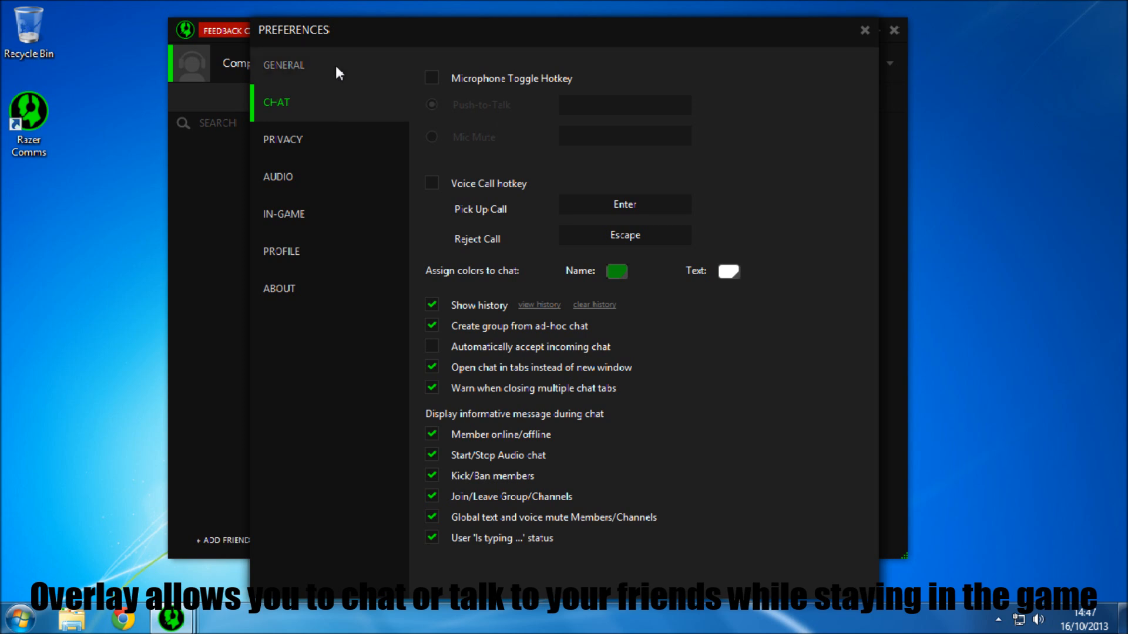
# Show the General page with login, startup, tray notification and sound options.
pyautogui.click(283, 63)
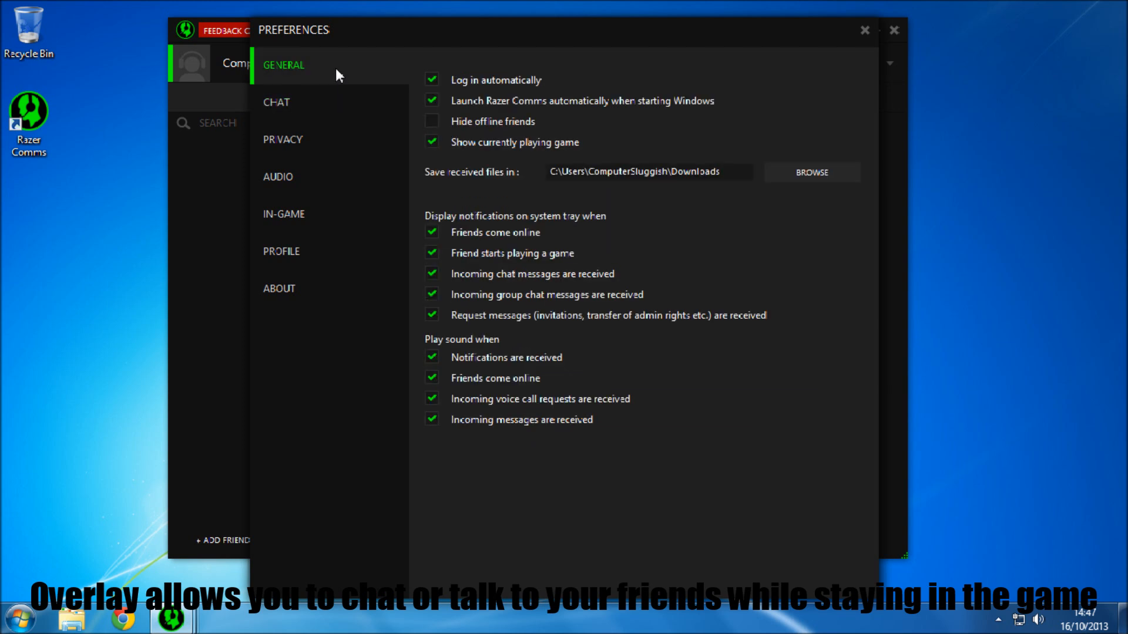
pyautogui.moveTo(654, 95)
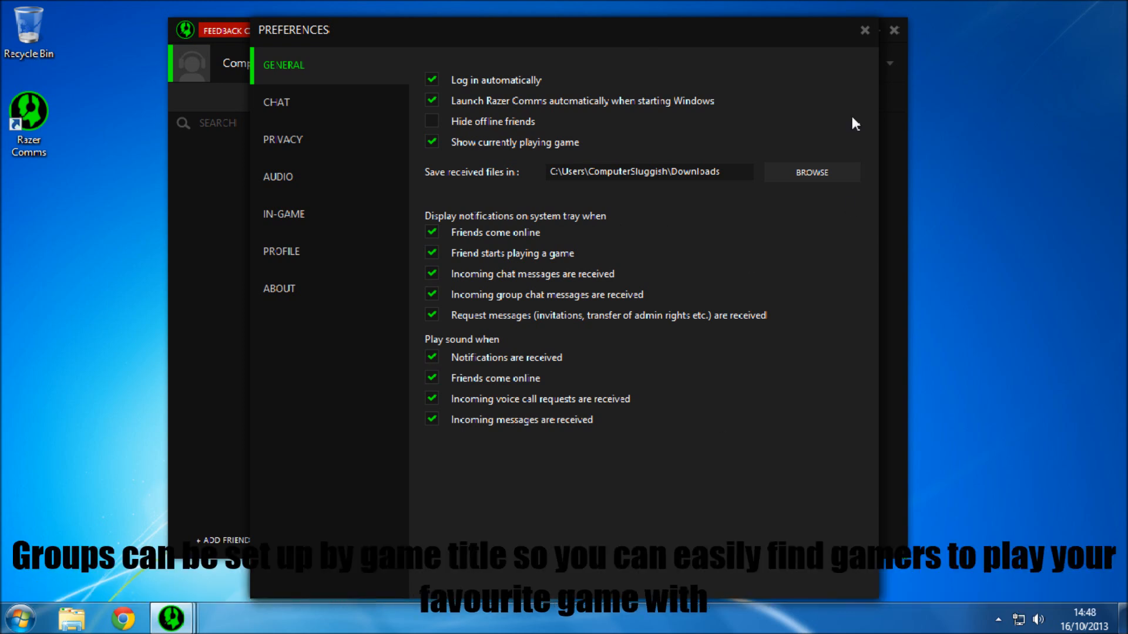
pyautogui.moveTo(711, 42)
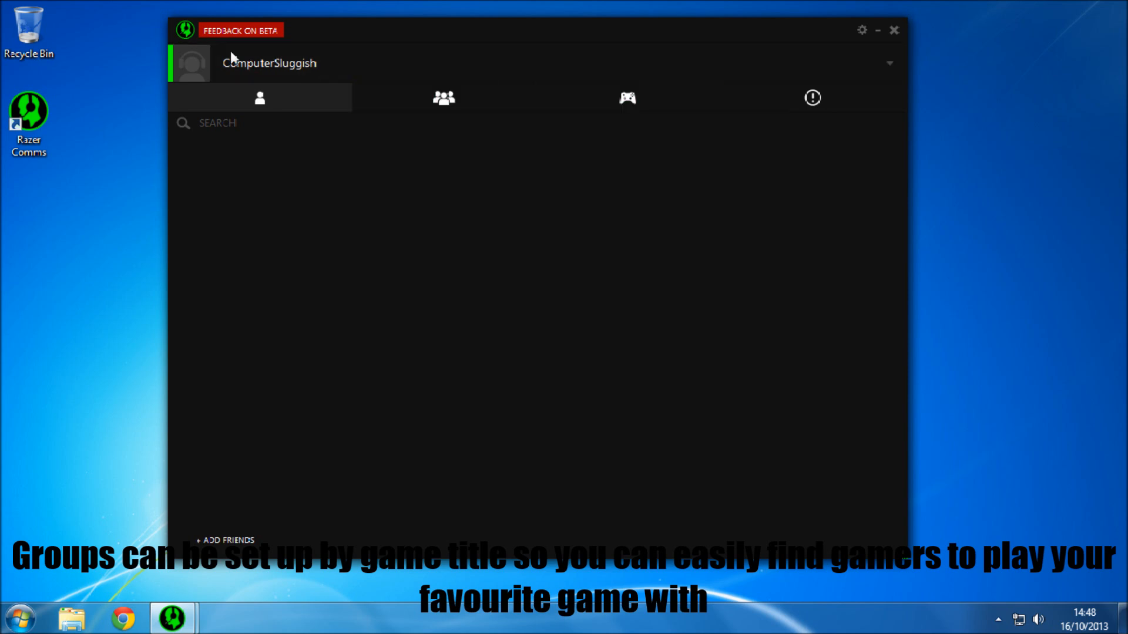
pyautogui.moveTo(303, 57)
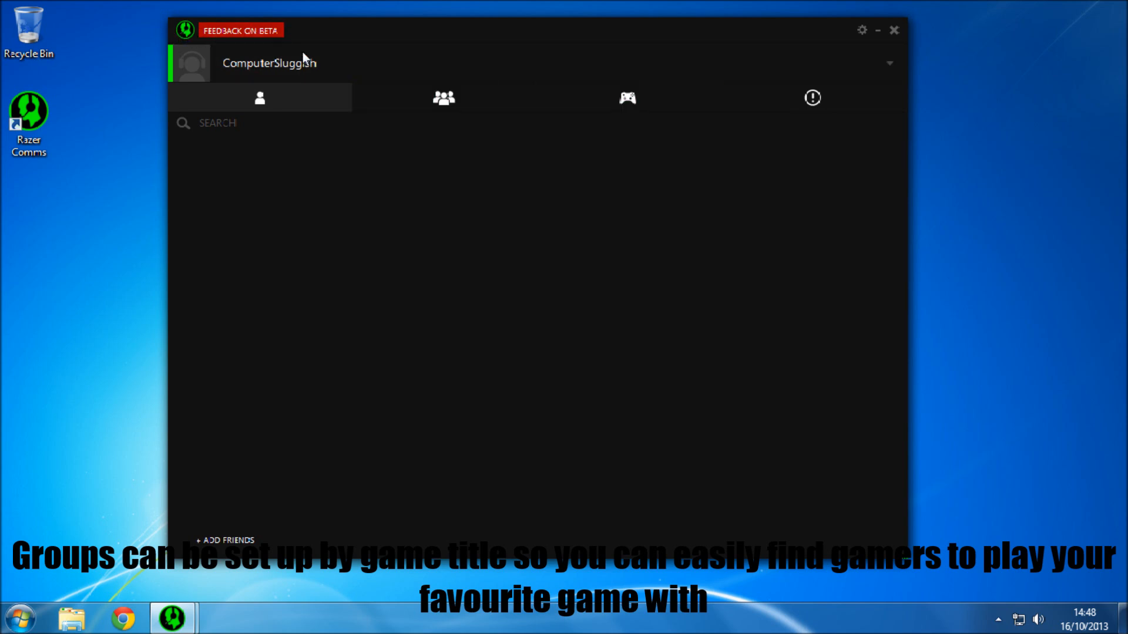
pyautogui.moveTo(240, 99)
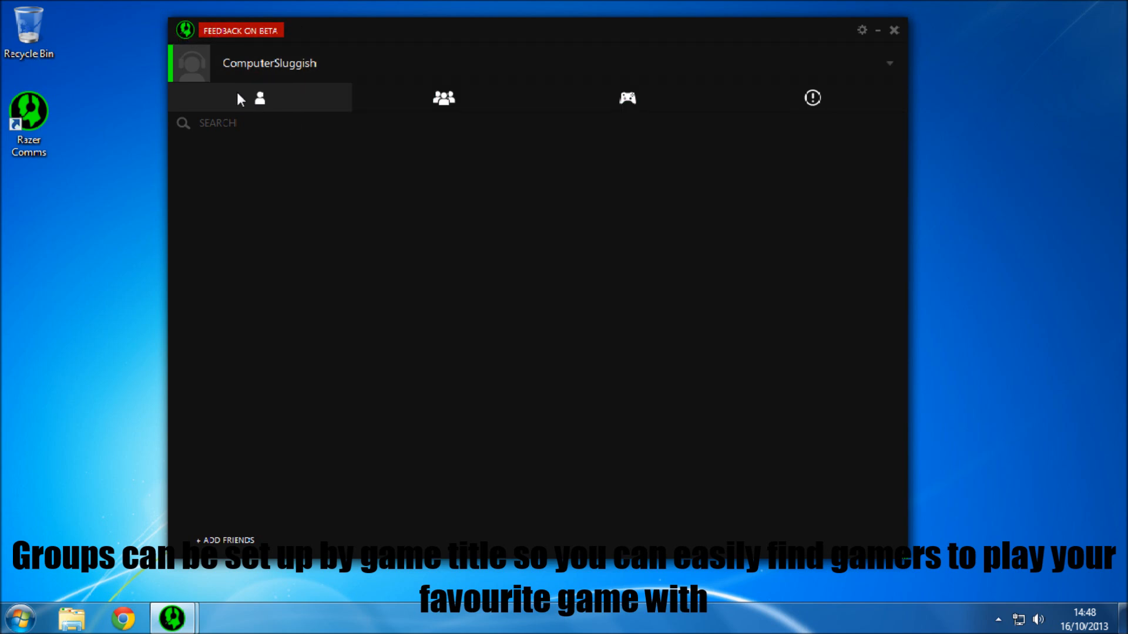
# View the friends list, then the groups section listing ComputerSluggish with its Channel 1 lobby.
pyautogui.click(259, 98)
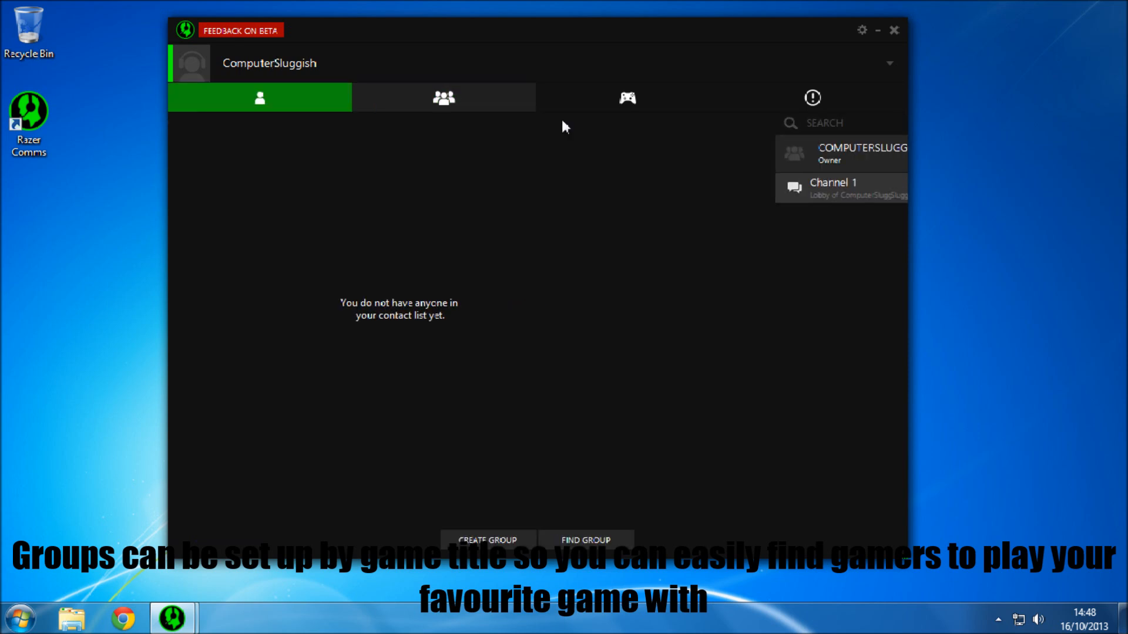
pyautogui.click(259, 97)
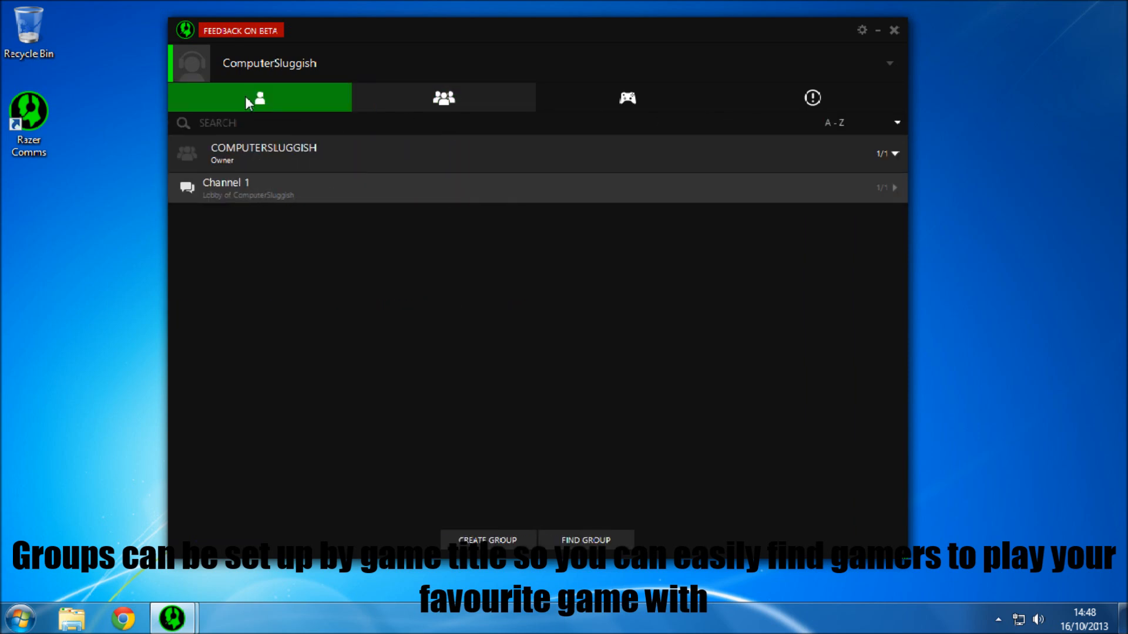
pyautogui.click(442, 98)
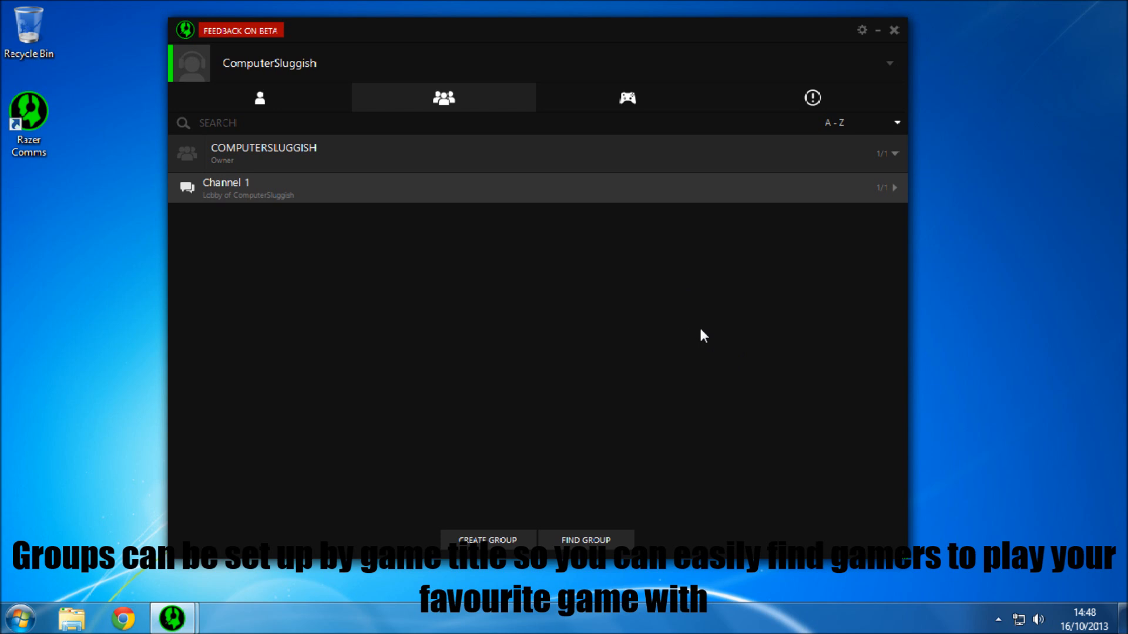
pyautogui.moveTo(698, 333)
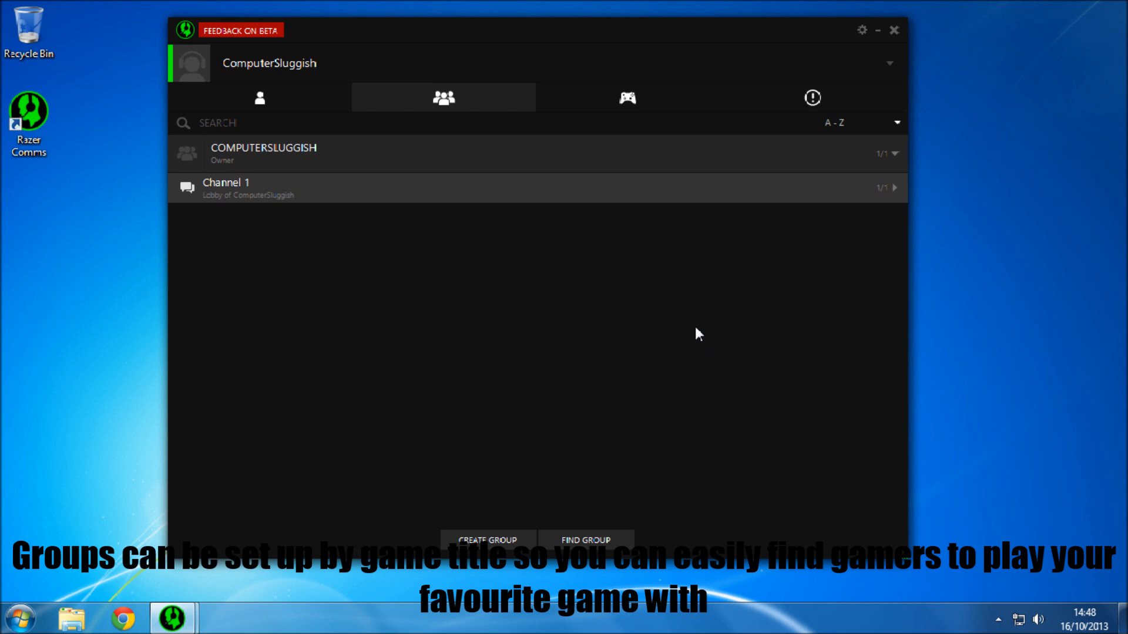